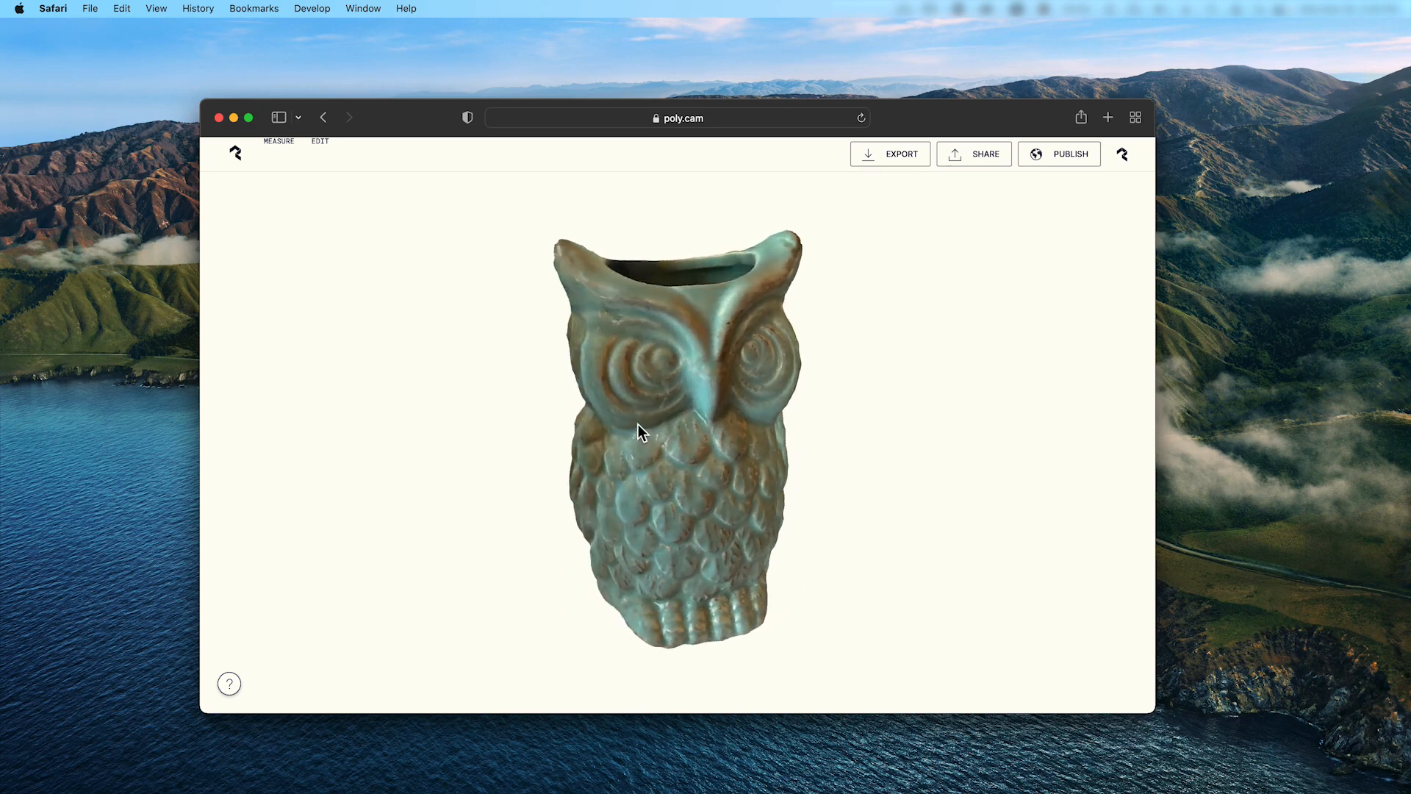
# Export the owl scan from Polycam as an OBJ mesh and start the download
pyautogui.scroll(-3)
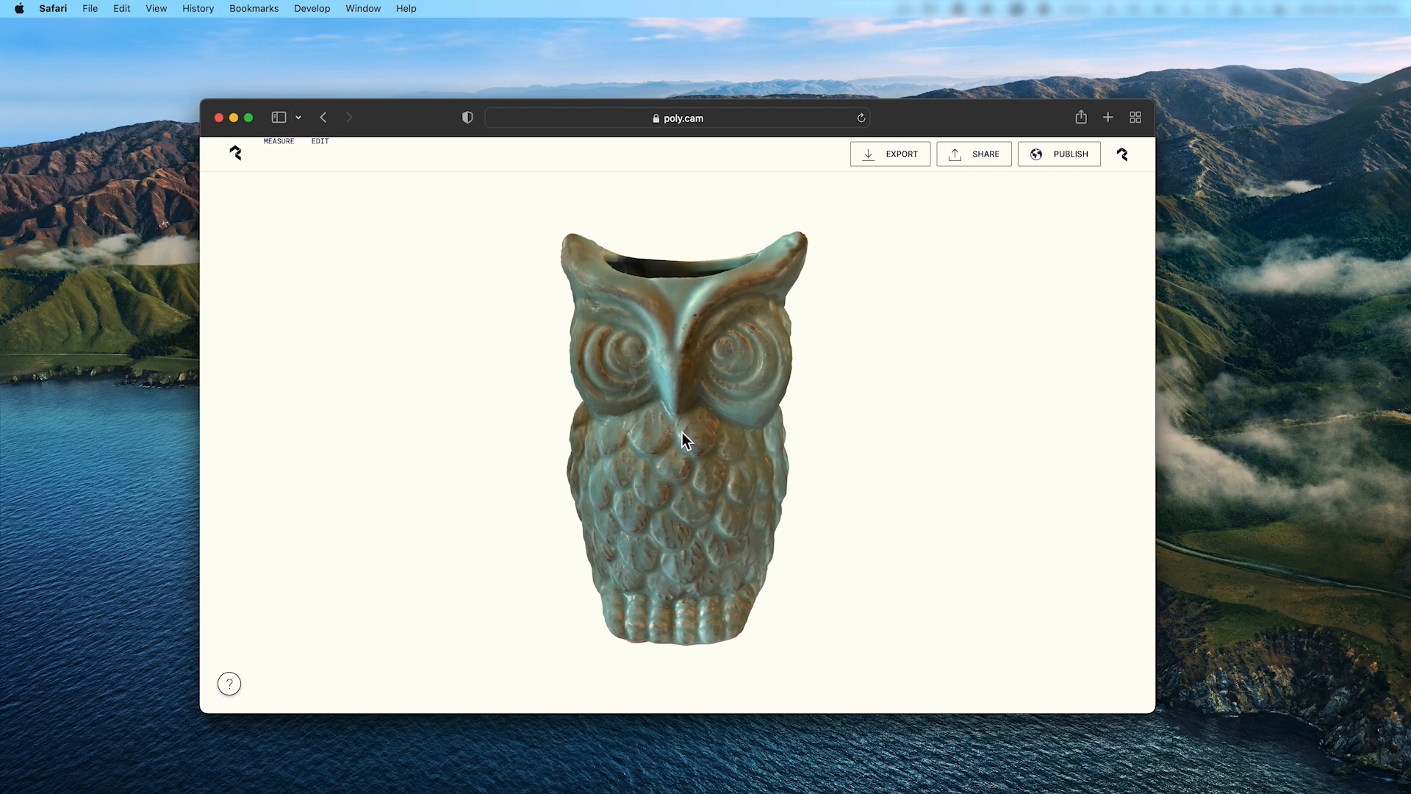
pyautogui.moveTo(683, 441); pyautogui.dragTo(657, 328)
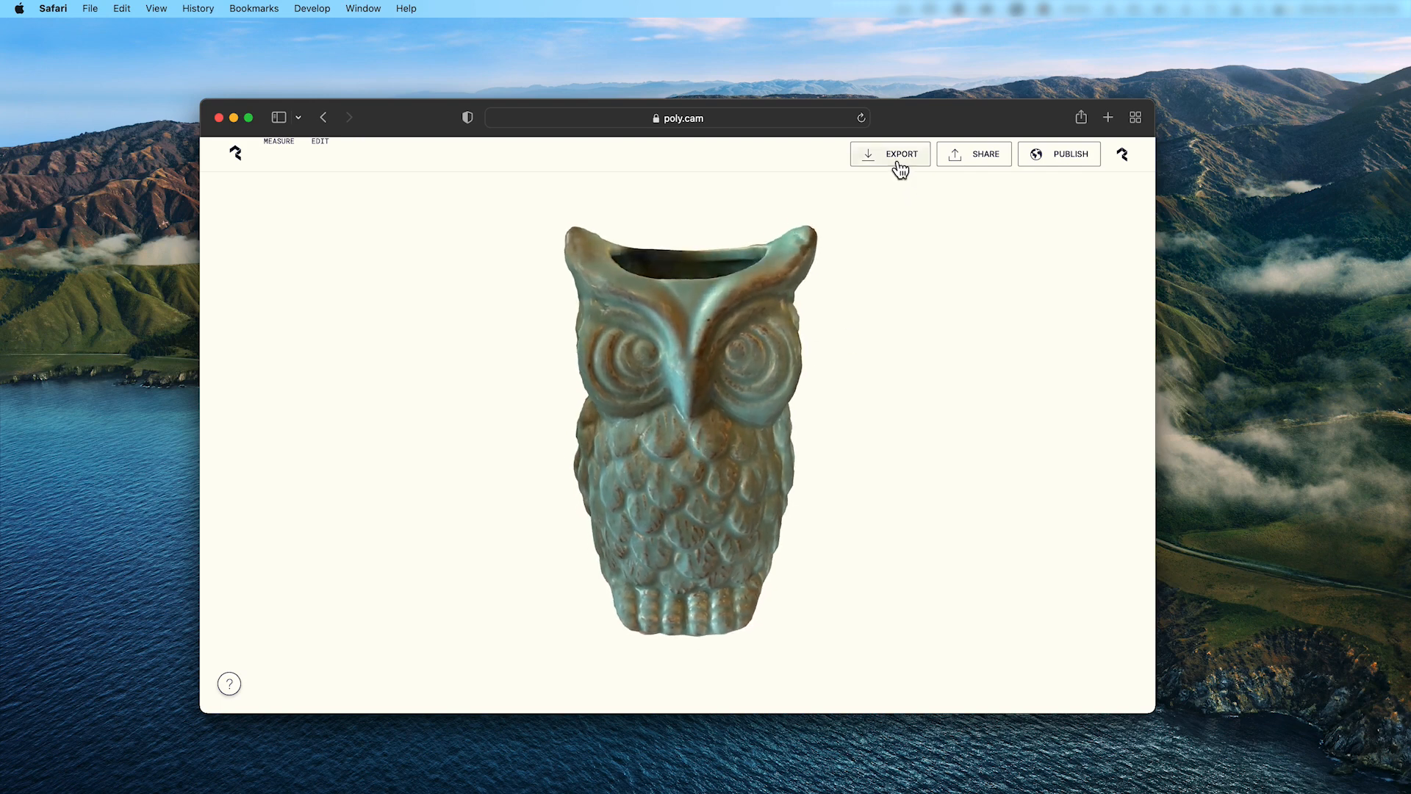
pyautogui.click(891, 154)
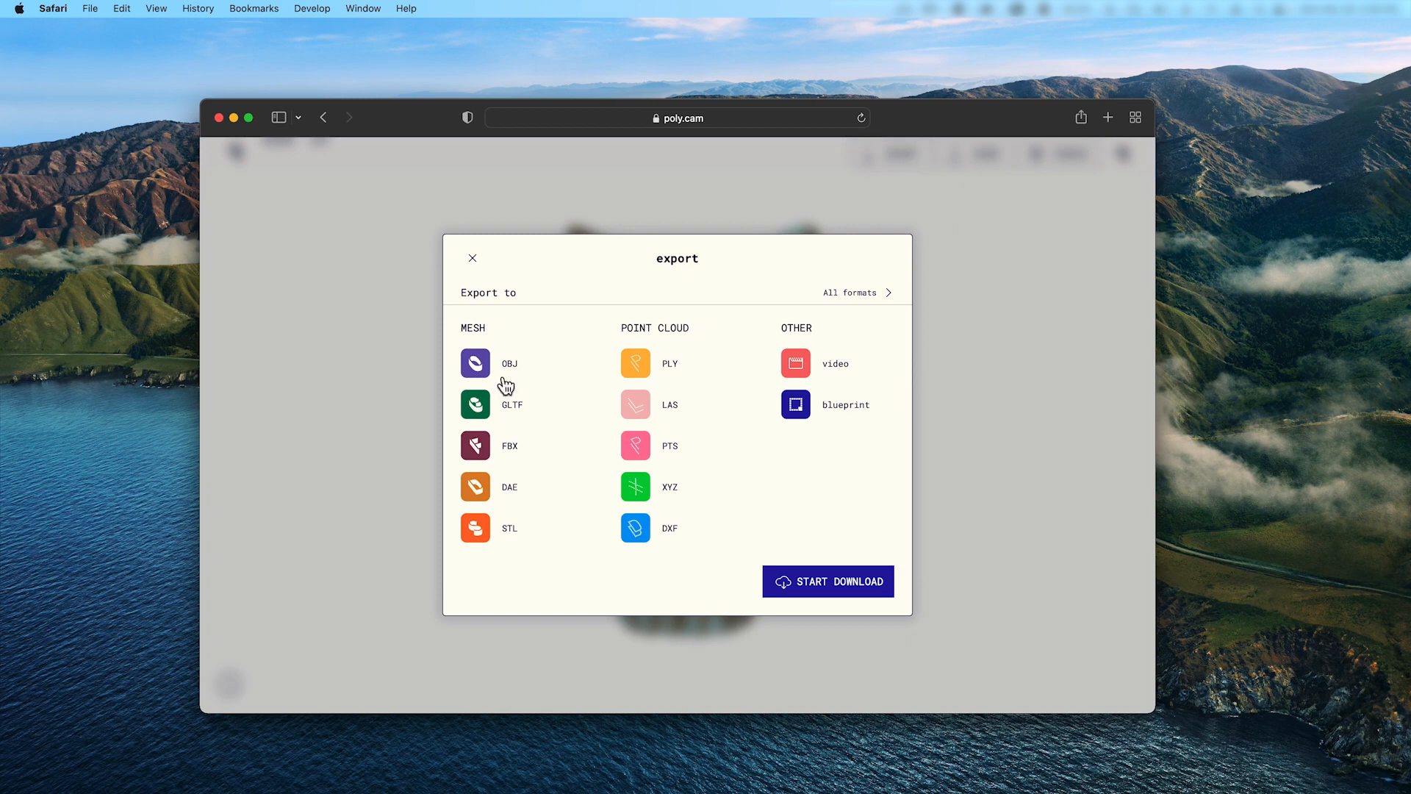
pyautogui.click(510, 363)
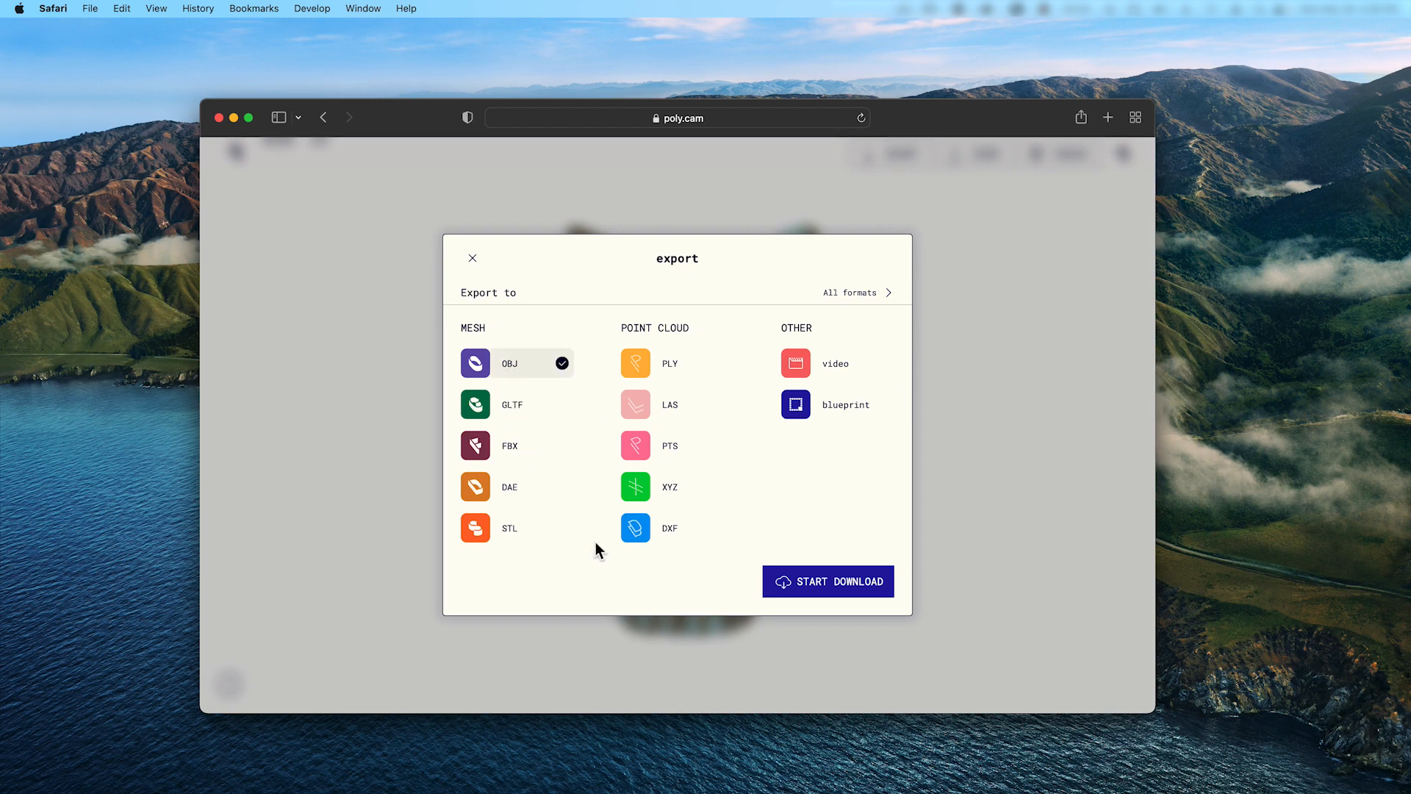
pyautogui.click(826, 581)
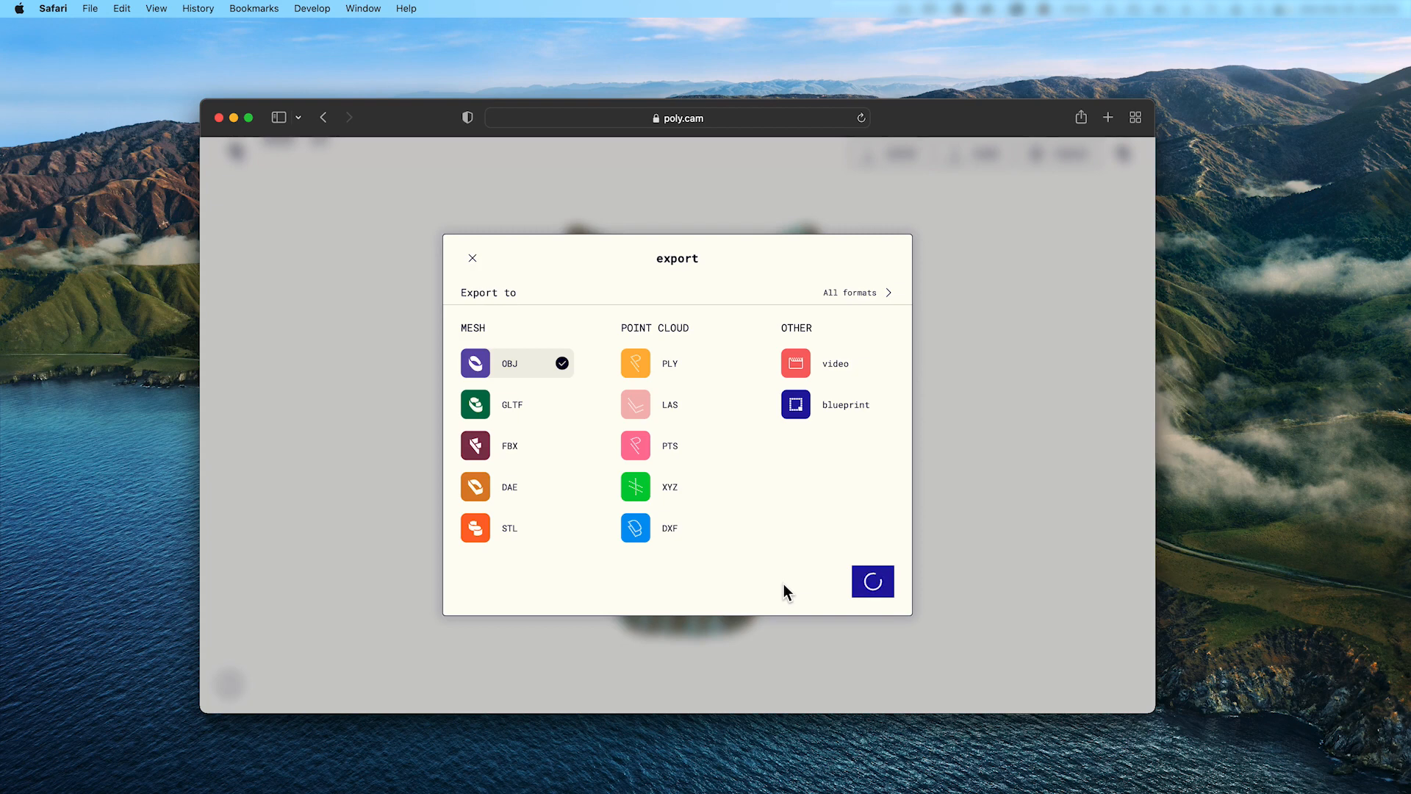
# Quick Look the downloaded poly.obj in Finder and rotate the owl model
pyautogui.click(872, 581)
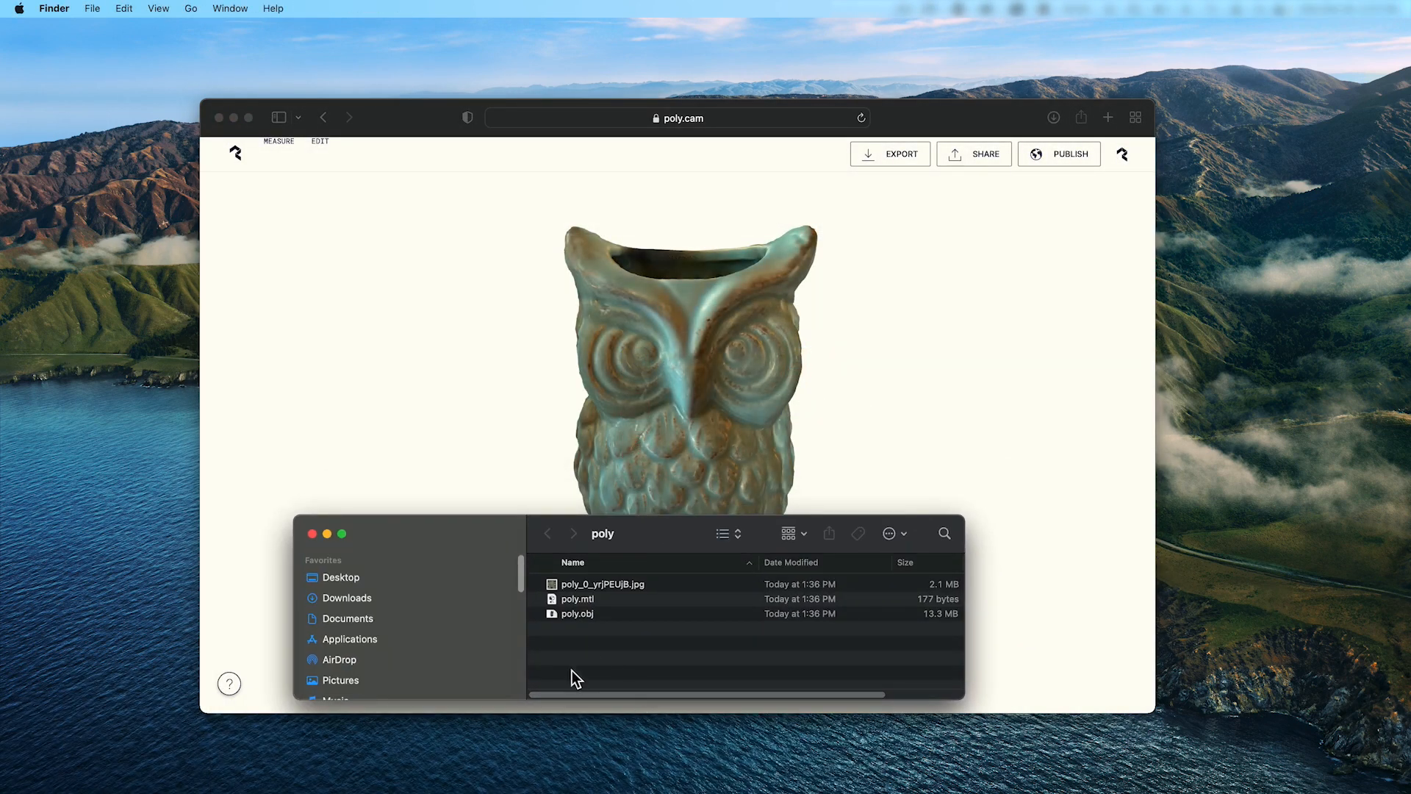
pyautogui.click(577, 613)
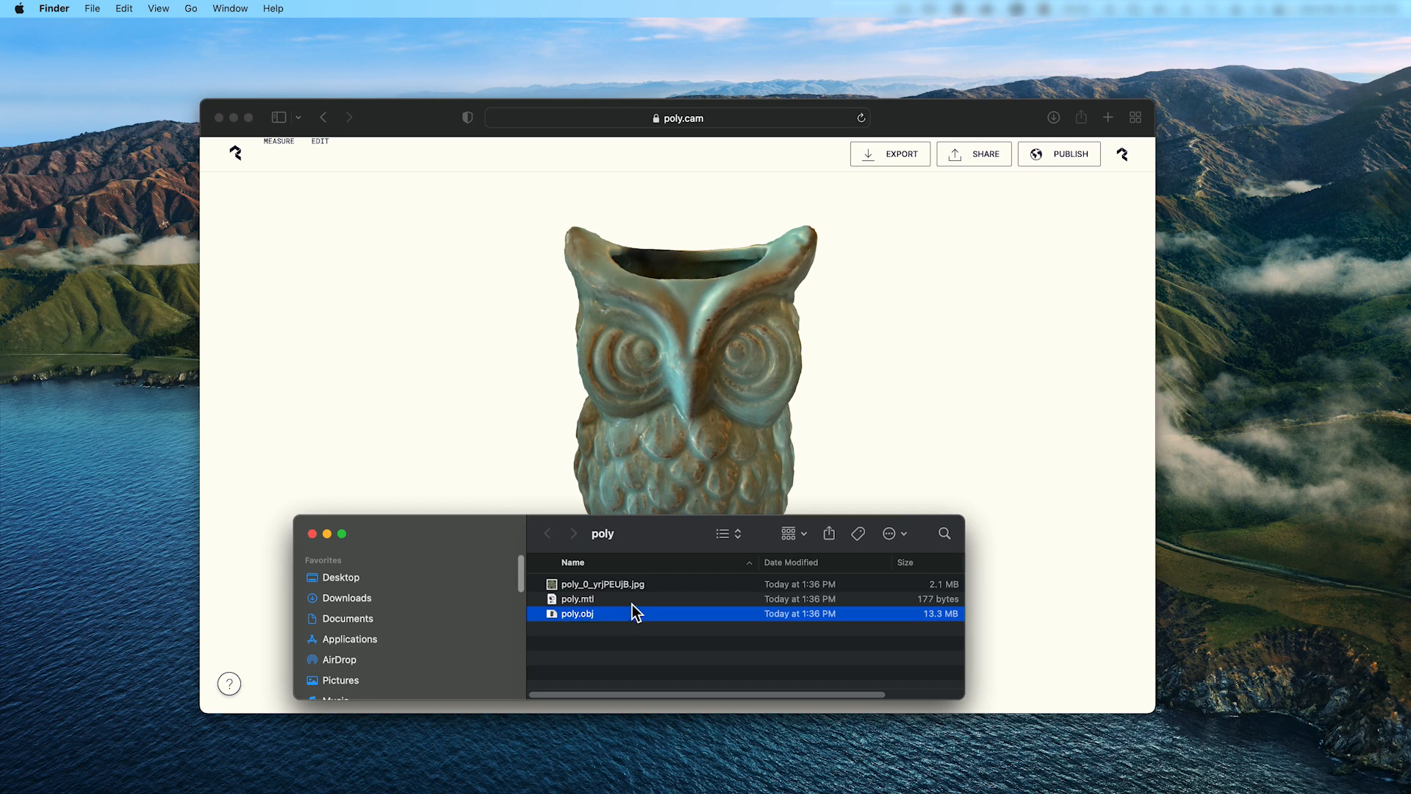
pyautogui.press('cmd+a')
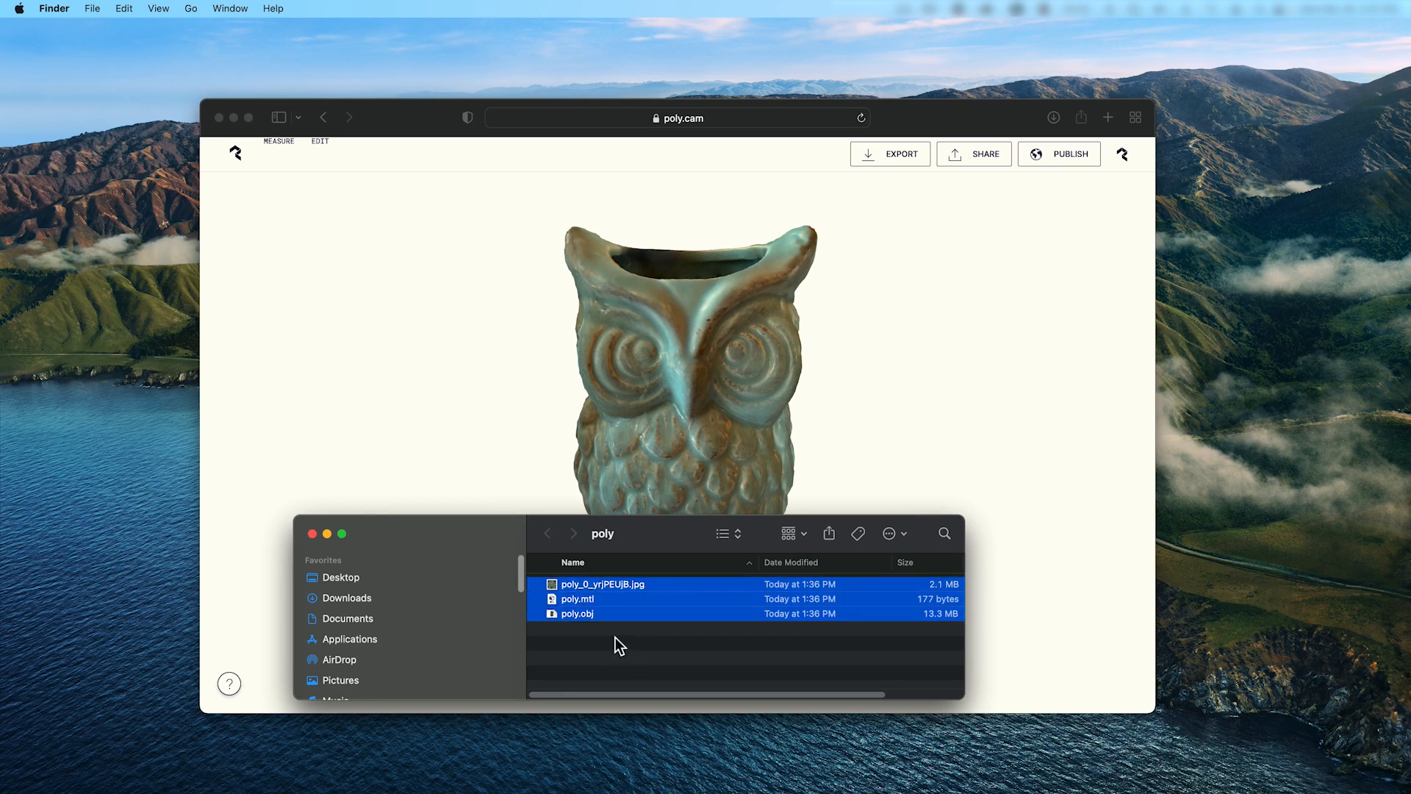
pyautogui.click(576, 613)
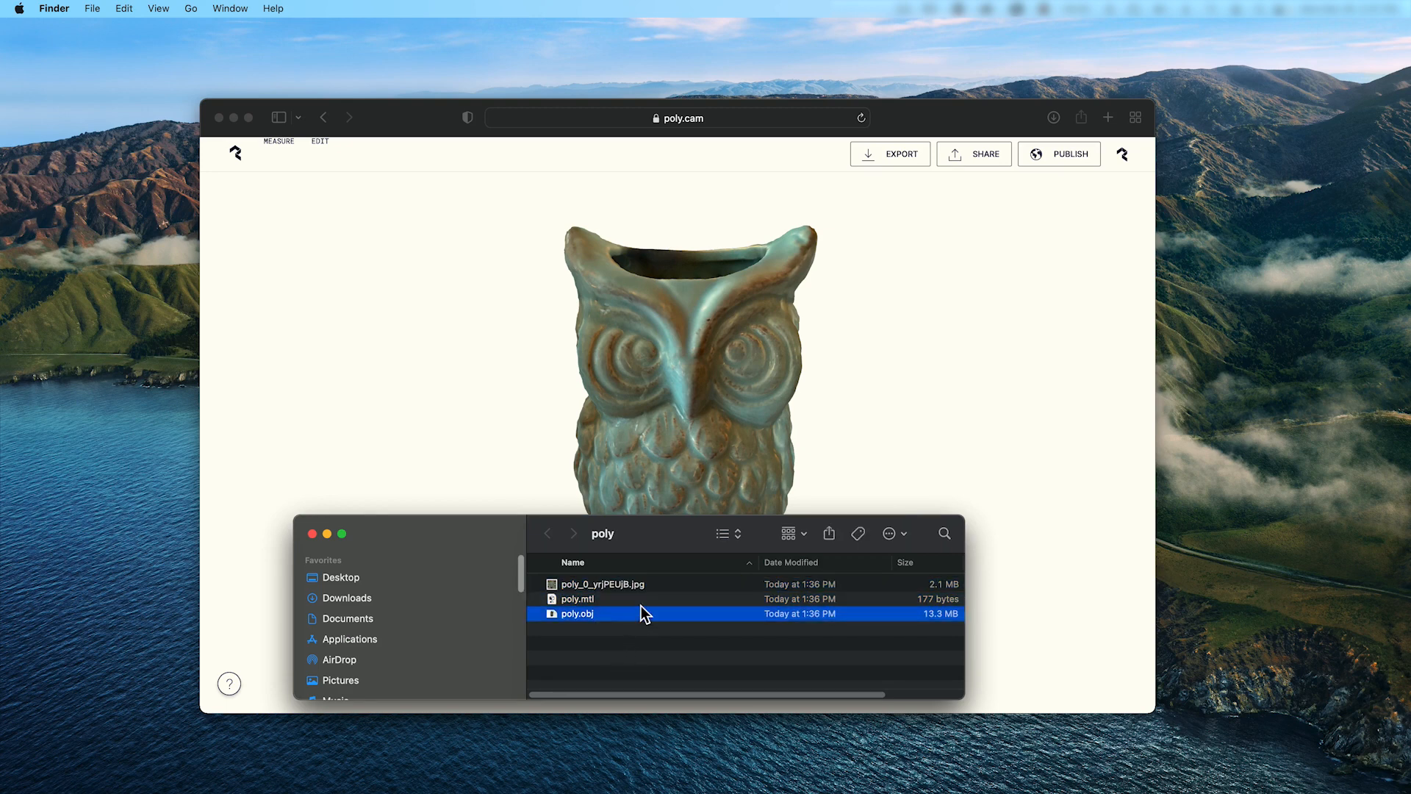
pyautogui.press('space')
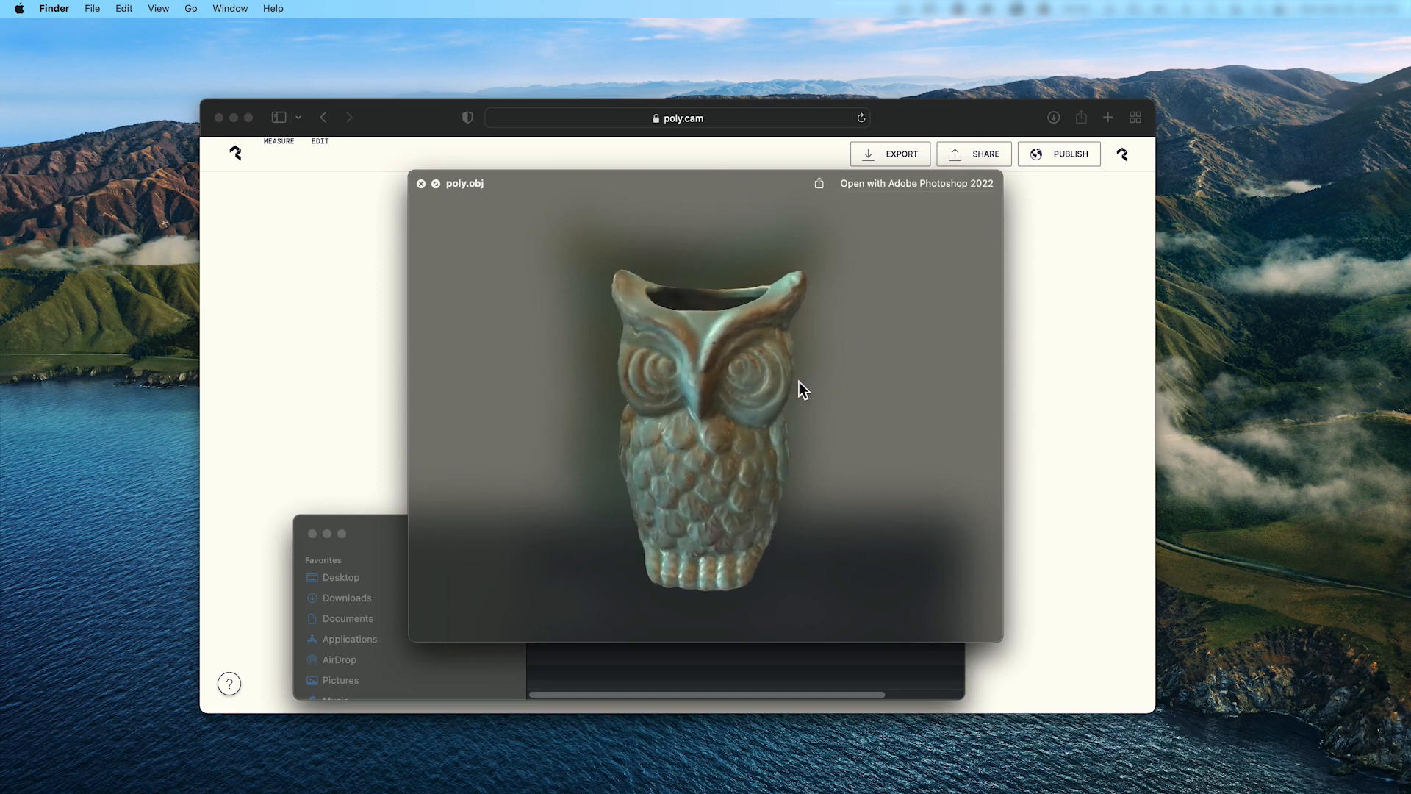
pyautogui.moveTo(802, 388); pyautogui.dragTo(693, 383)
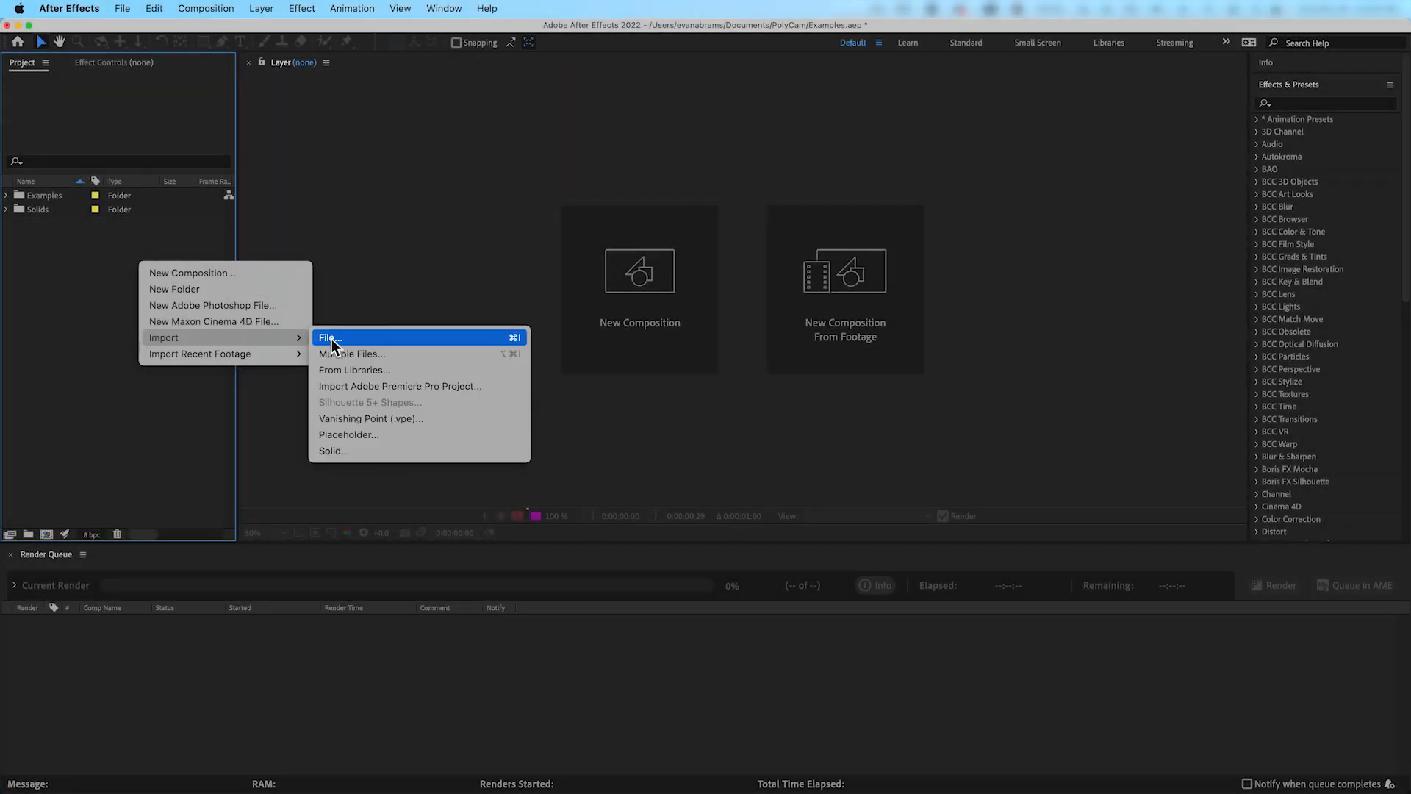
# Import poly.obj into a new Imported OBJ composition and toggle the transparency grid
pyautogui.click(329, 338)
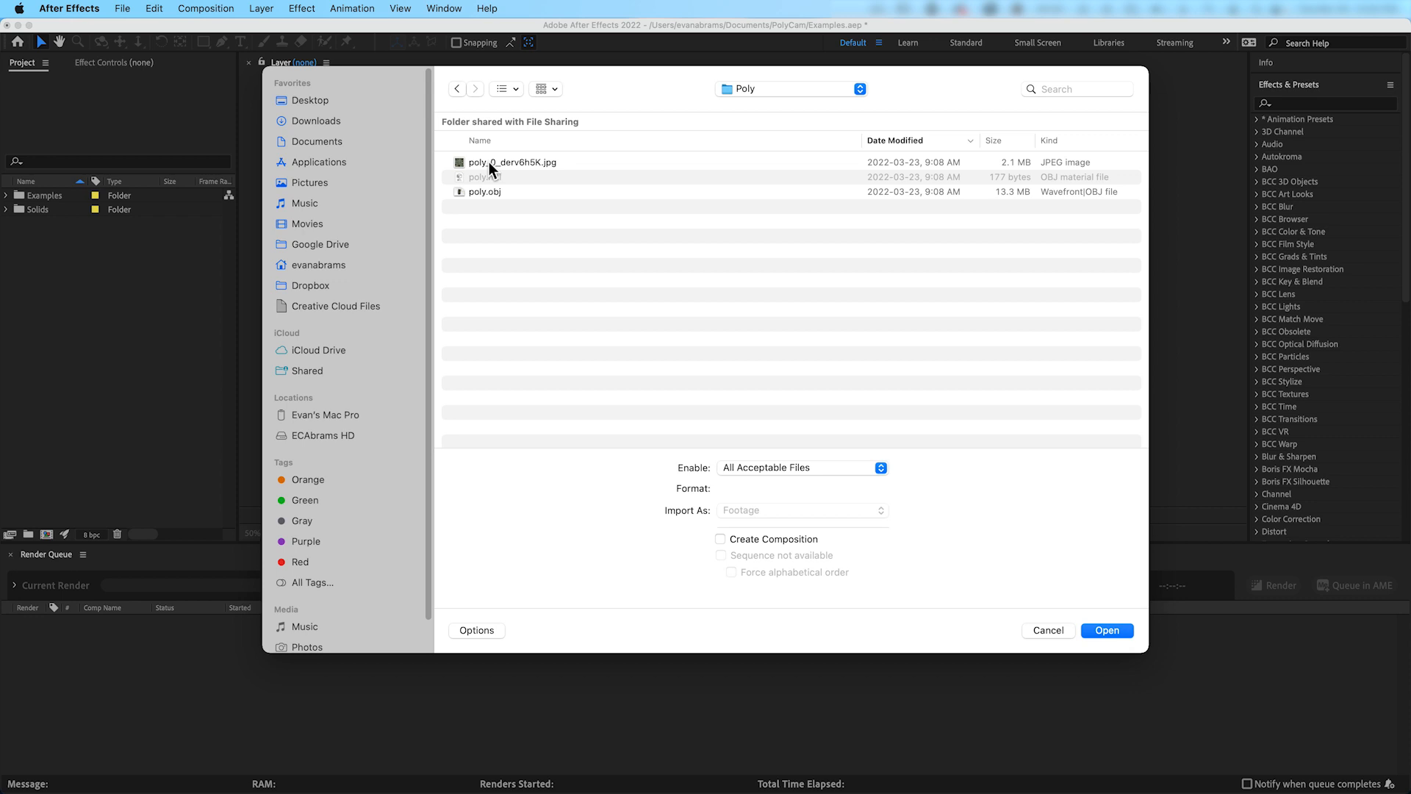
pyautogui.click(1106, 631)
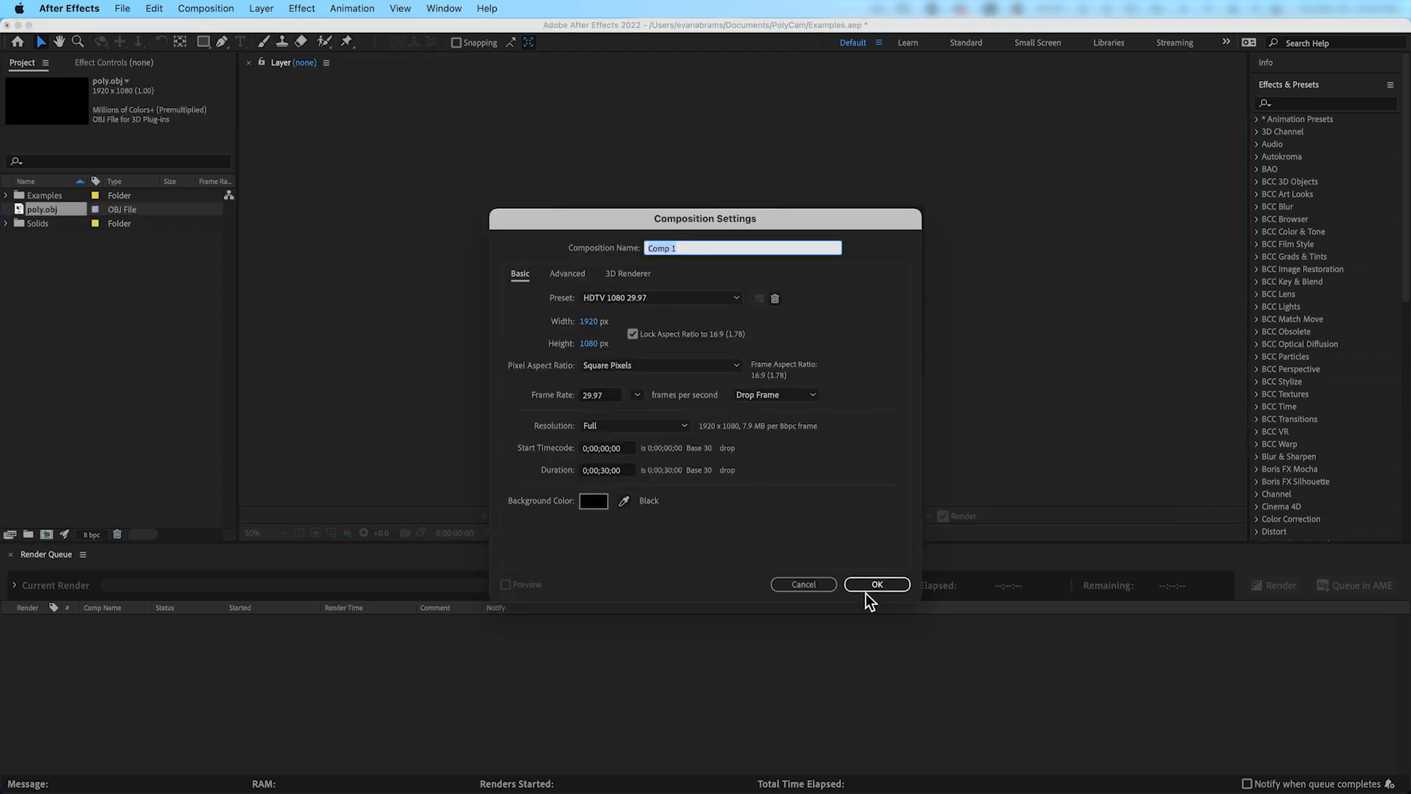
pyautogui.click(876, 583)
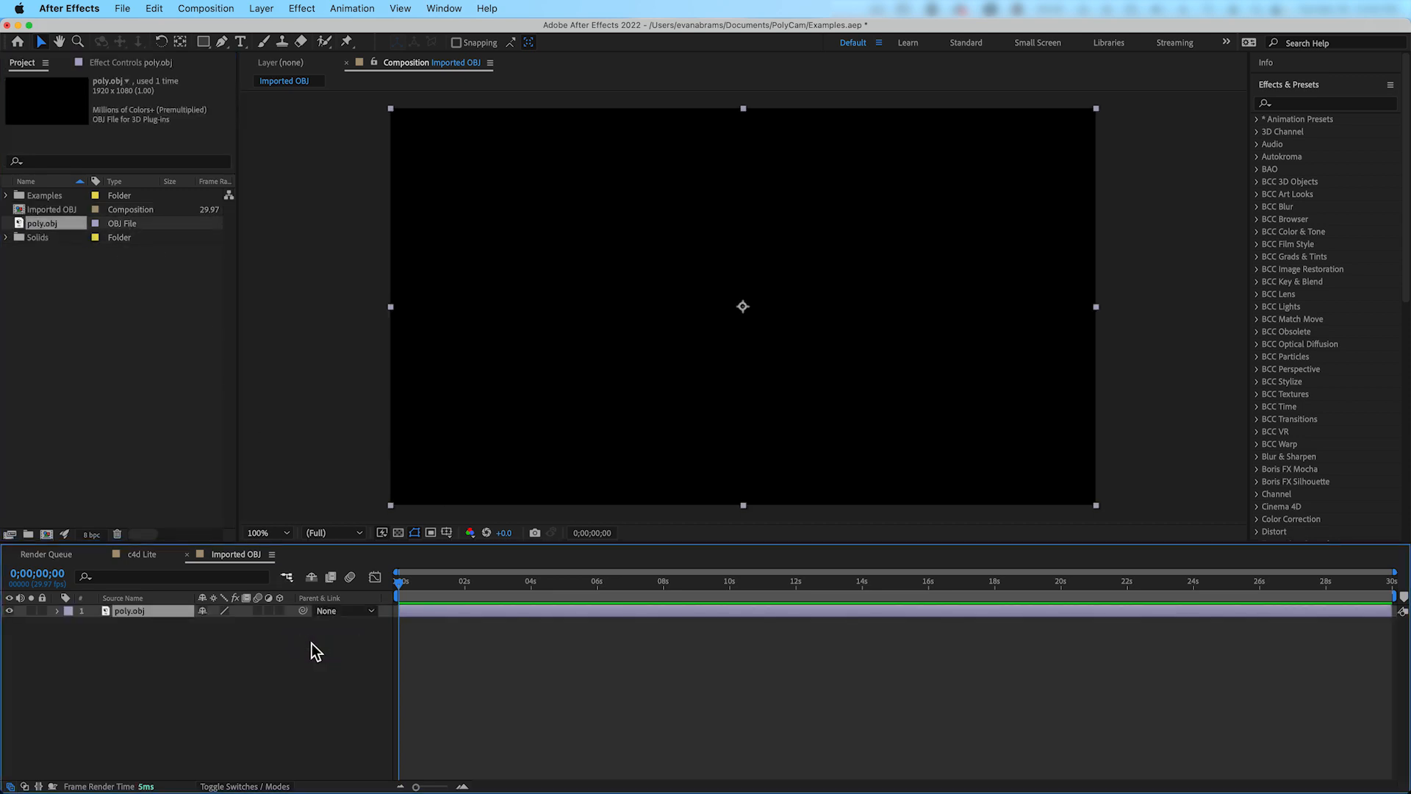
pyautogui.click(495, 582)
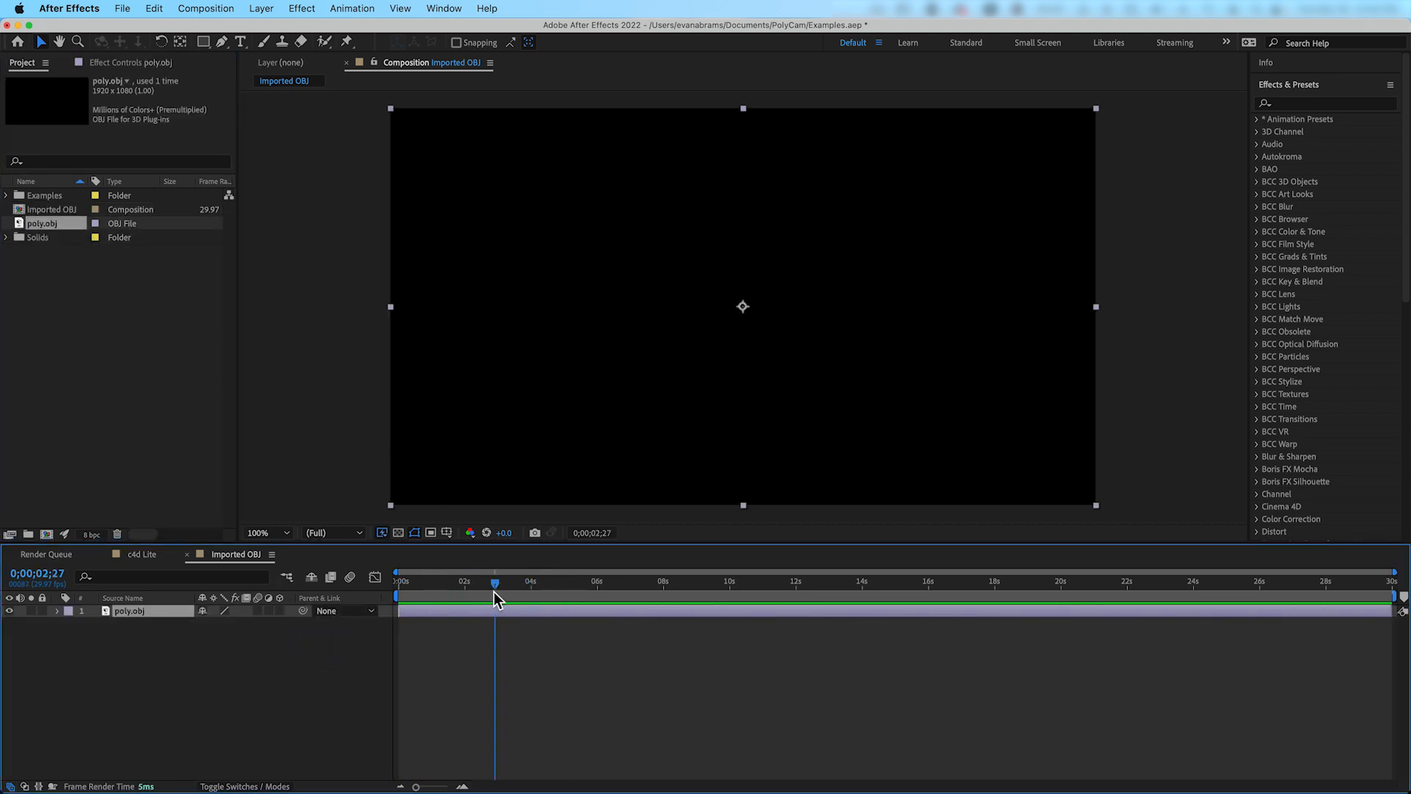
pyautogui.click(399, 532)
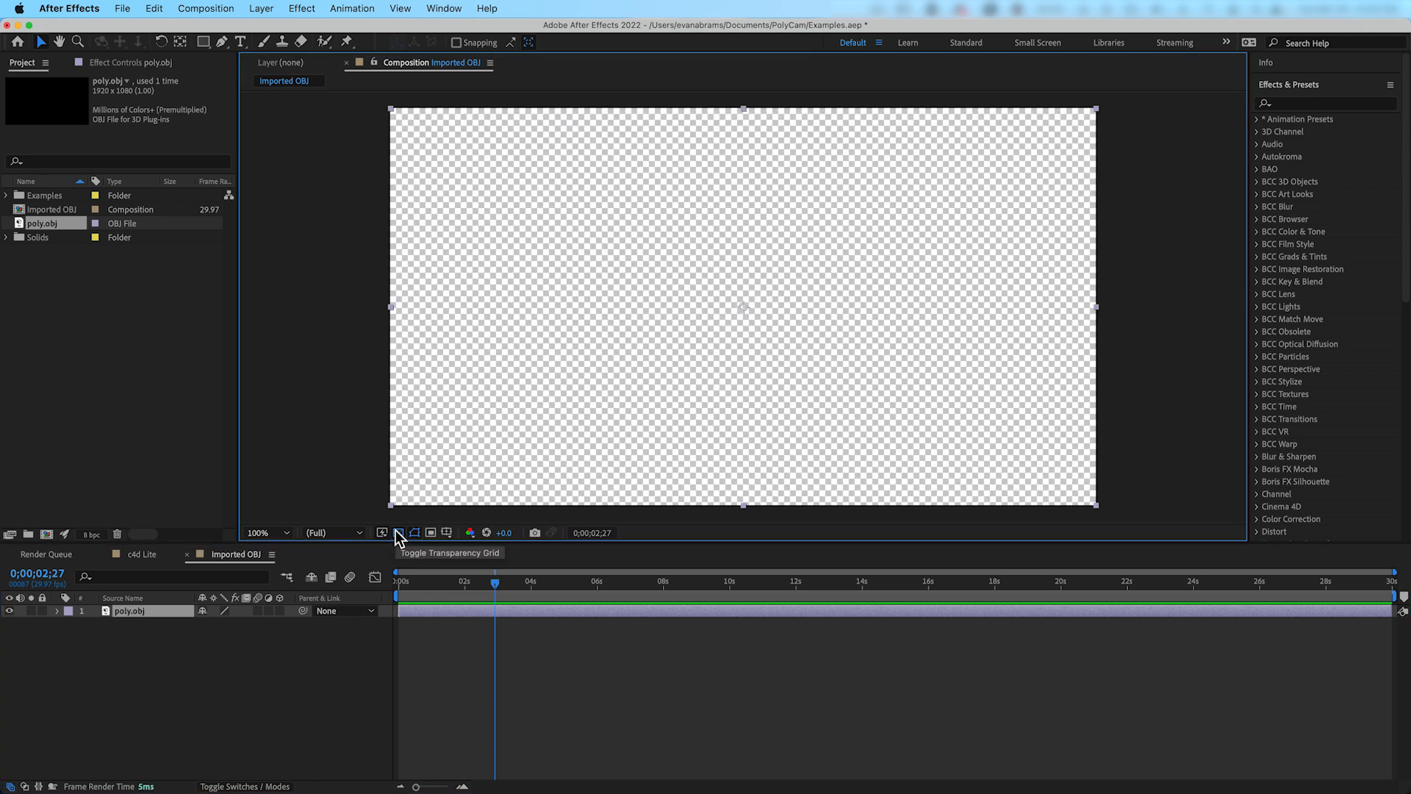
pyautogui.click(398, 532)
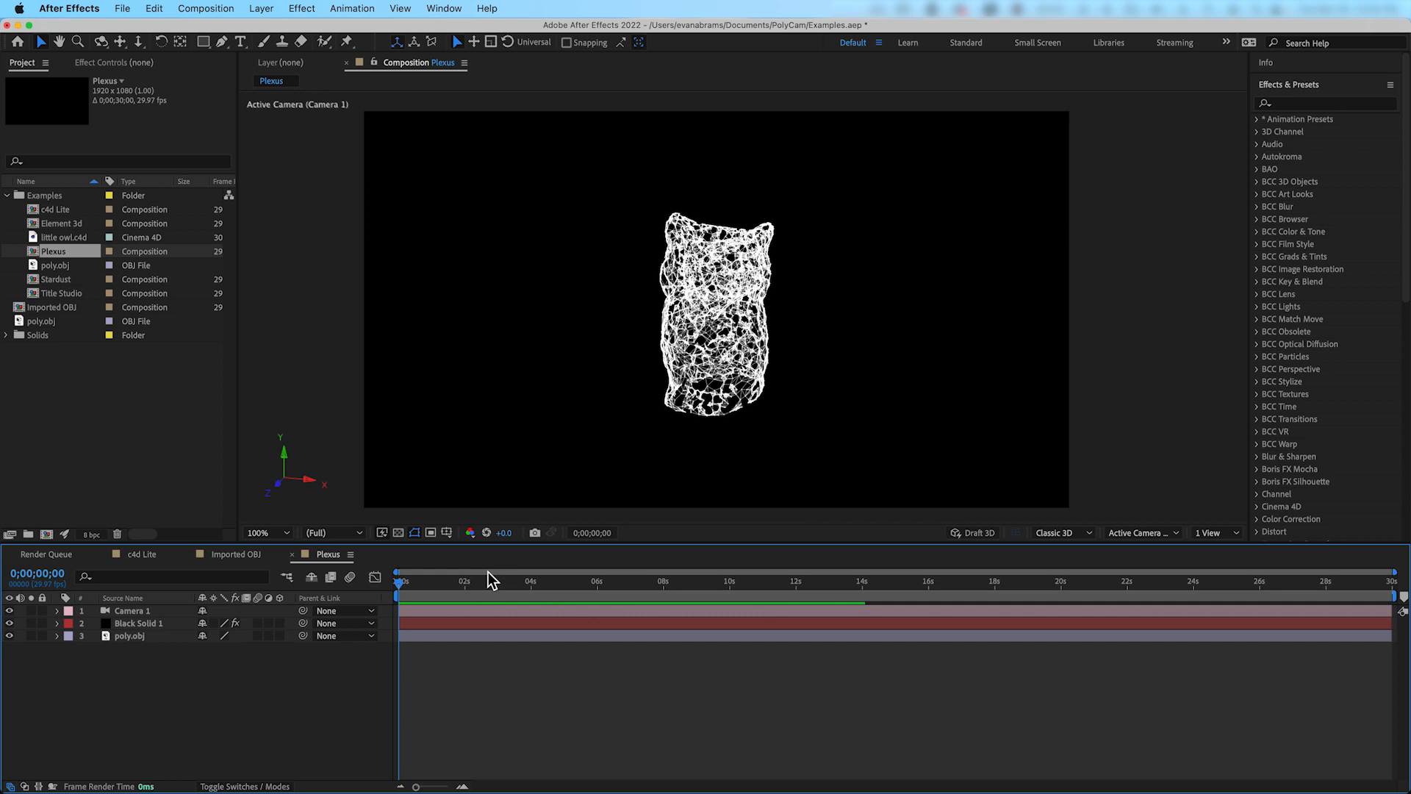
# View the Plexus, Stardust, Title Studio and Element 3d example comps in turn
pyautogui.click(539, 582)
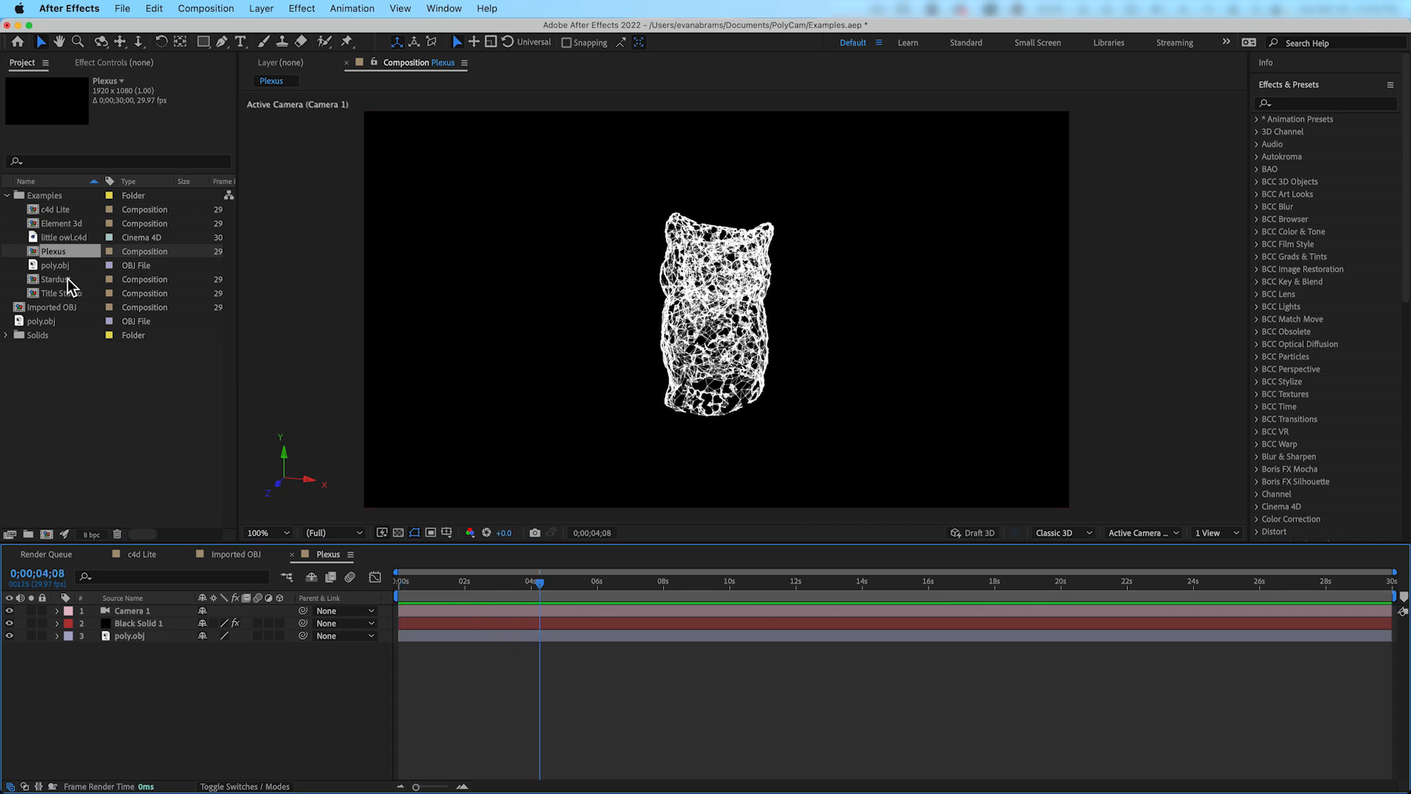
pyautogui.doubleClick(55, 279)
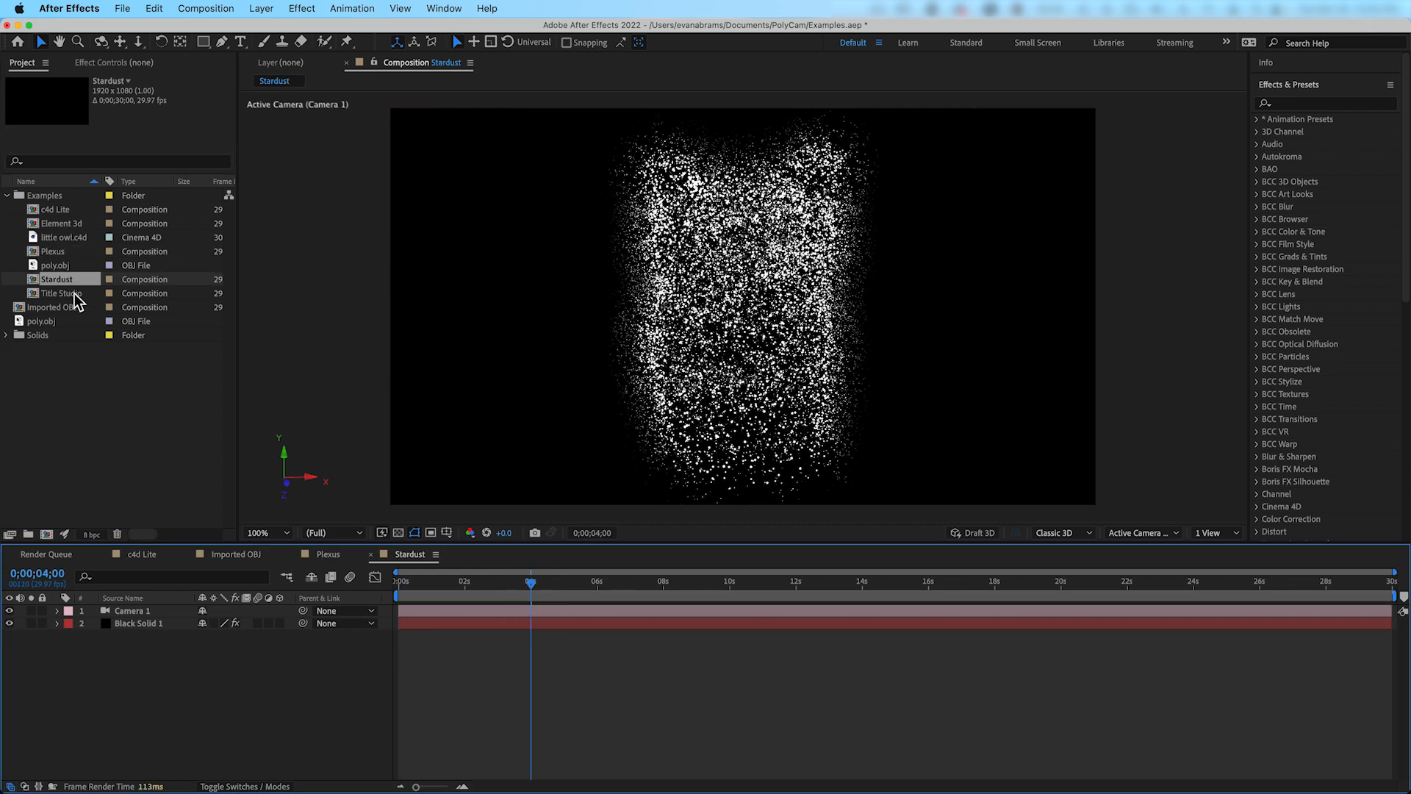
pyautogui.doubleClick(59, 293)
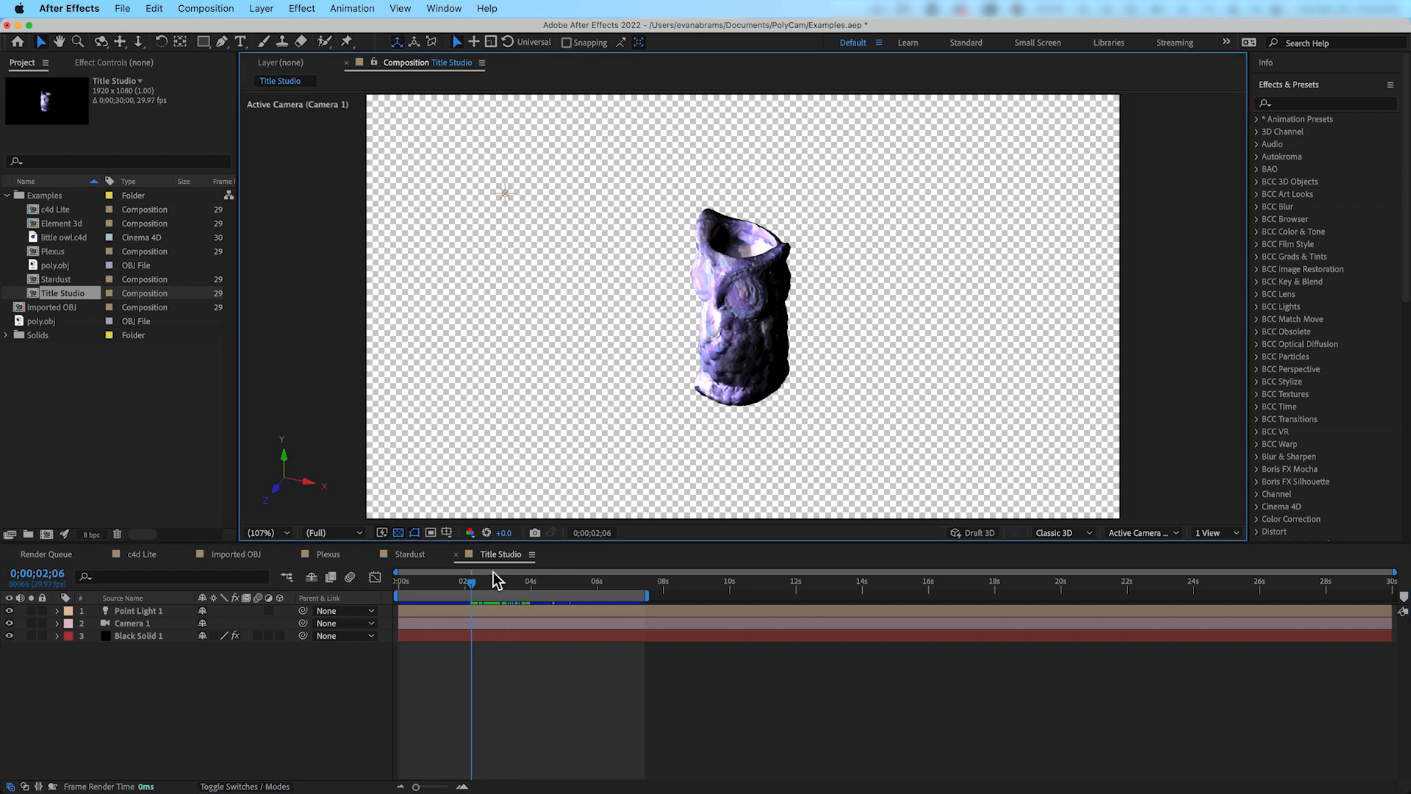
pyautogui.click(594, 554)
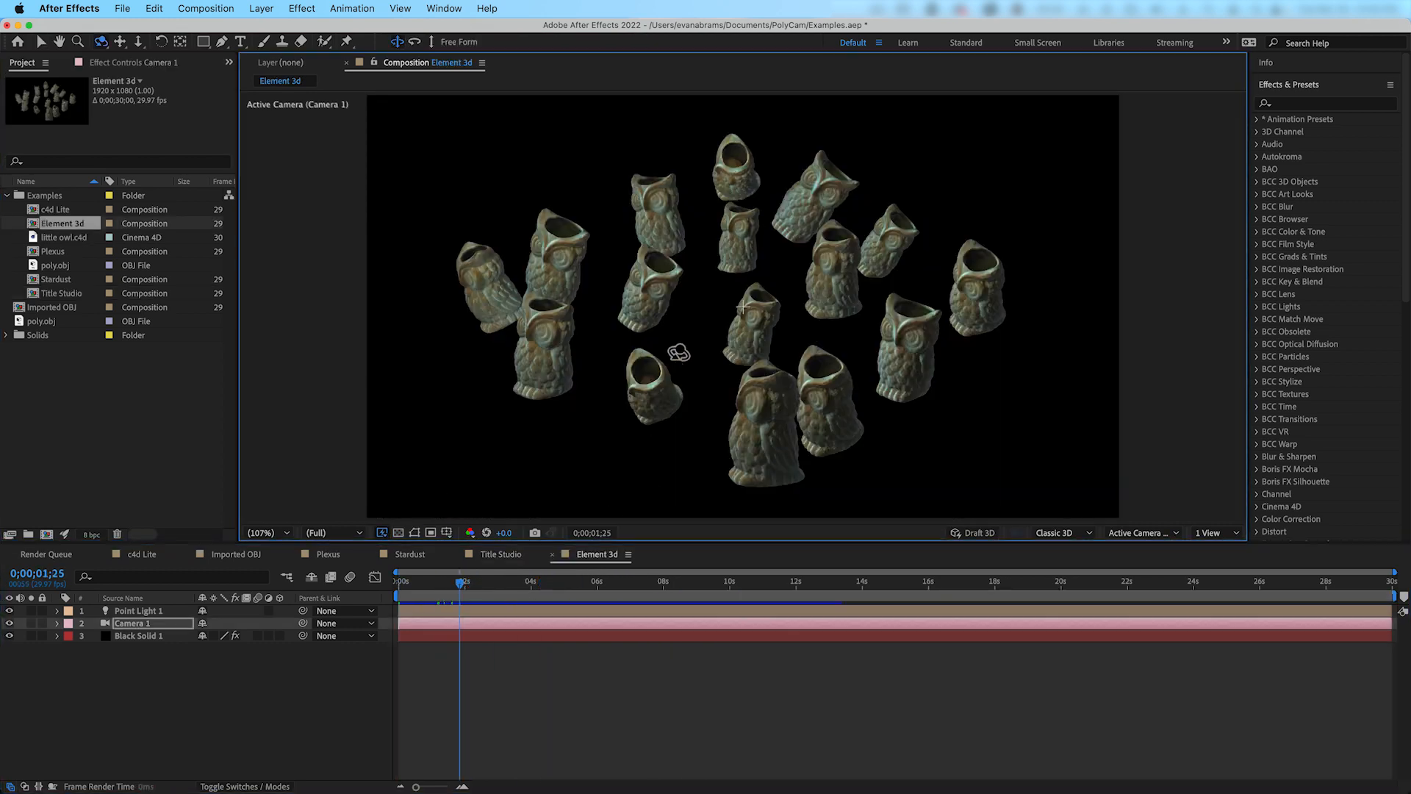
pyautogui.doubleClick(56, 209)
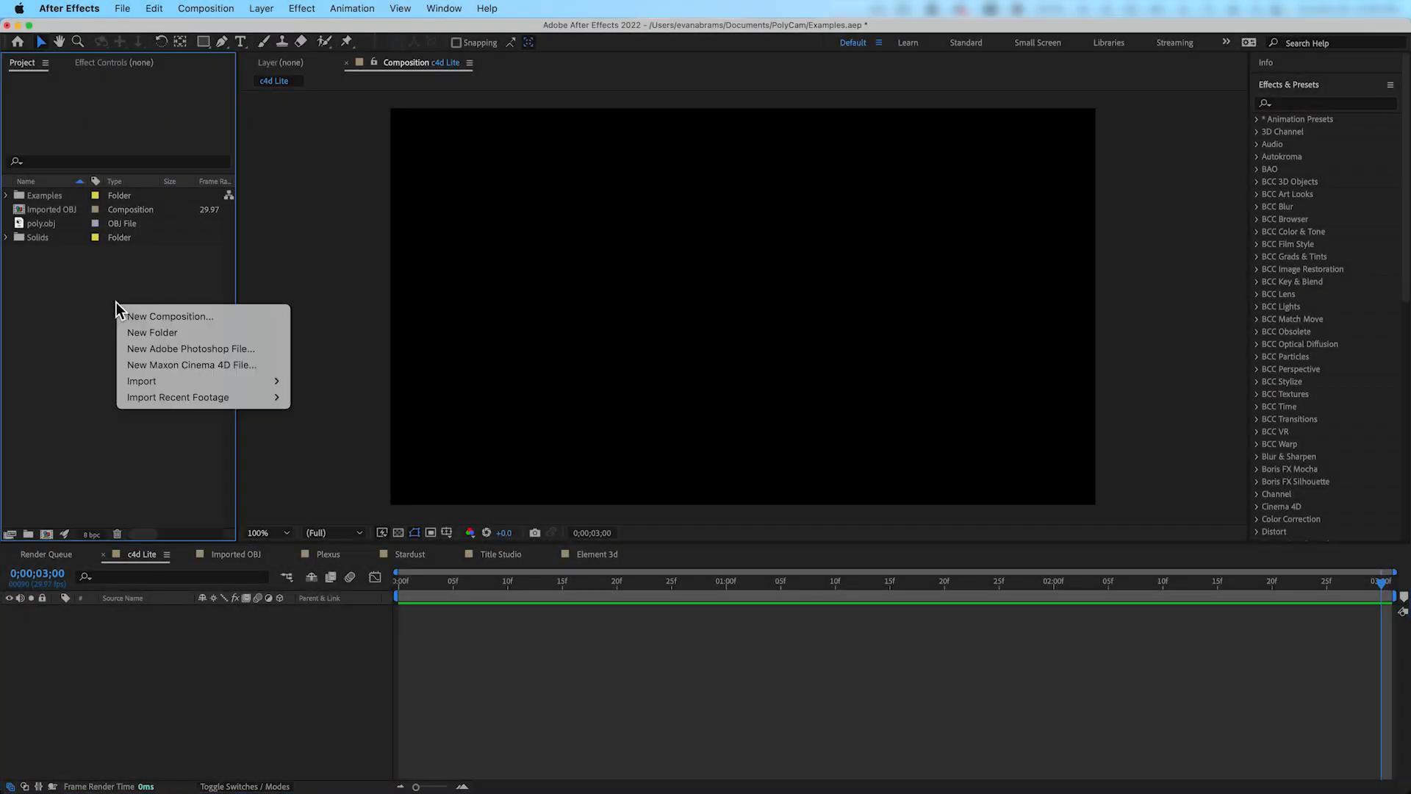
pyautogui.moveTo(191, 364)
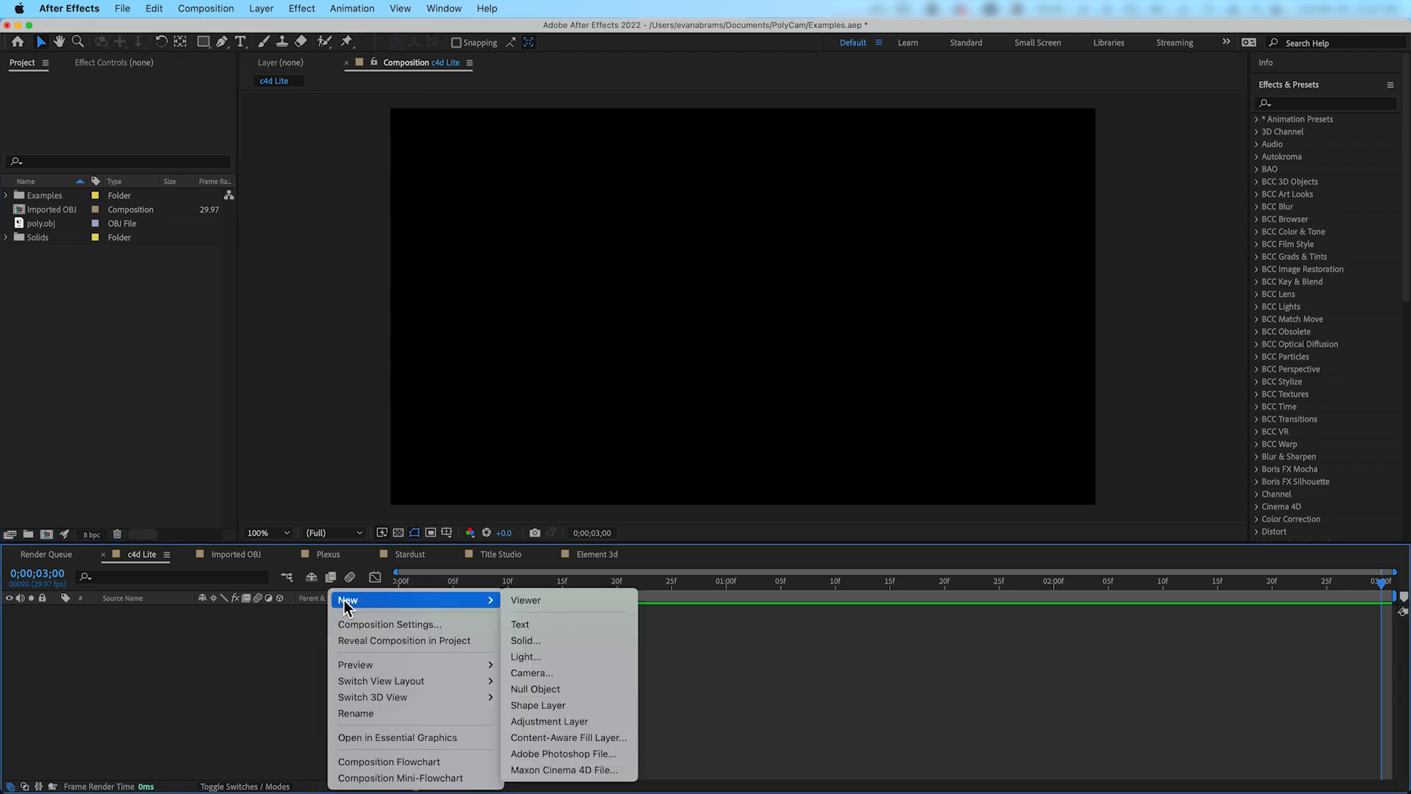
pyautogui.moveTo(564, 769)
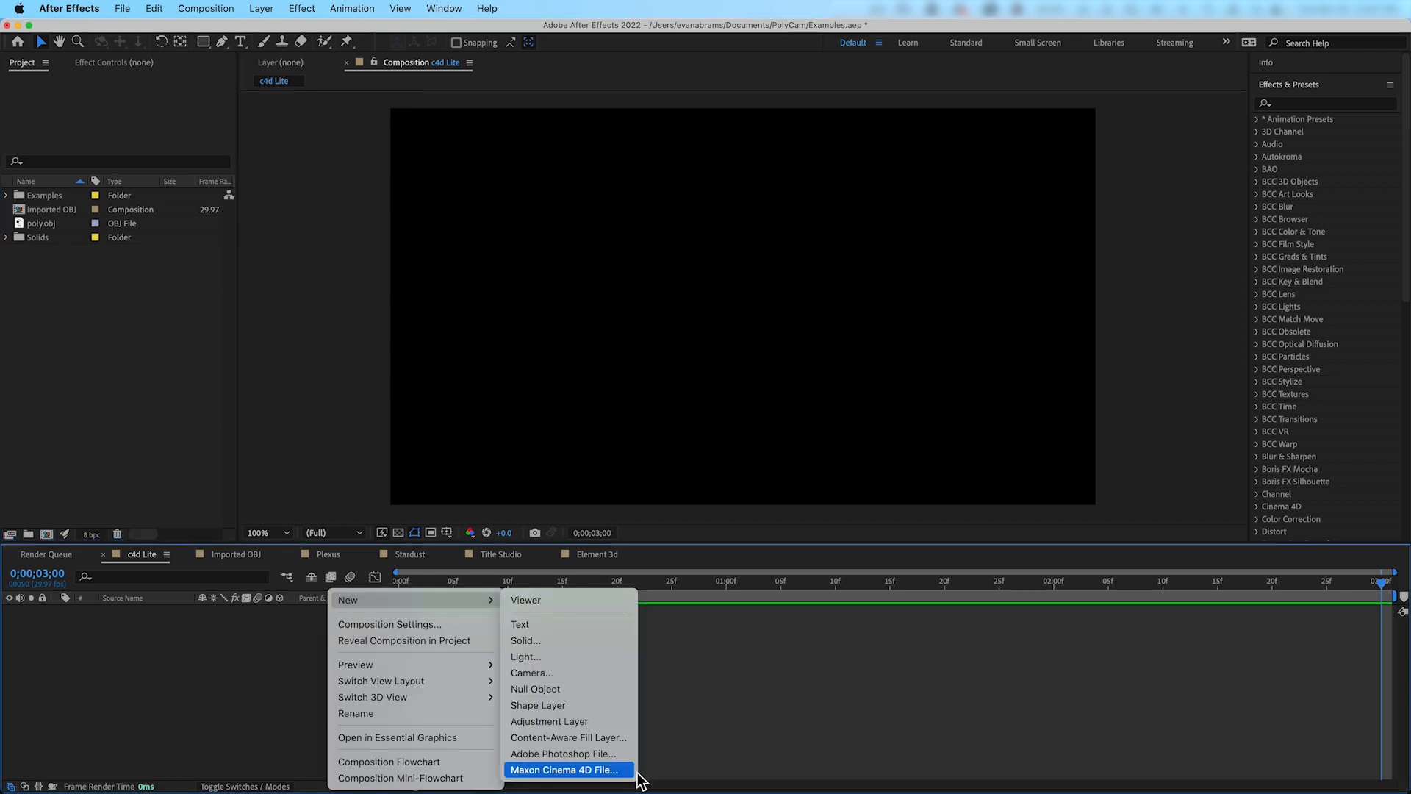
pyautogui.moveTo(683, 660)
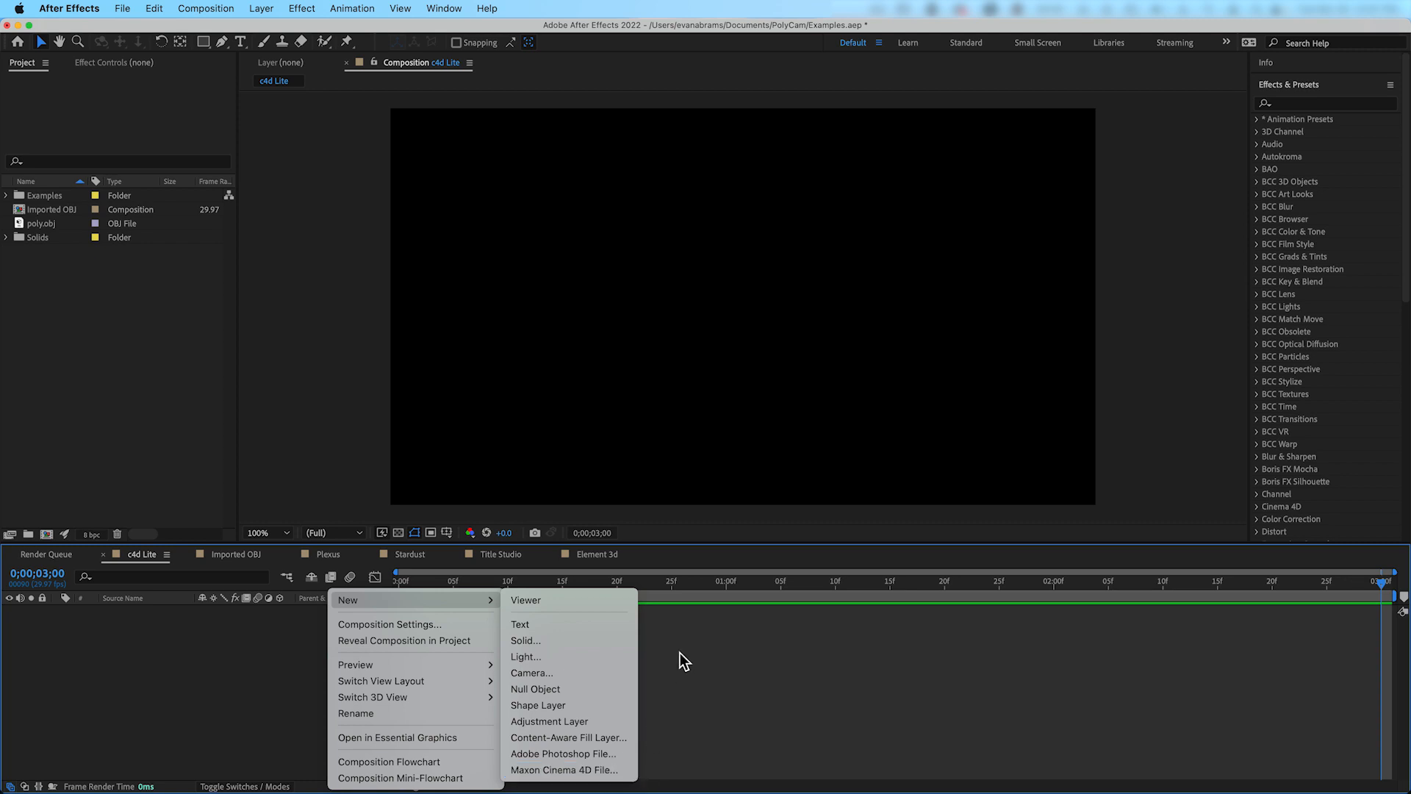
# Create a new Maxon Cinema 4D file layer saved as PolyCam.c4d in the PolyCam folder
pyautogui.click(262, 9)
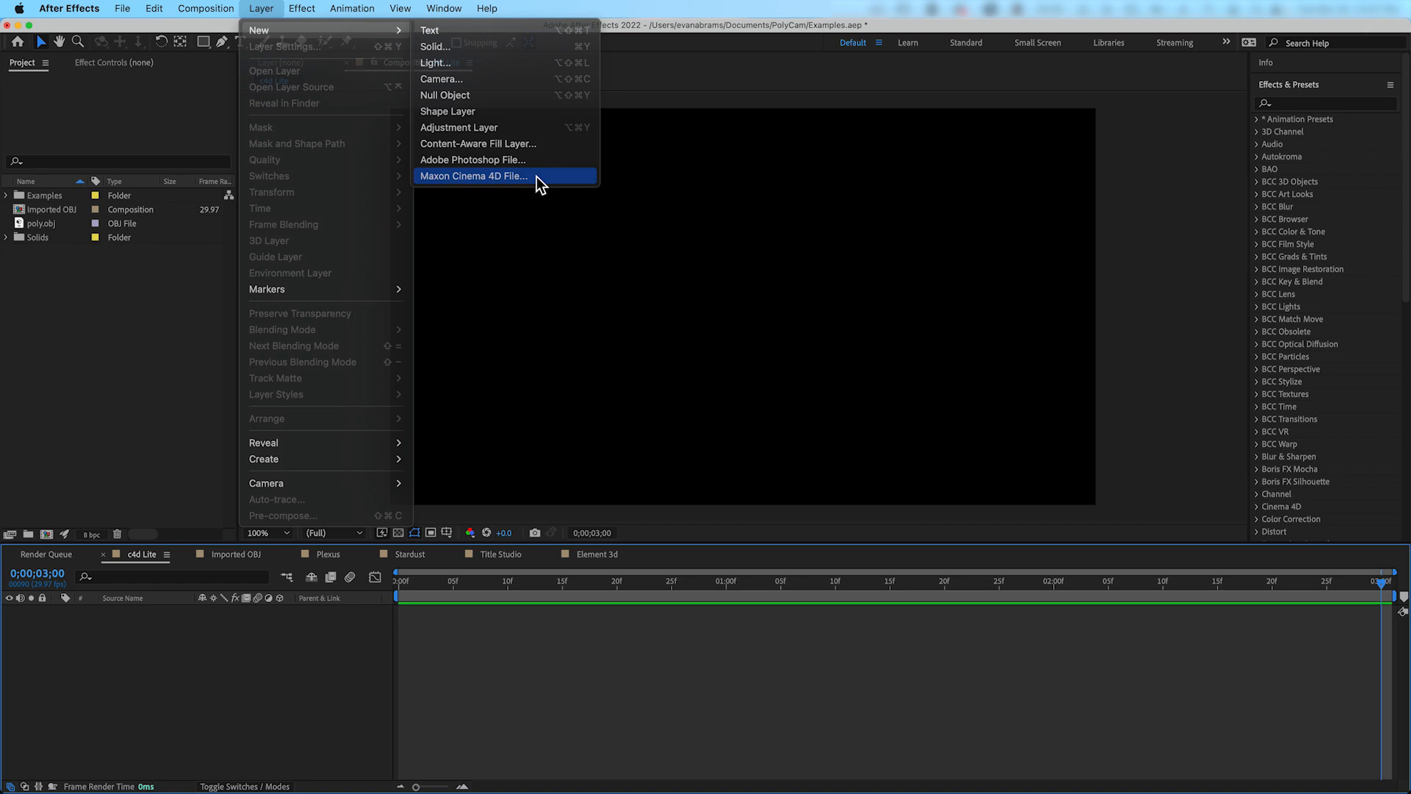
pyautogui.click(475, 176)
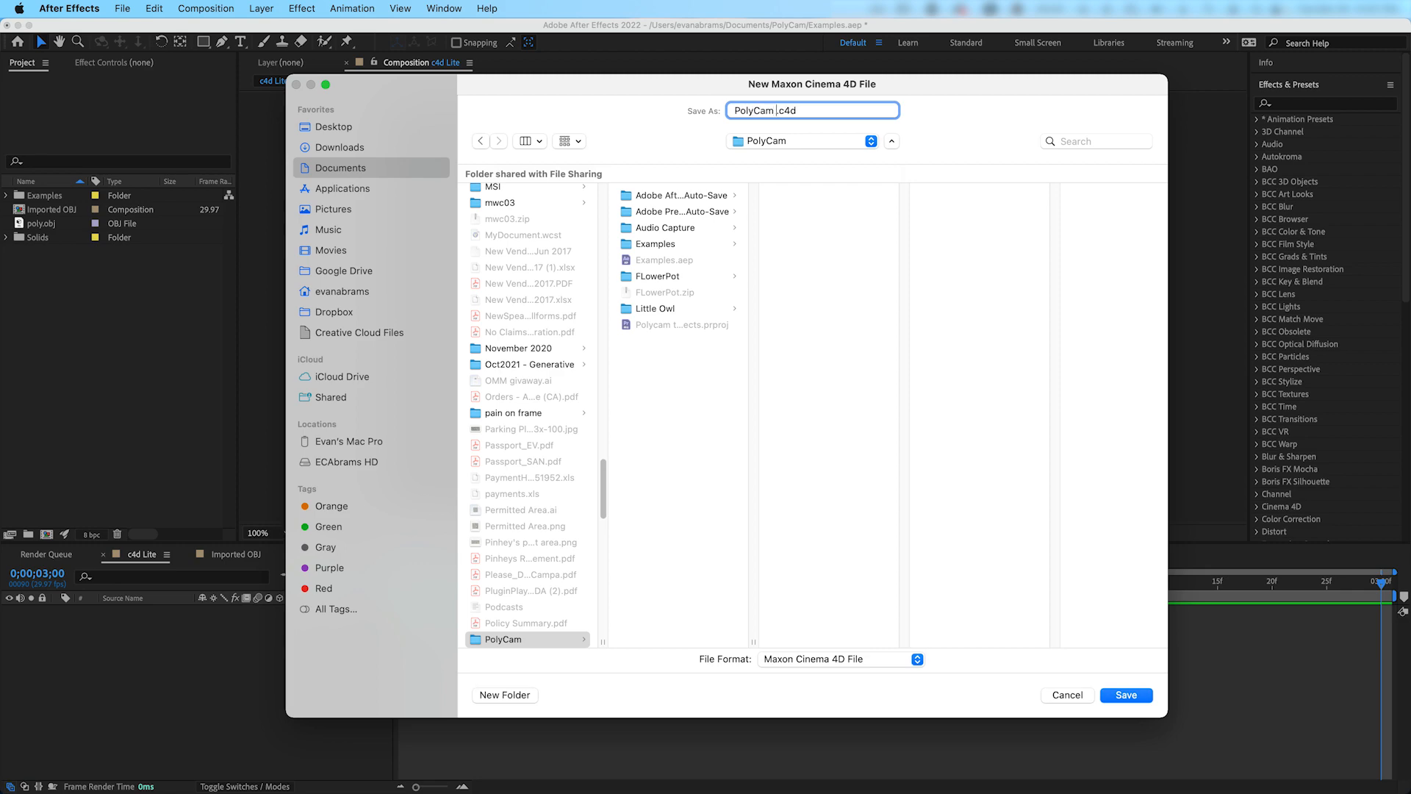
pyautogui.click(1126, 694)
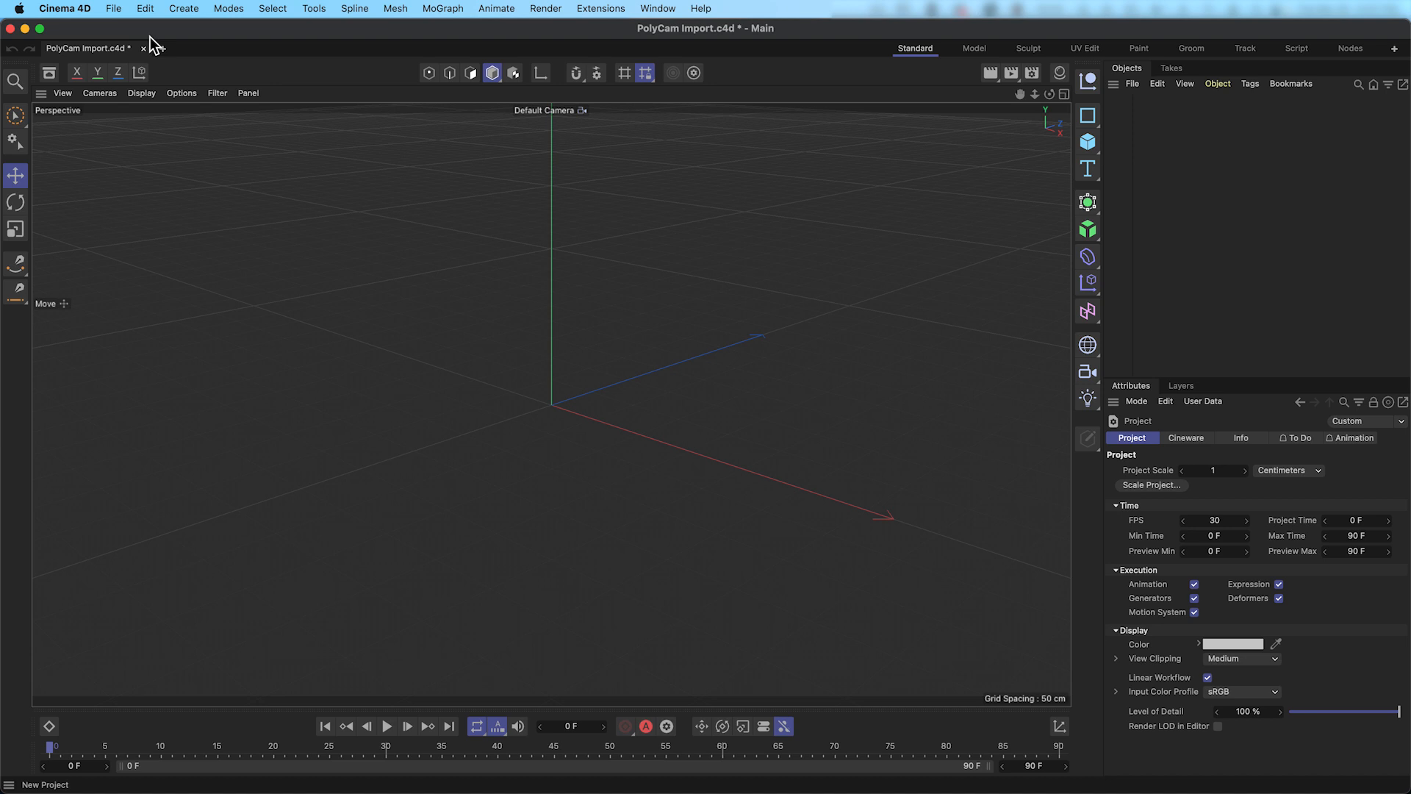
# Import the Polycam OBJ at Scale 200 Centimeters with UVs kept Original
pyautogui.click(113, 9)
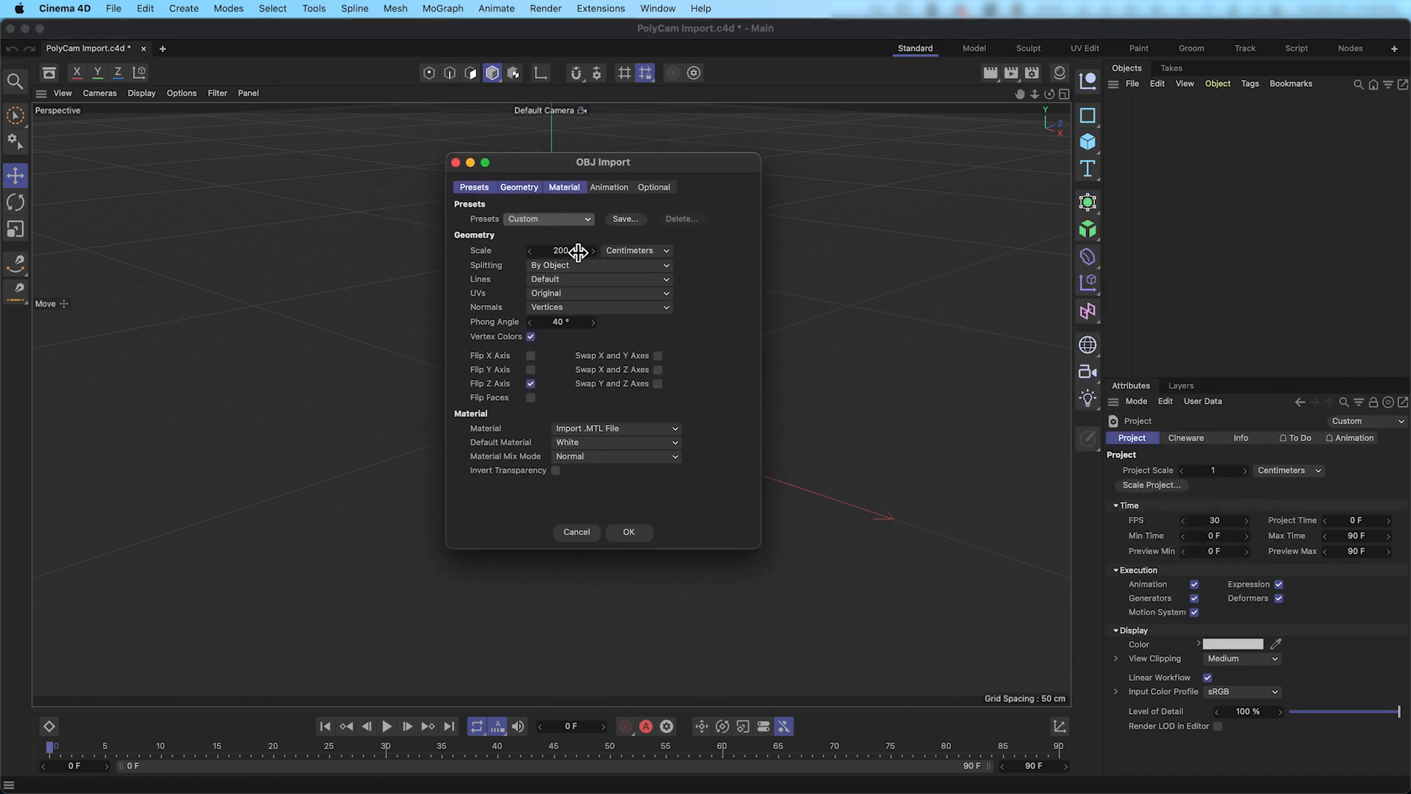
pyautogui.click(562, 250)
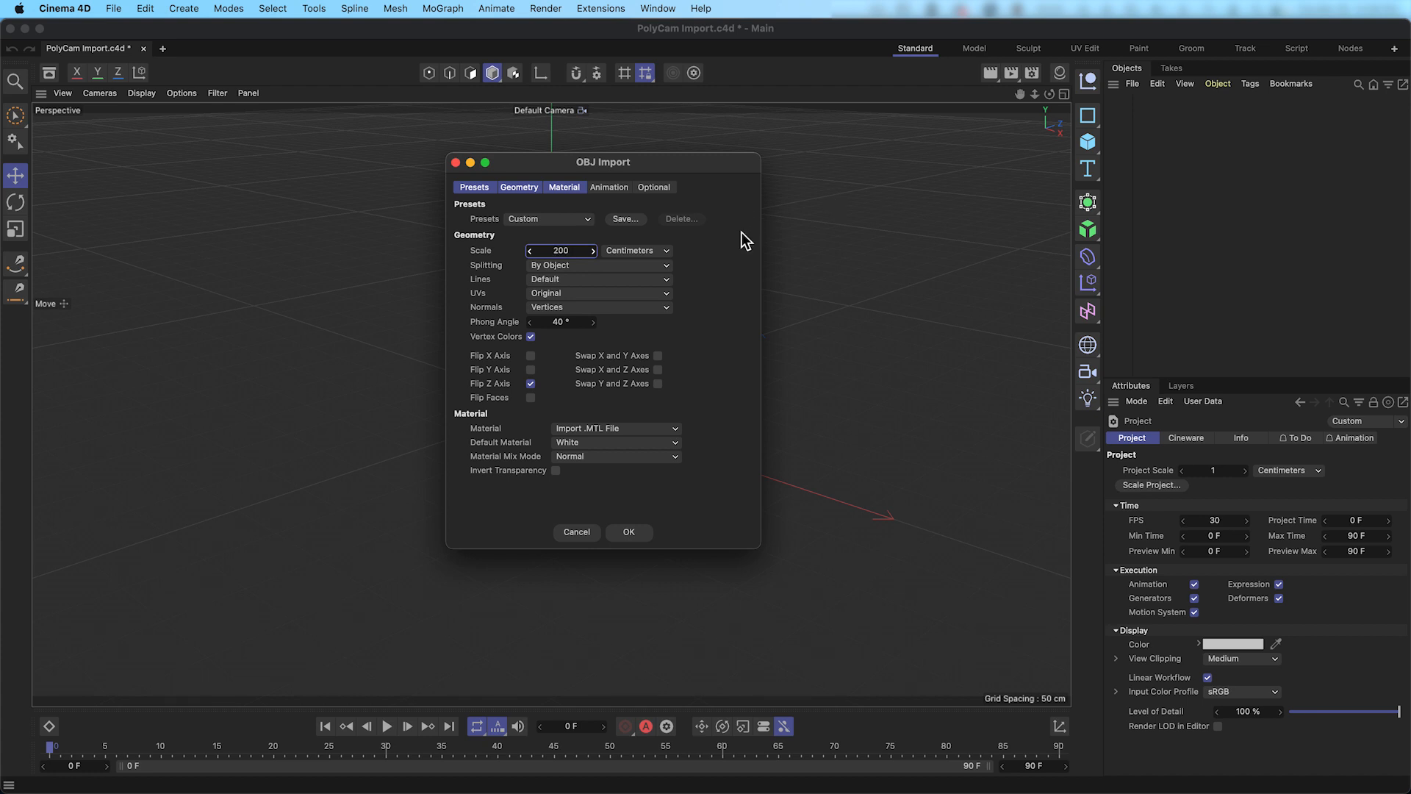
pyautogui.click(598, 293)
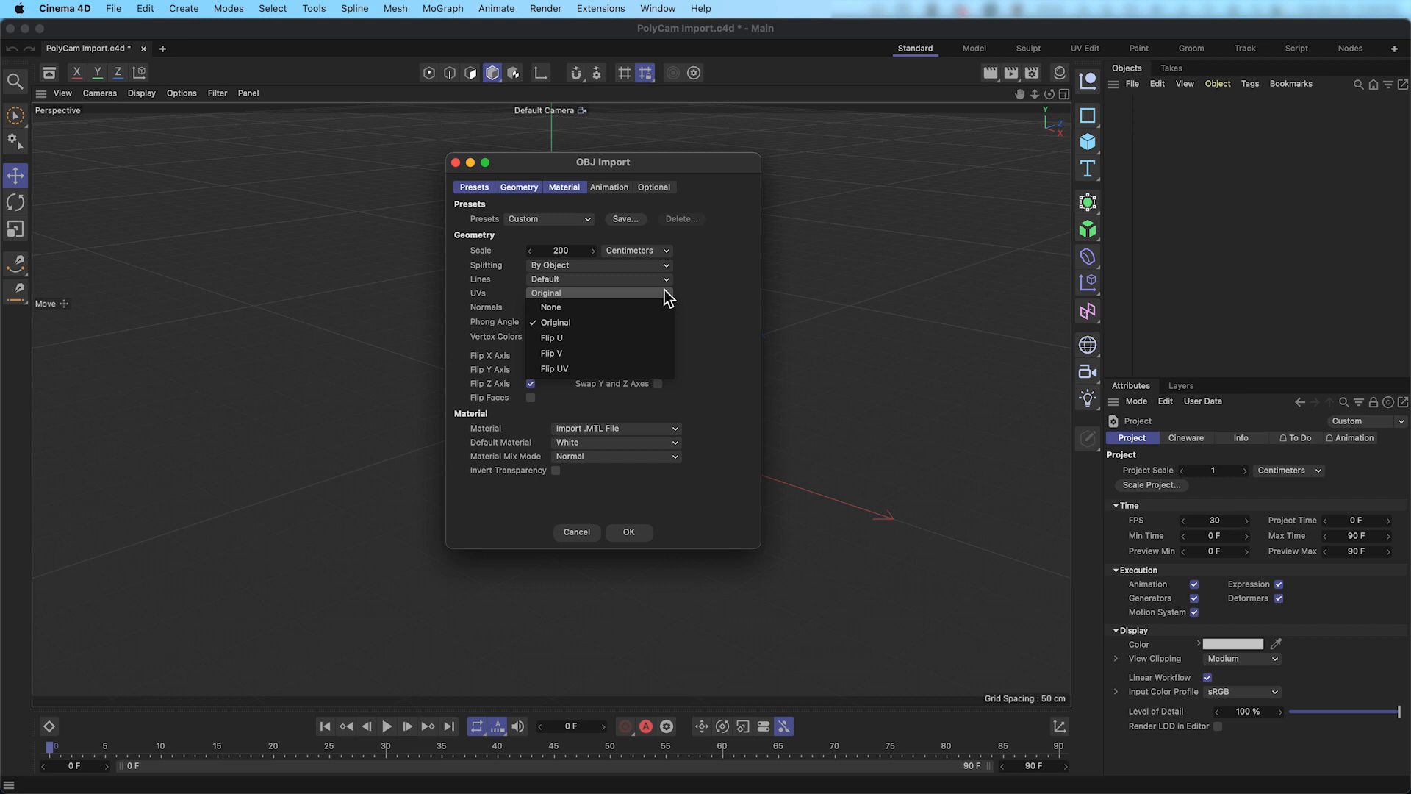
pyautogui.moveTo(657, 323)
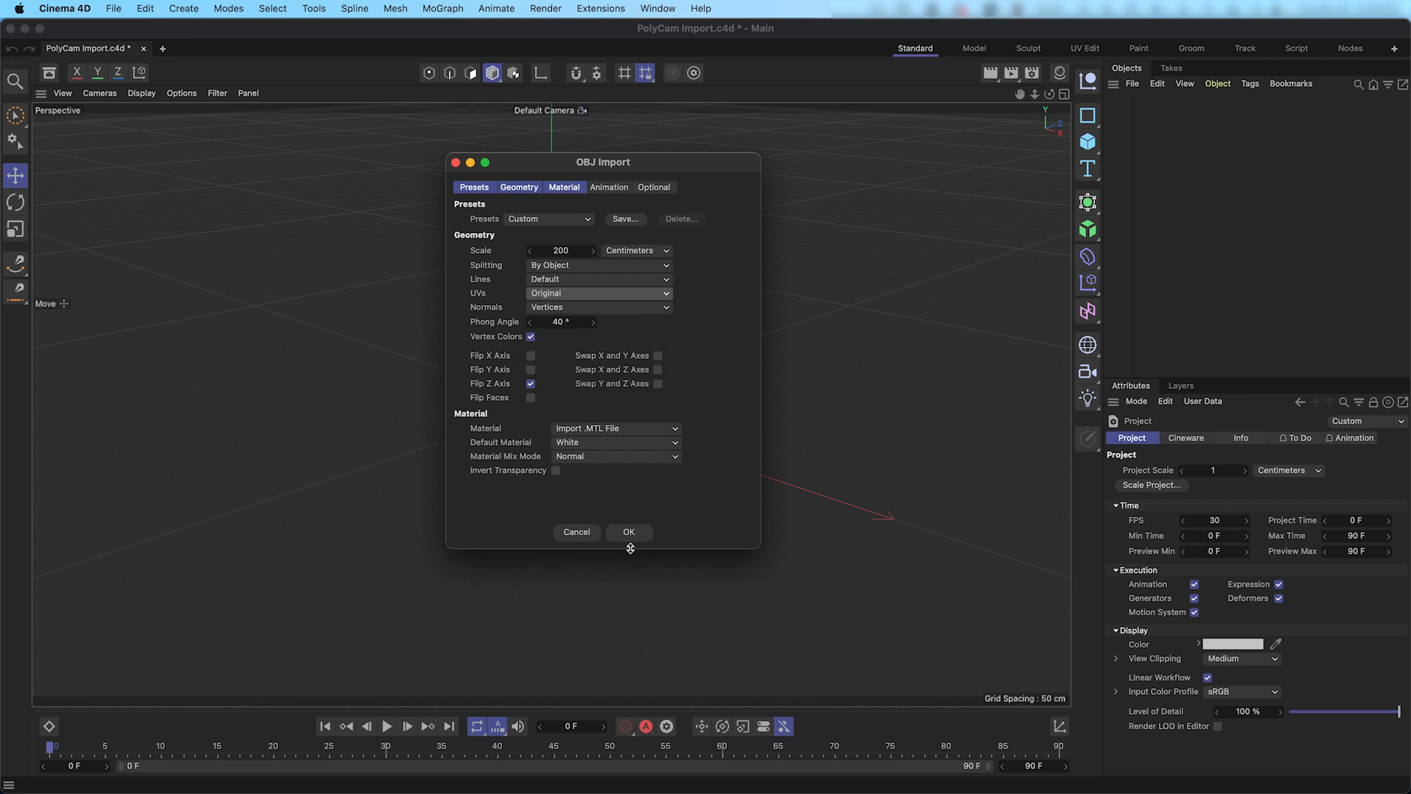
pyautogui.click(628, 532)
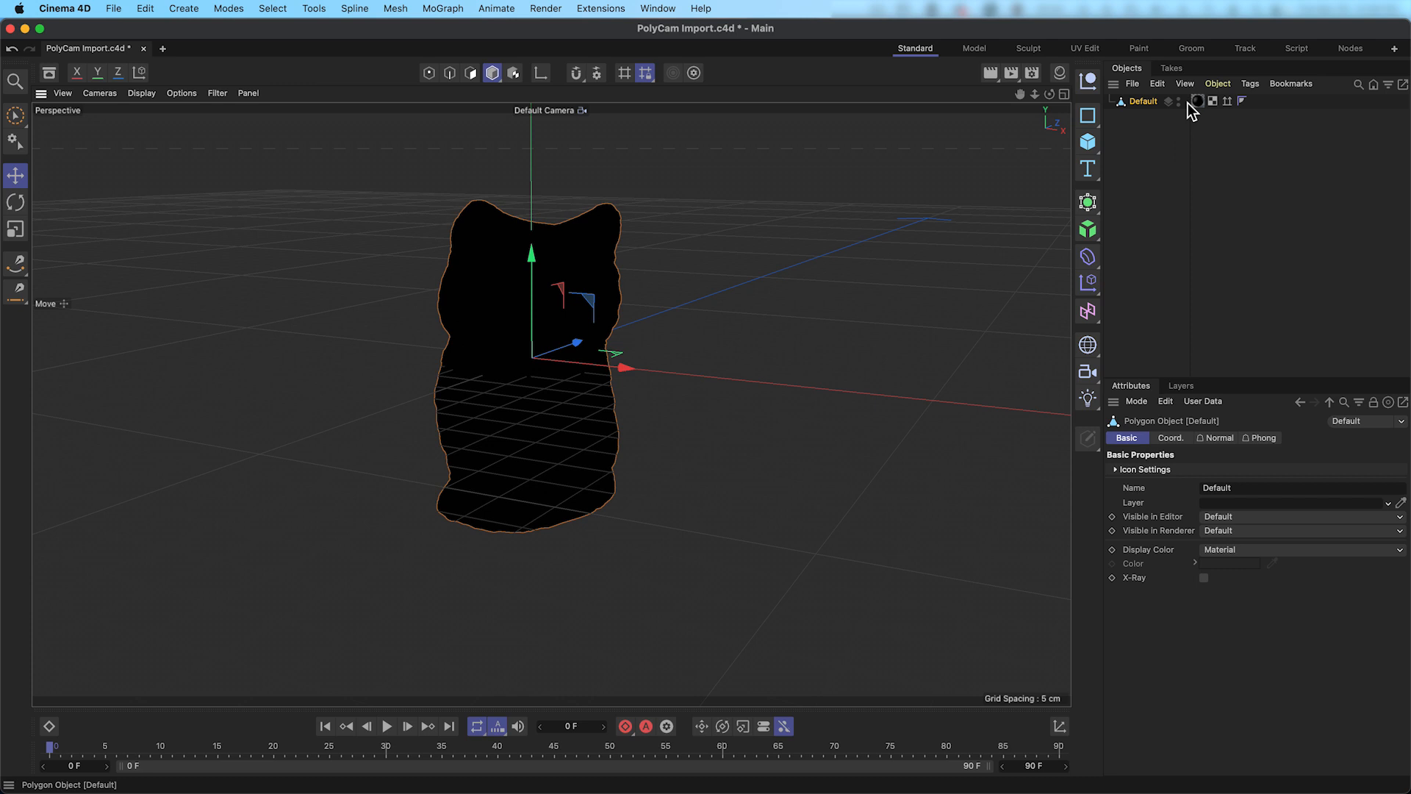
# Copy the owl's bitmap texture into the project location so it renders in colour, then return to After Effects
pyautogui.click(1198, 100)
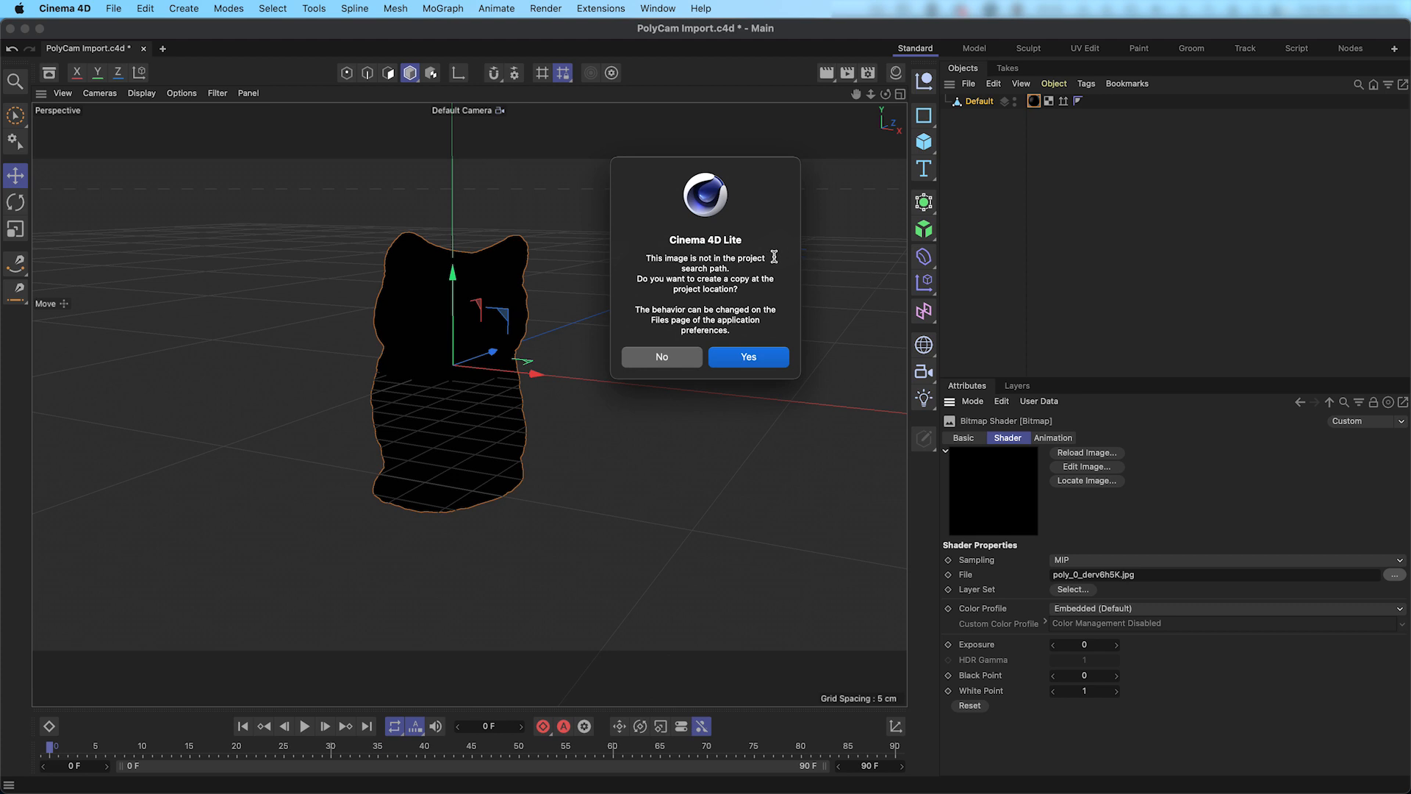
pyautogui.moveTo(749, 356)
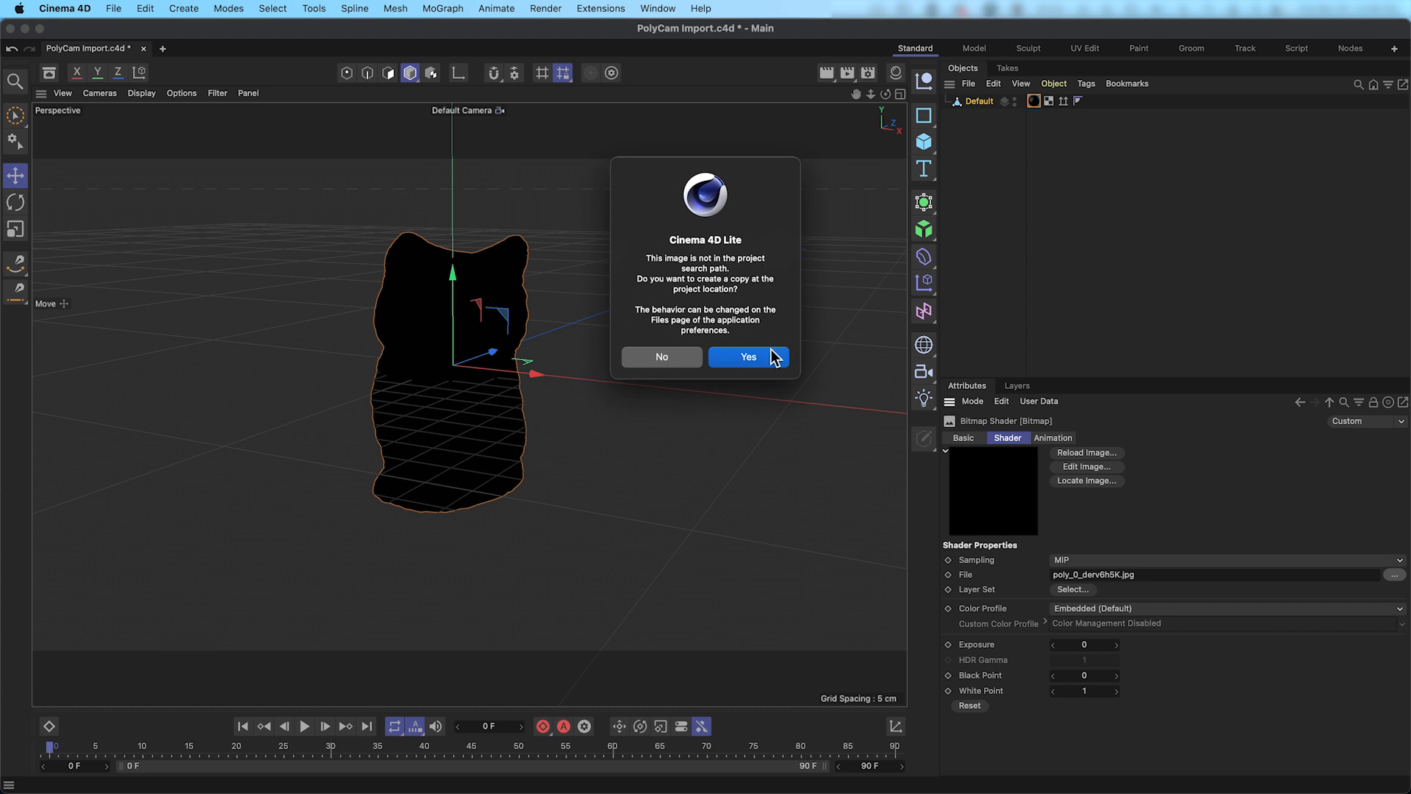
pyautogui.click(747, 356)
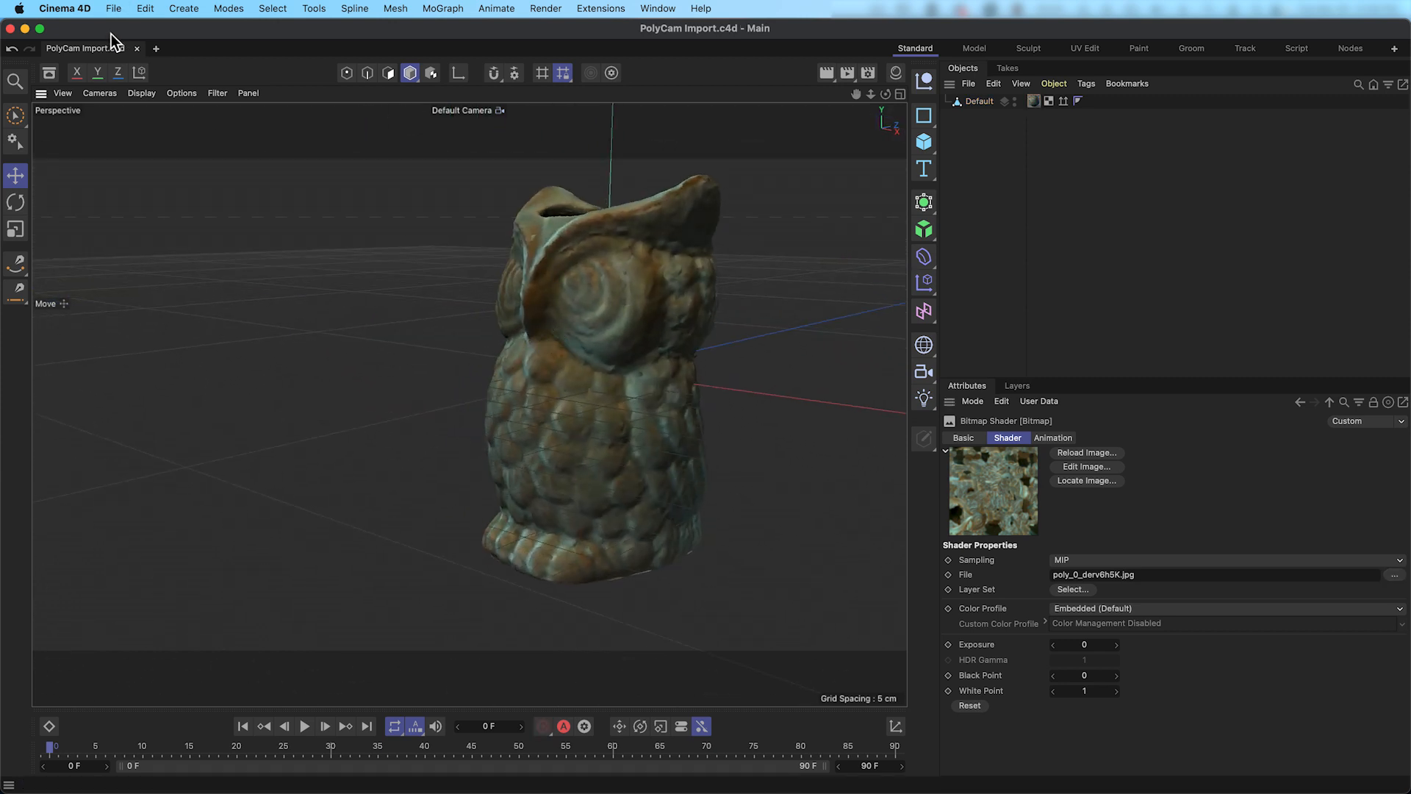
pyautogui.click(114, 9)
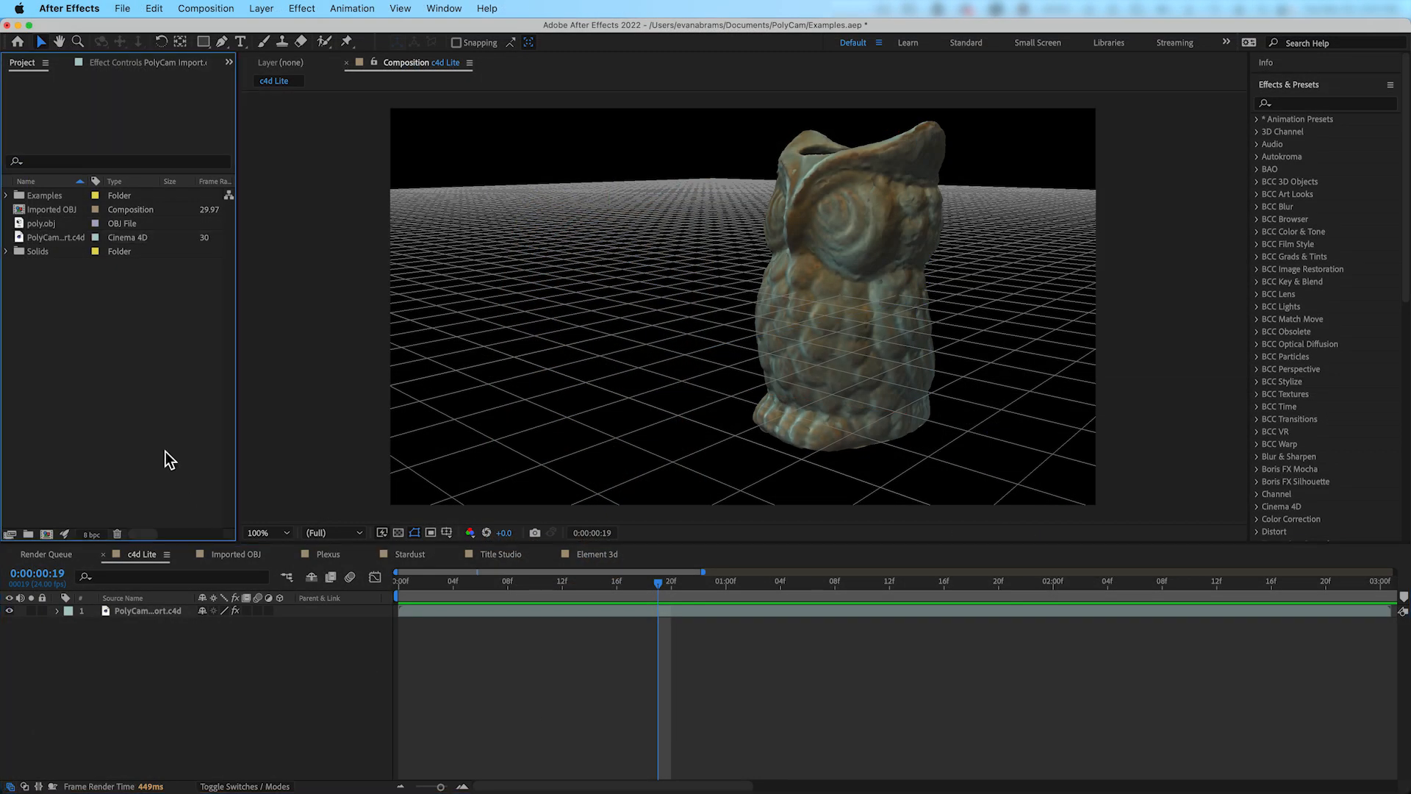
pyautogui.moveTo(297, 344)
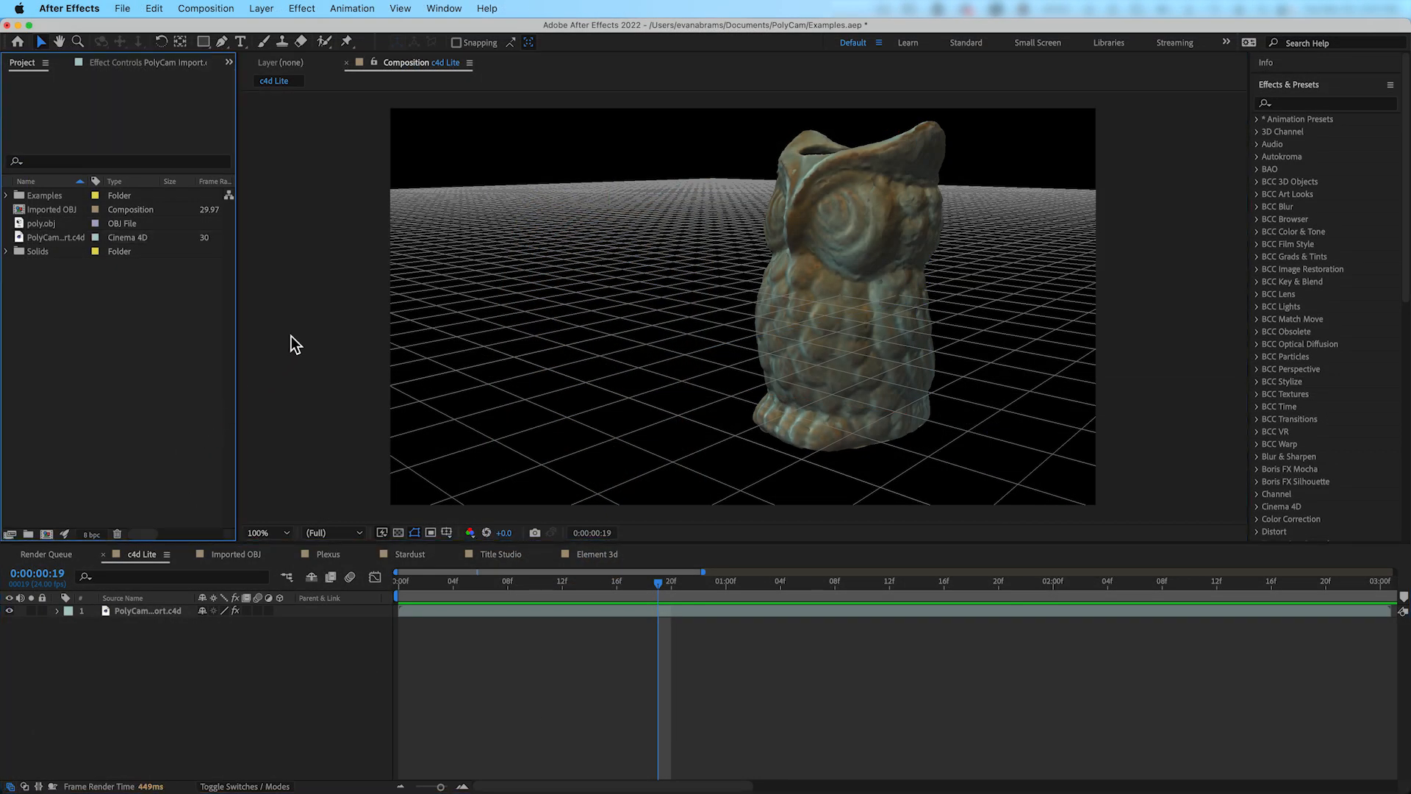
pyautogui.moveTo(292, 654)
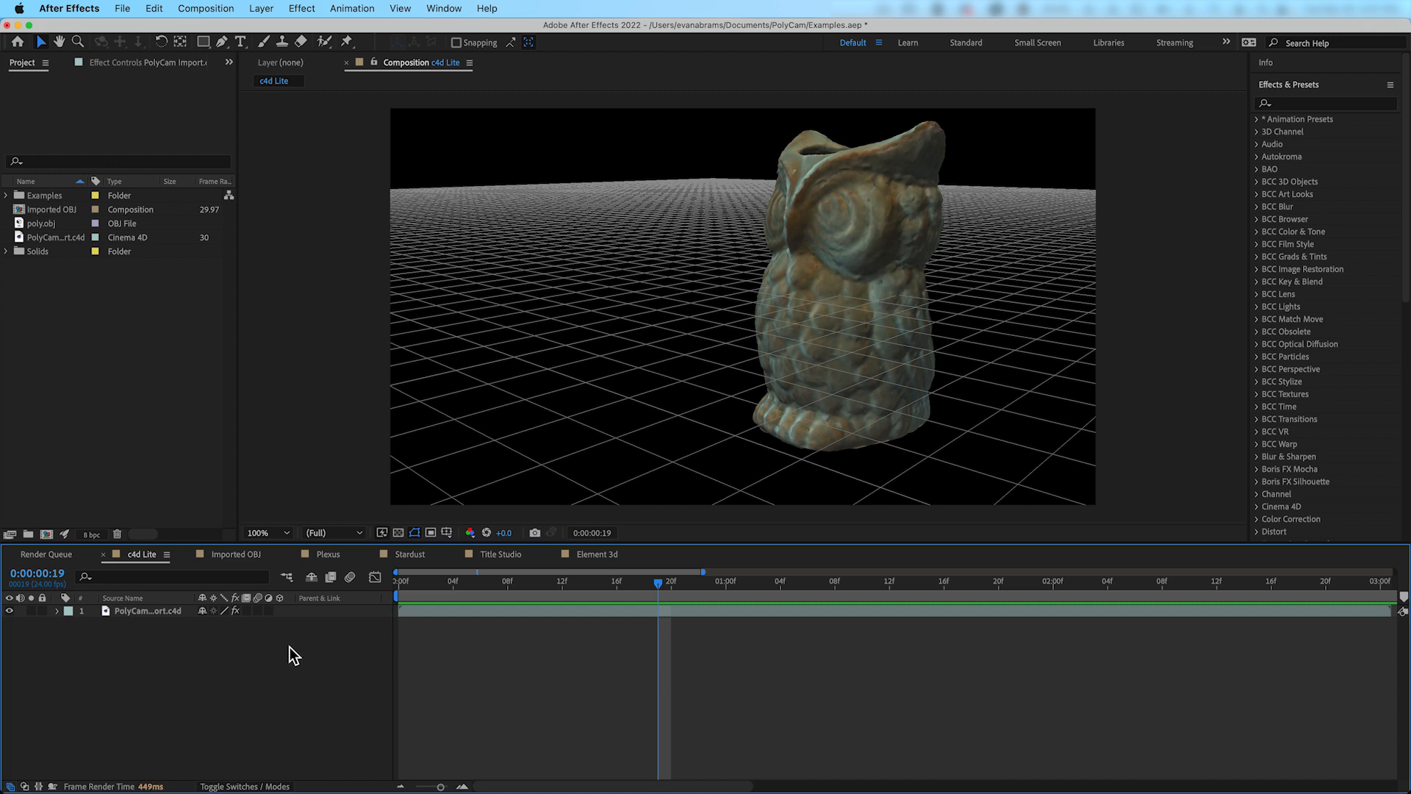
pyautogui.click(140, 64)
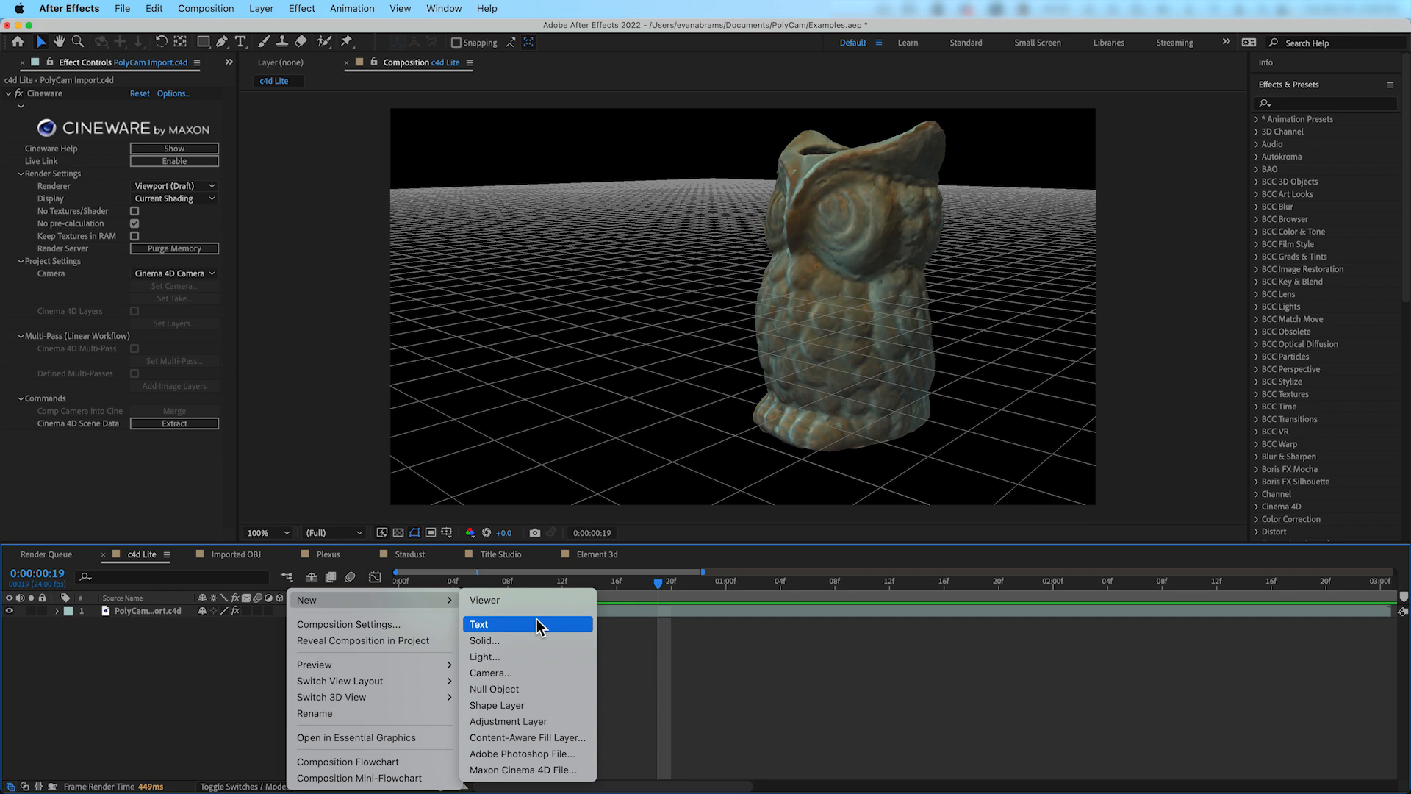
# Add a Two-Node 50mm camera, Camera 1, above the Cinema 4D layer
pyautogui.click(489, 672)
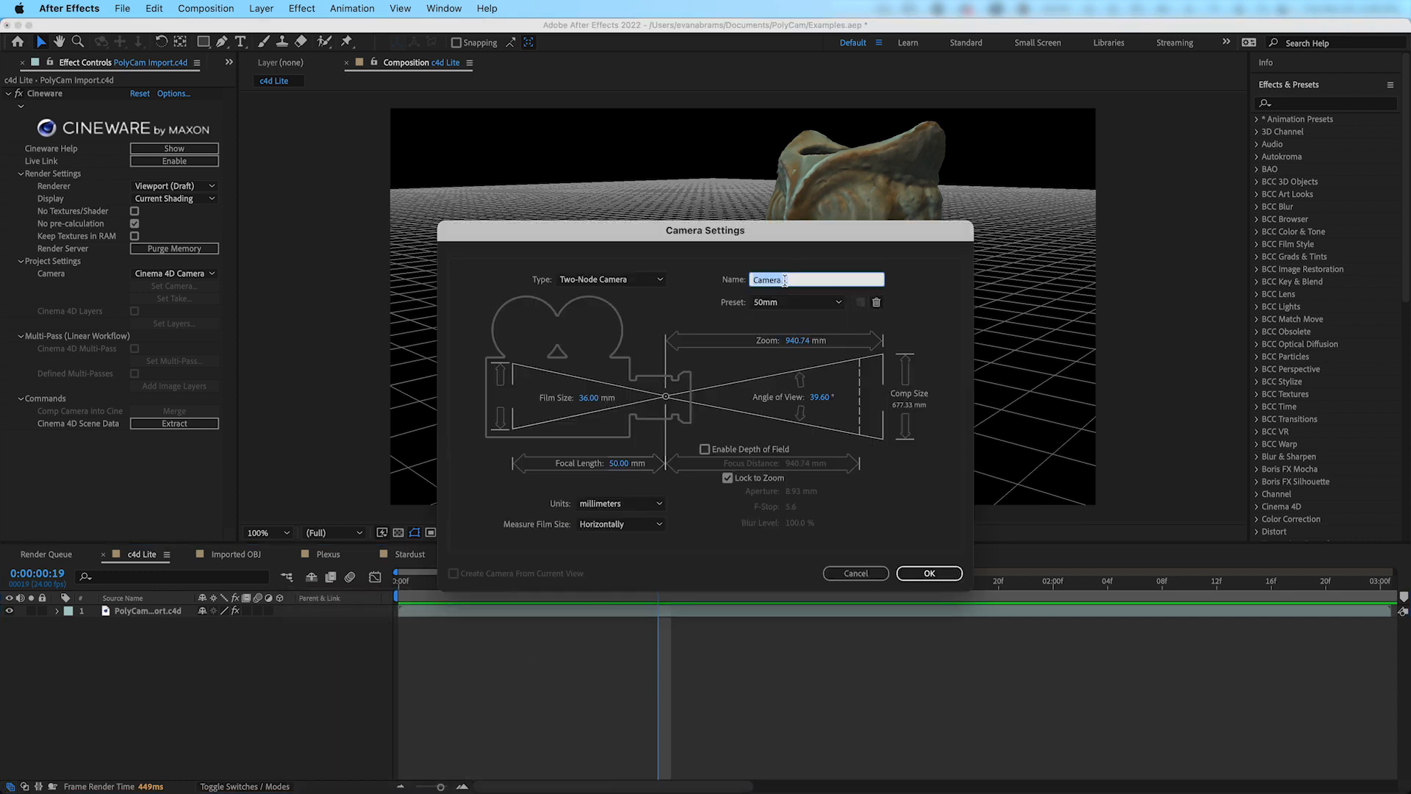
pyautogui.click(929, 573)
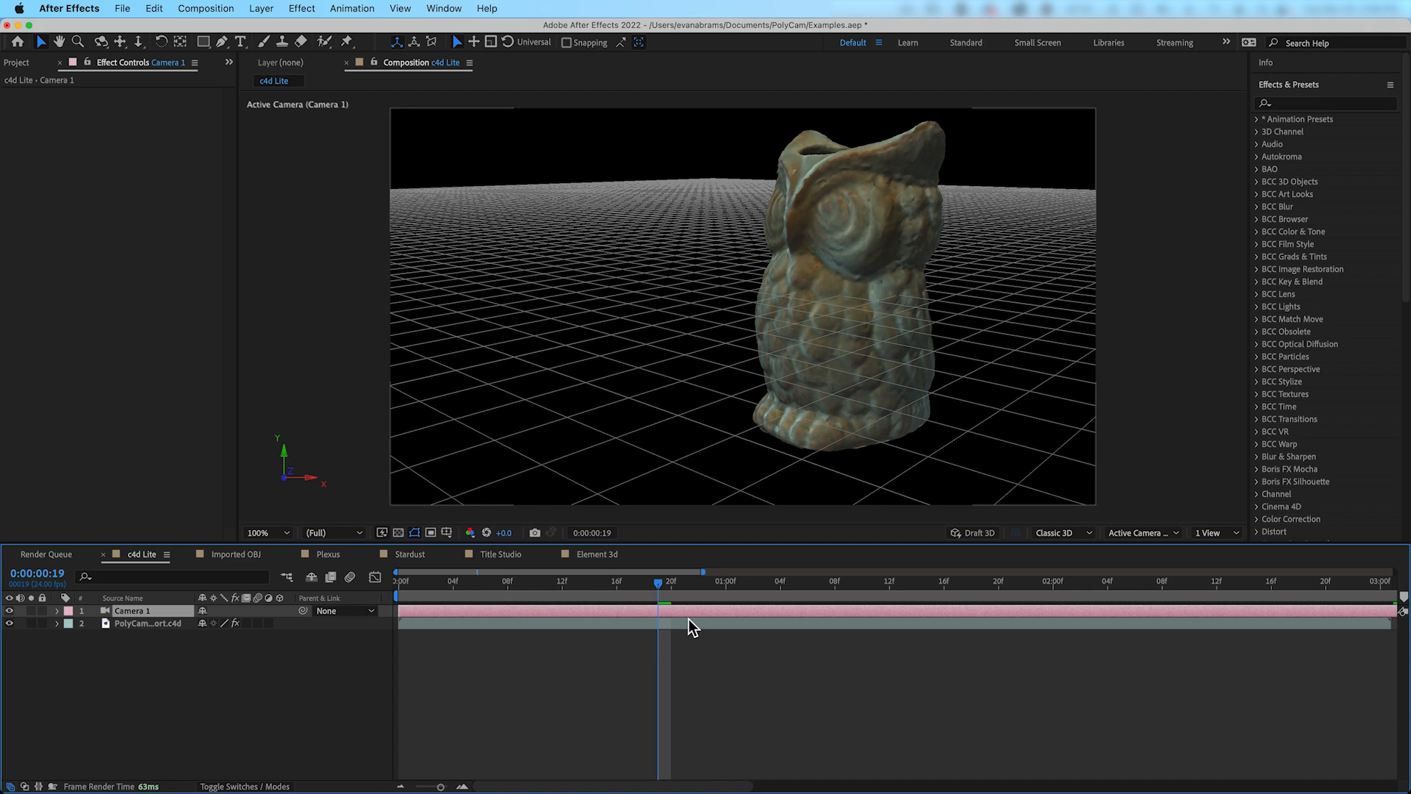
pyautogui.click(146, 624)
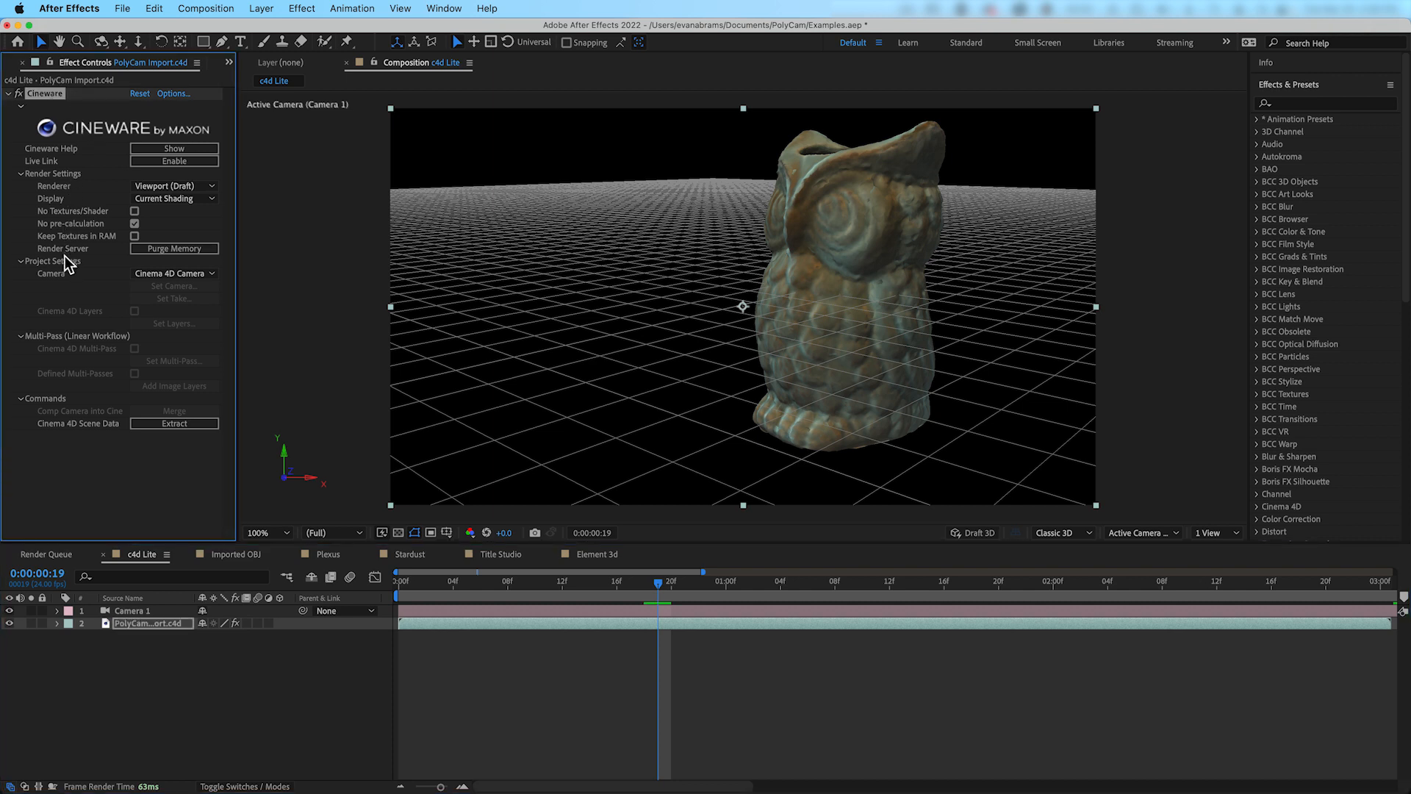
# Set Cineware's Camera to Centered Comp Camera so the owl renders front-on through Camera 1
pyautogui.click(173, 274)
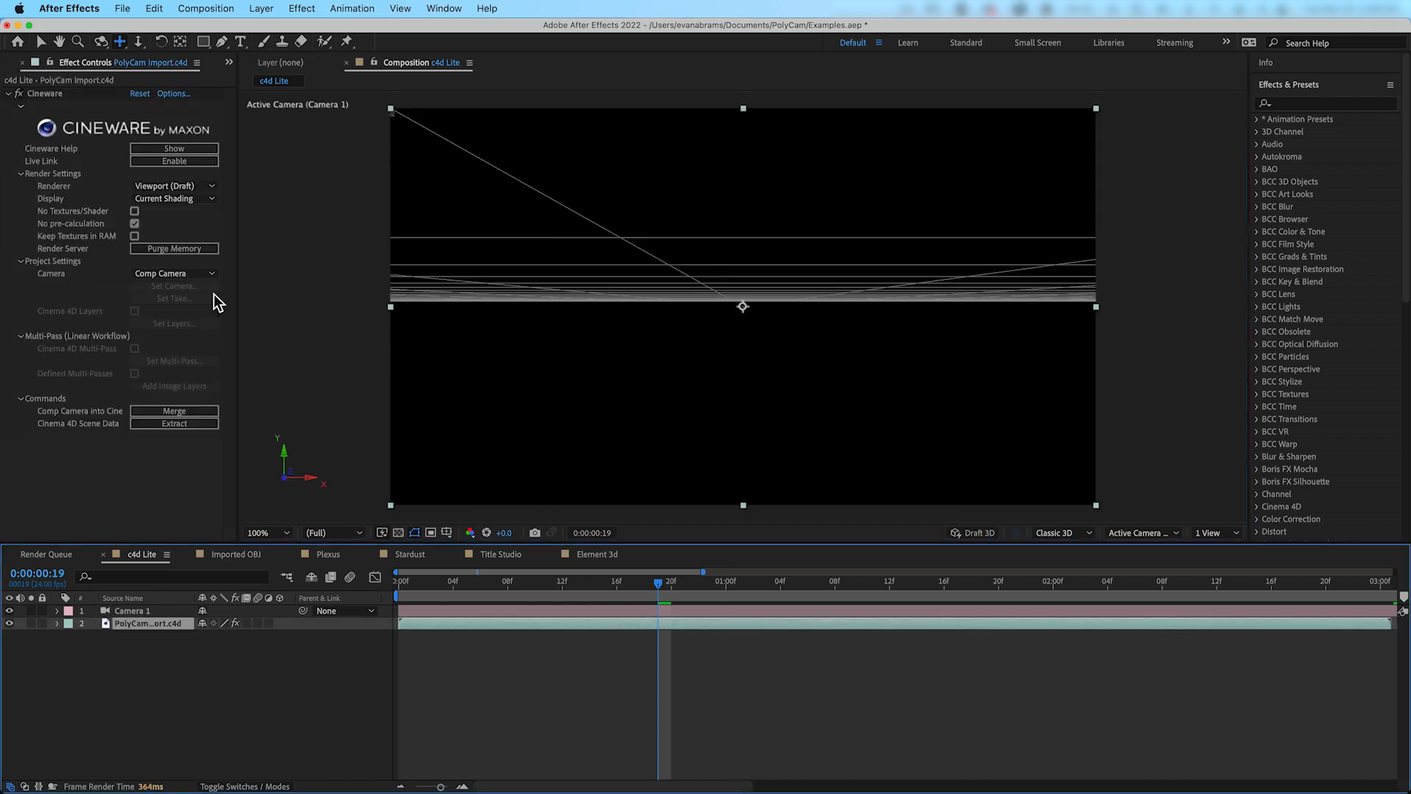
pyautogui.click(173, 273)
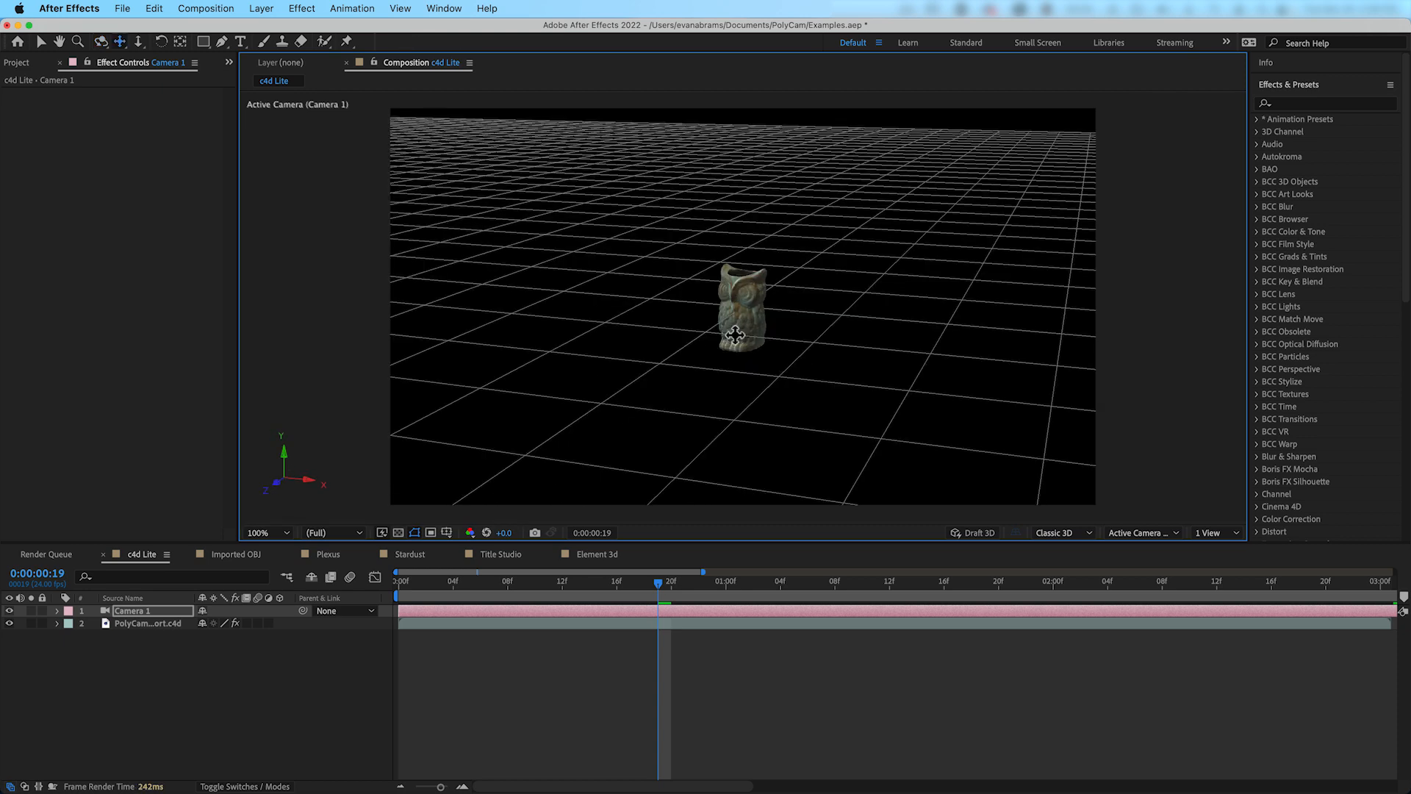
pyautogui.press('c')
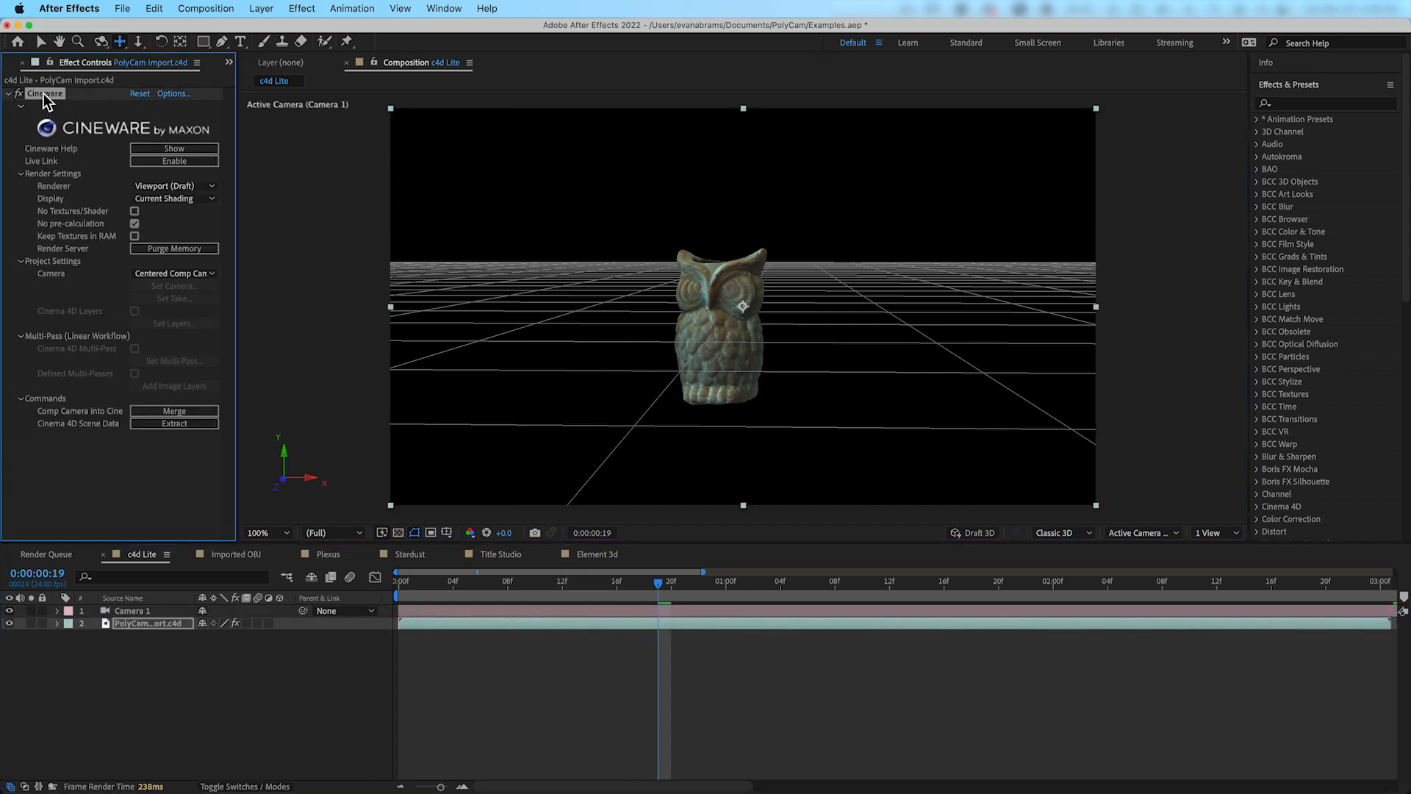
# Compare Cineware's Current and draft Viewport renderers on the owl layer
pyautogui.click(170, 185)
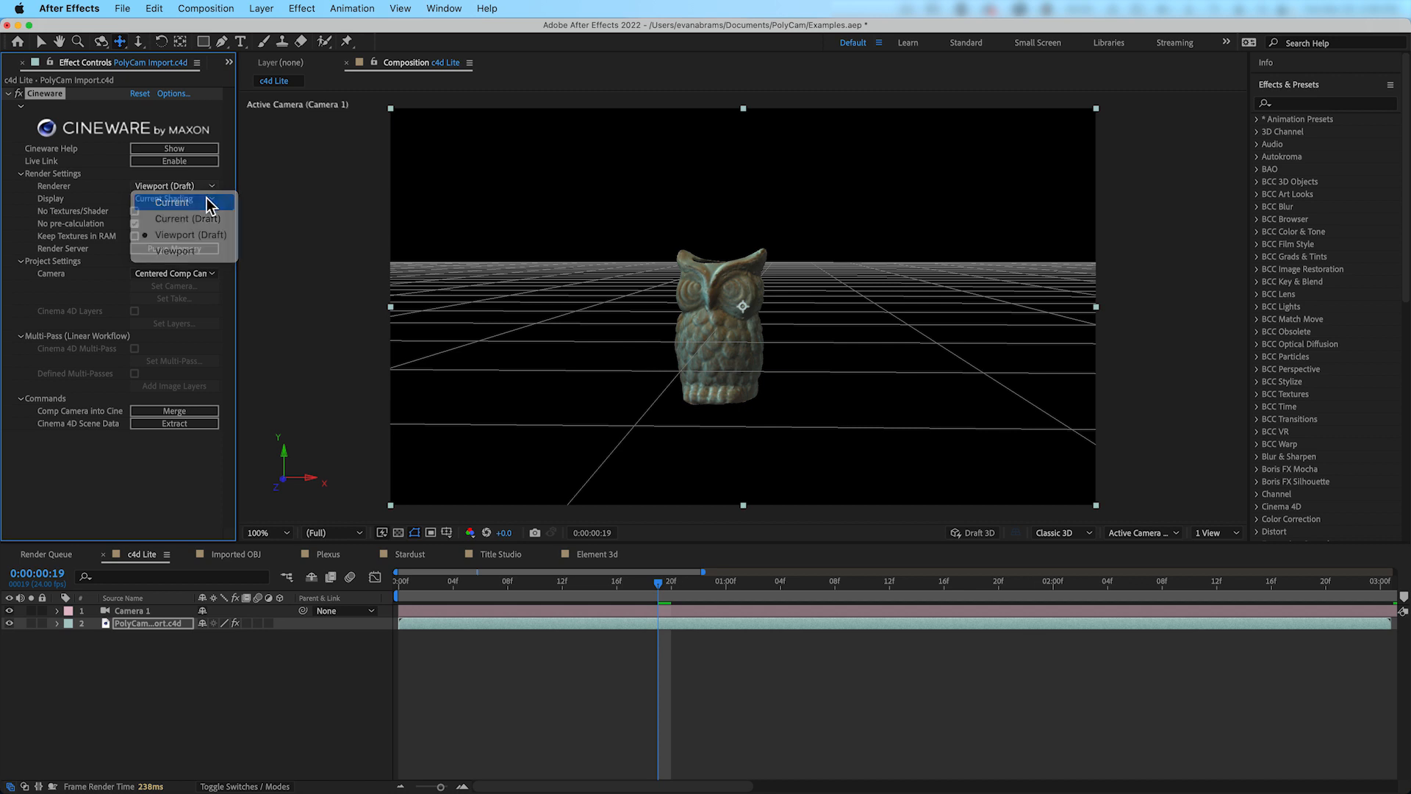
pyautogui.click(173, 201)
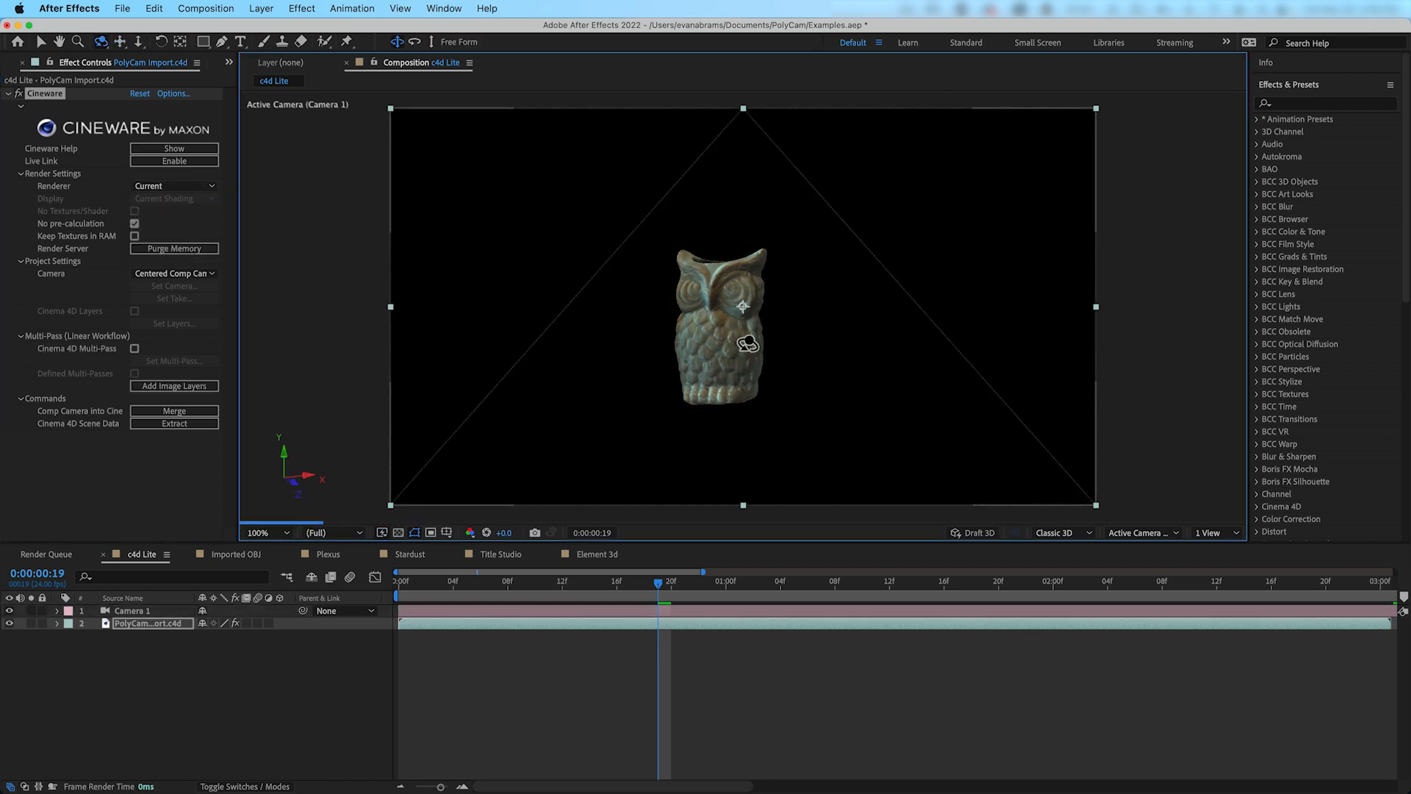
pyautogui.click(173, 187)
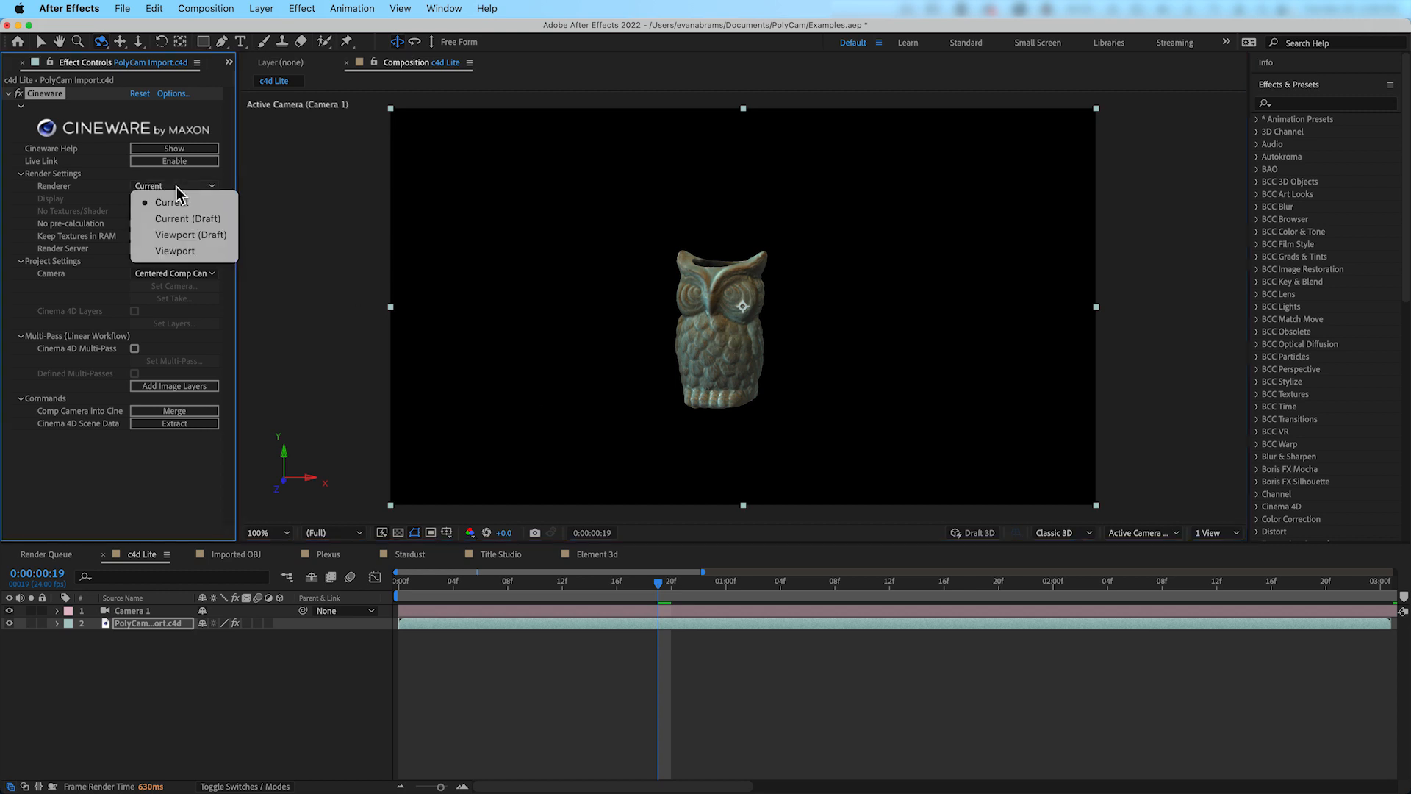
pyautogui.click(188, 219)
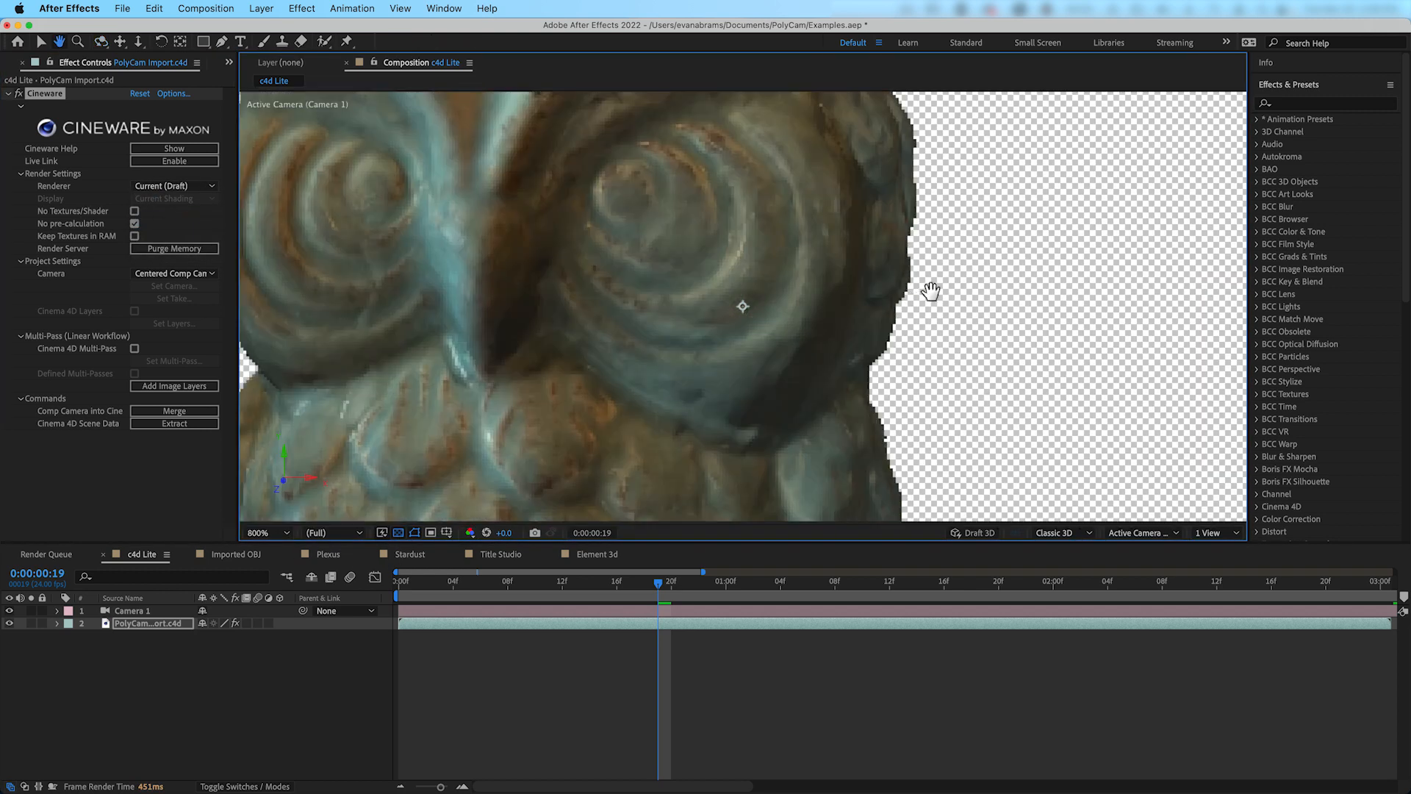
pyautogui.click(171, 185)
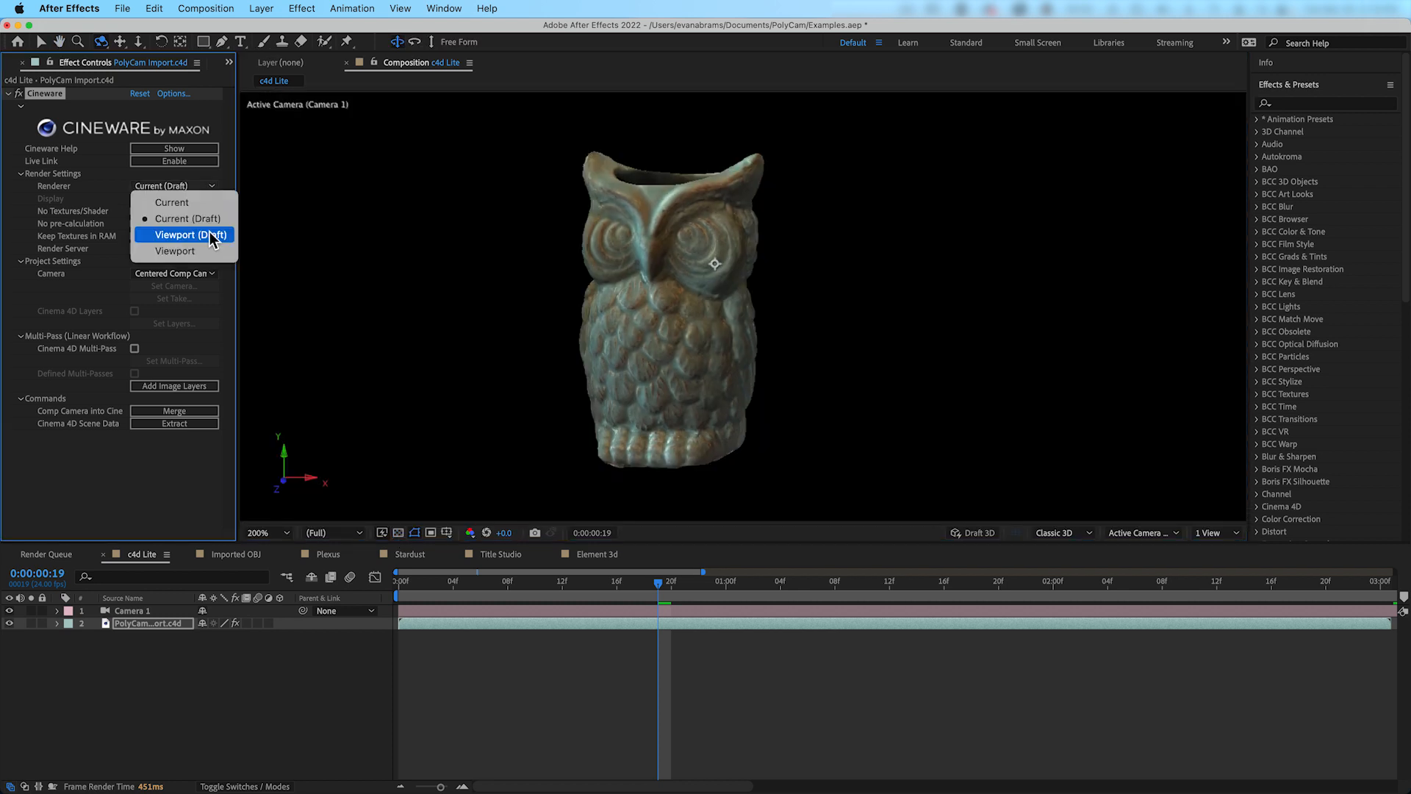
pyautogui.click(187, 235)
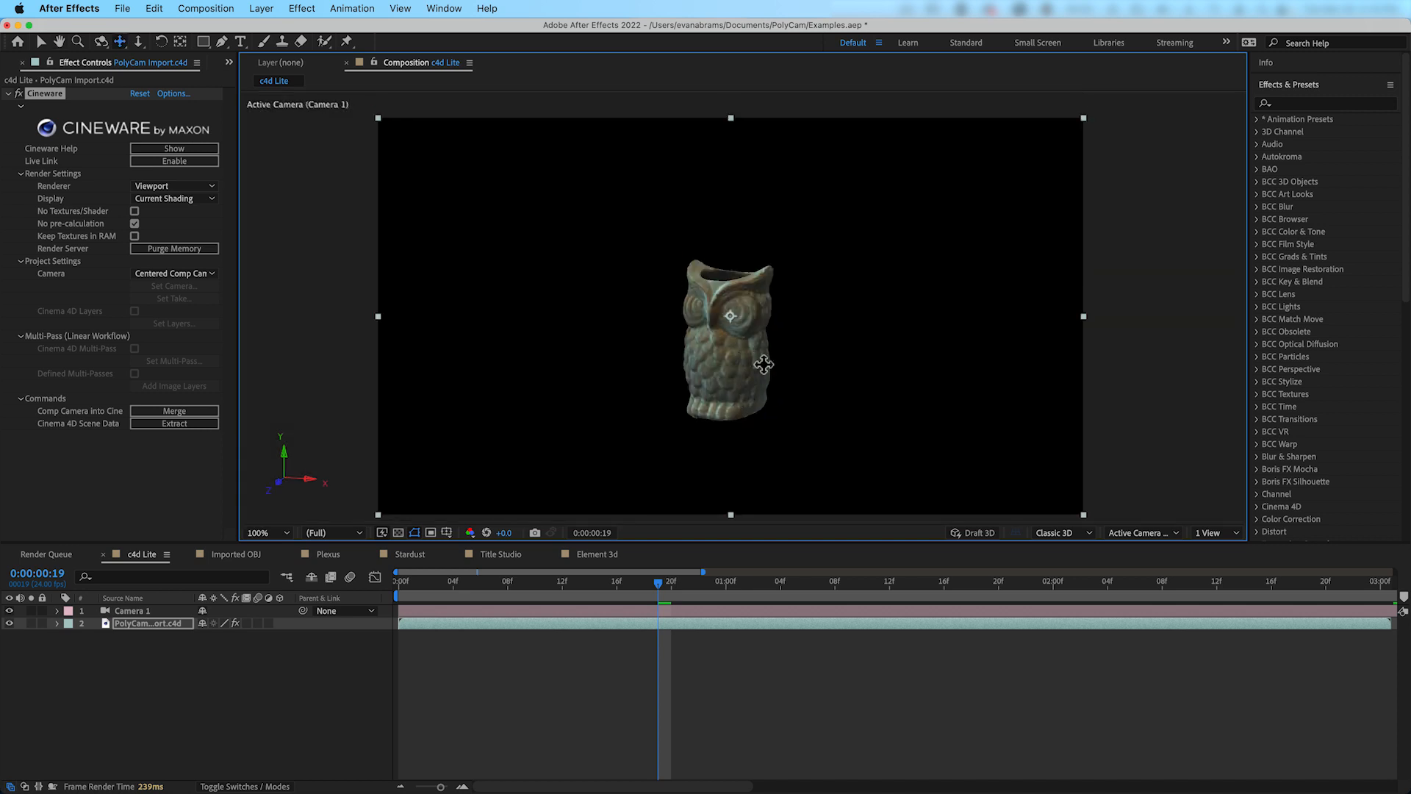
# Settle Cineware's renderer on Viewport with Current Shading for quicker previews
pyautogui.click(174, 198)
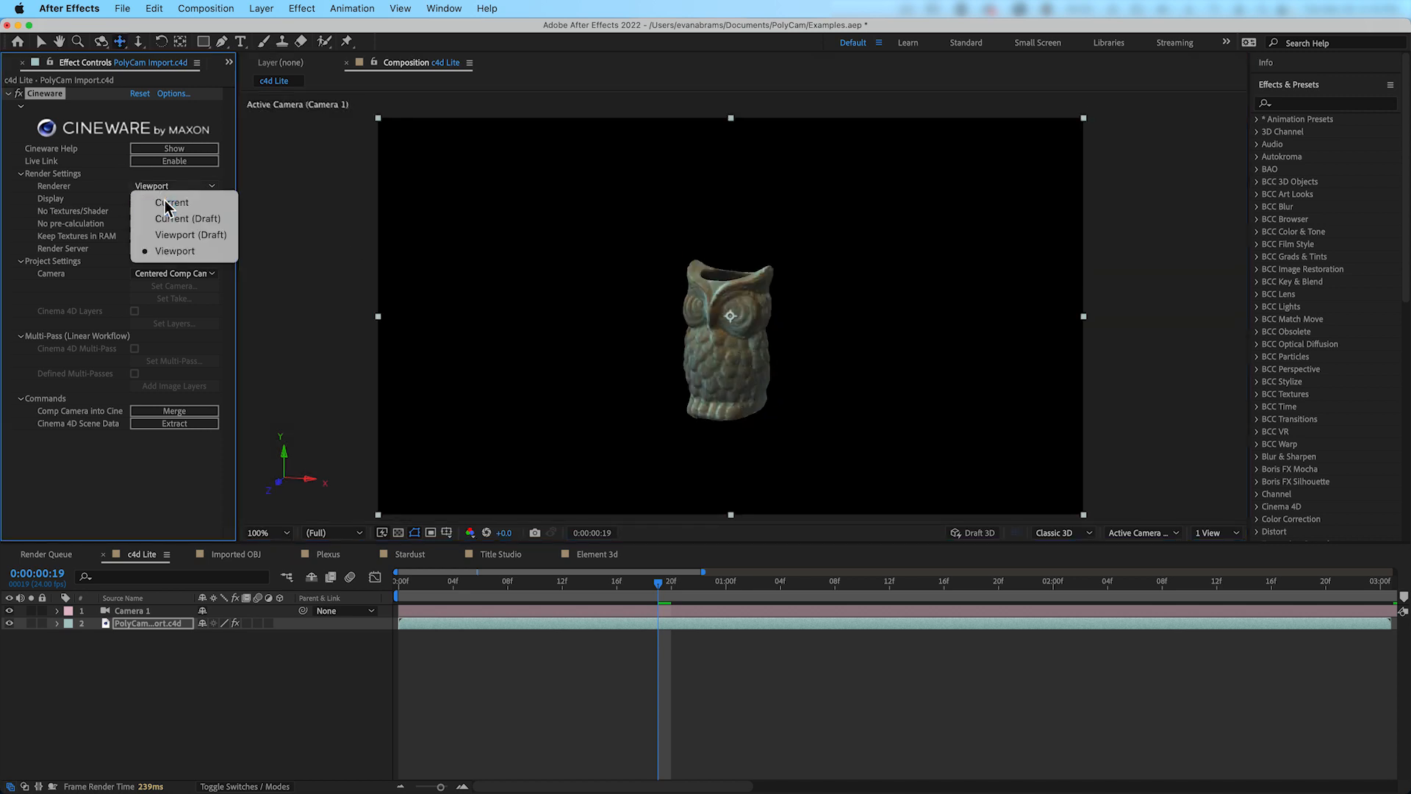
pyautogui.click(171, 202)
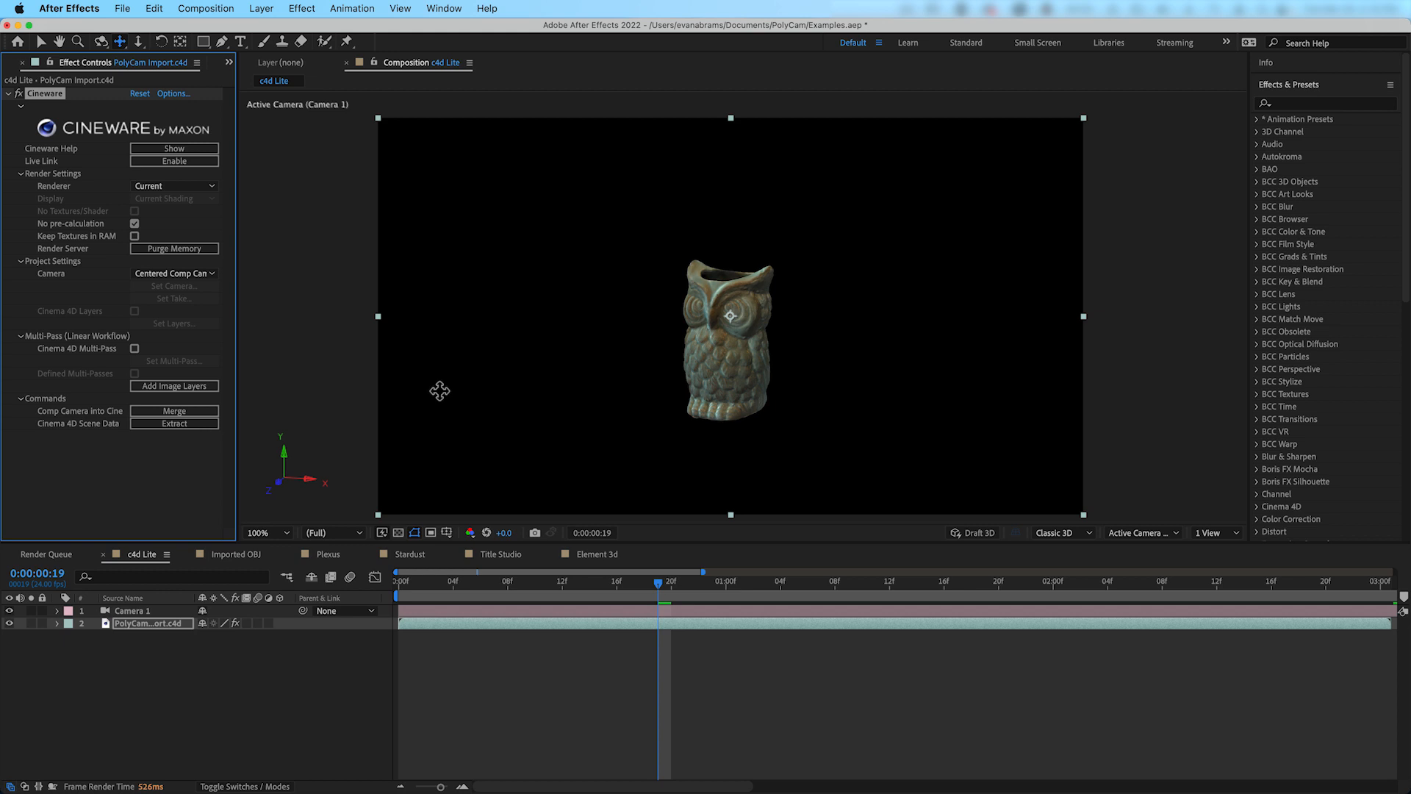
pyautogui.click(174, 185)
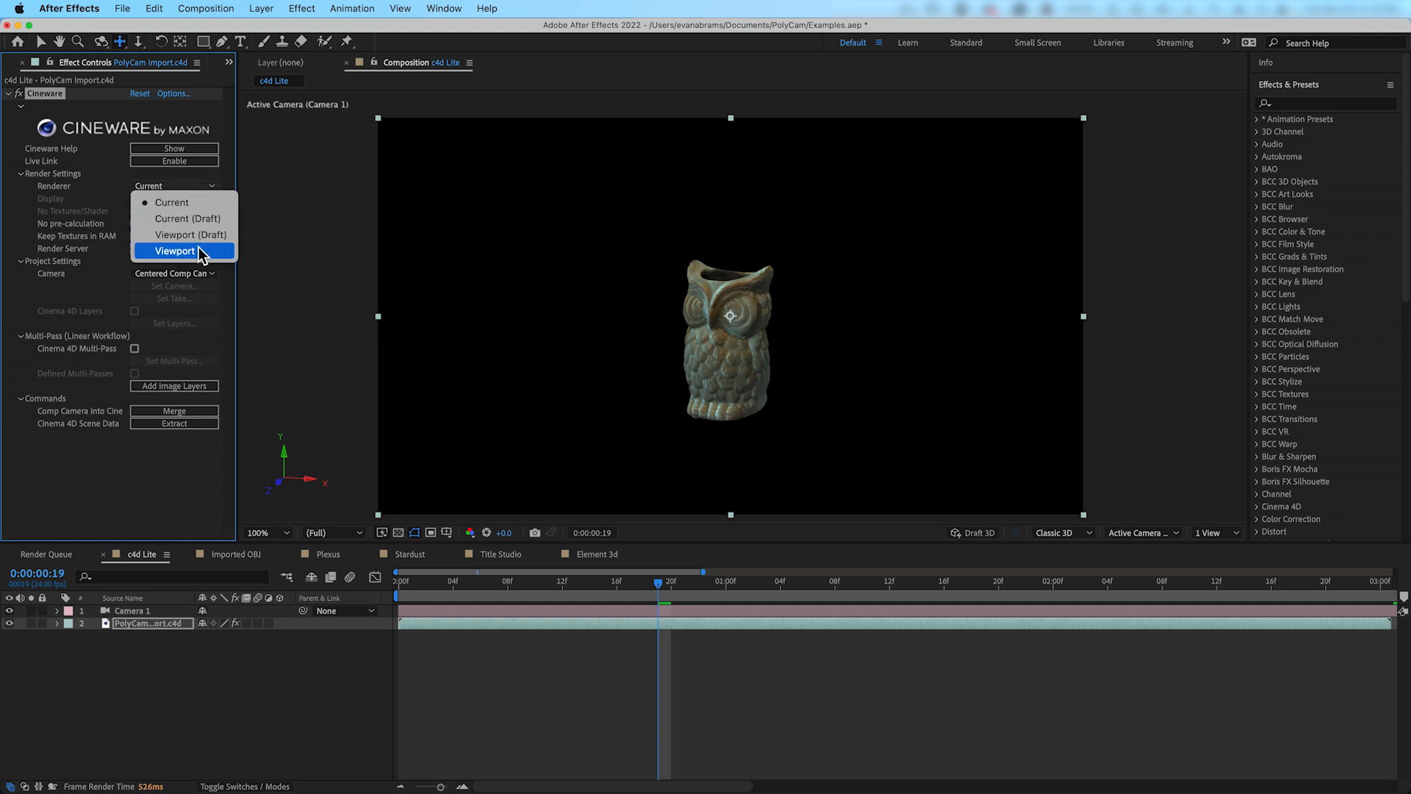
pyautogui.click(173, 250)
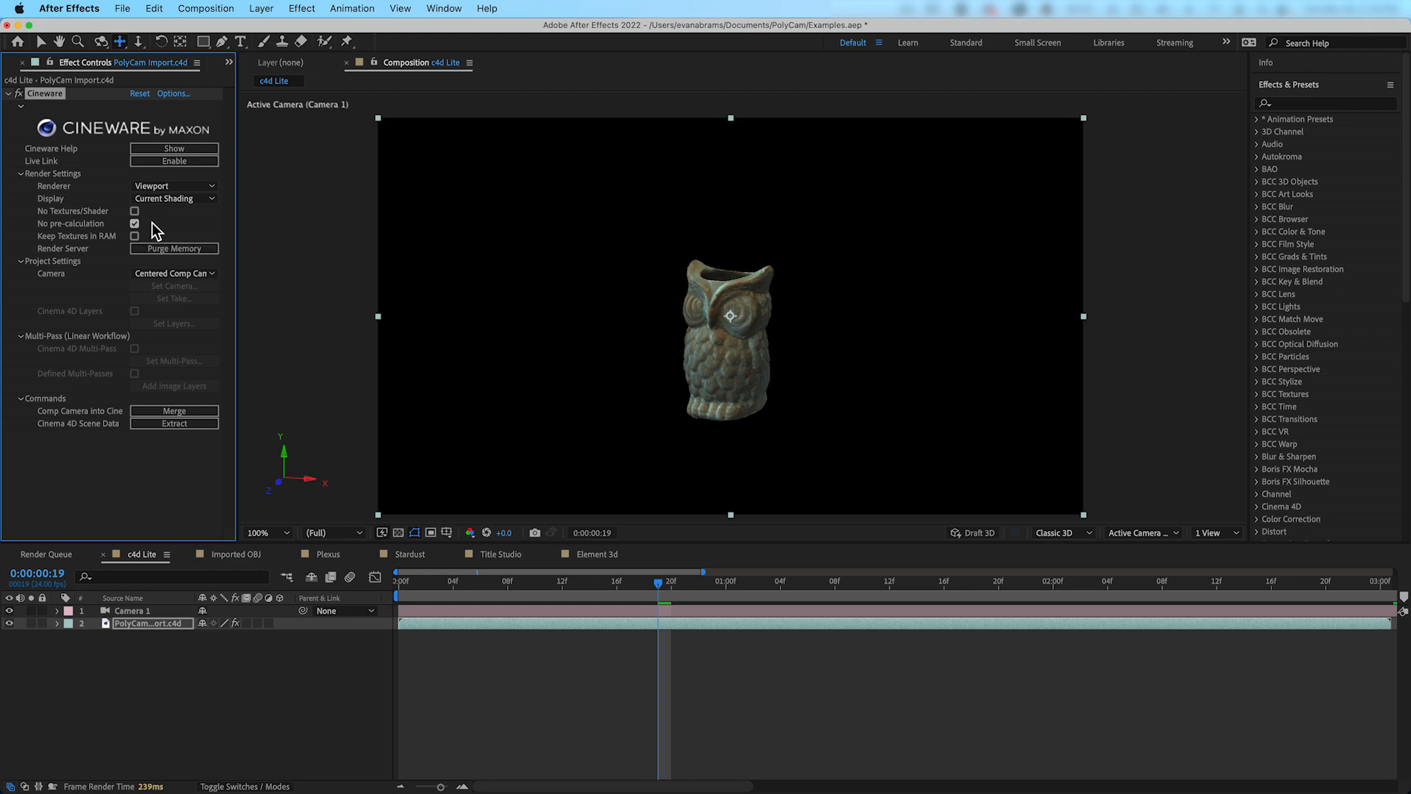
pyautogui.click(136, 210)
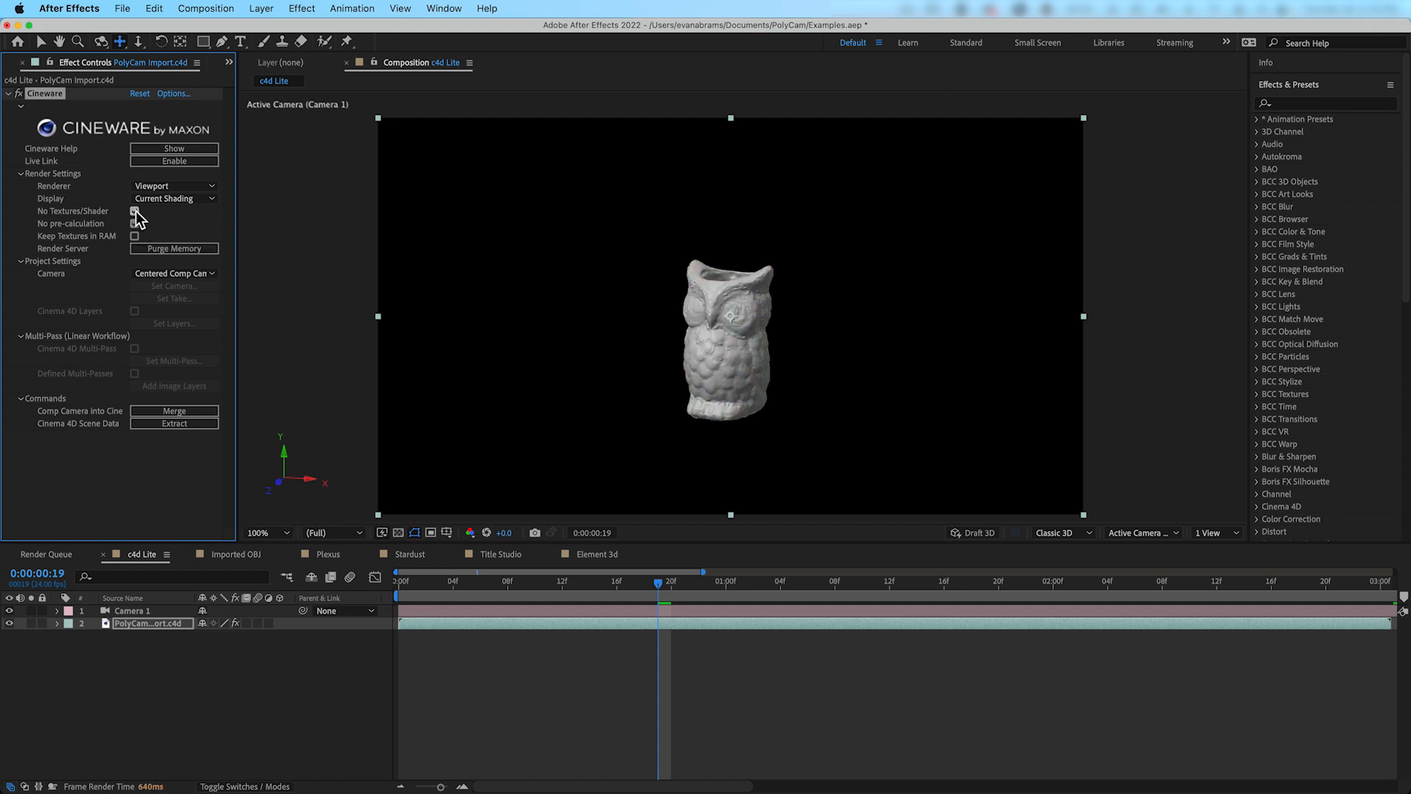
pyautogui.click(174, 199)
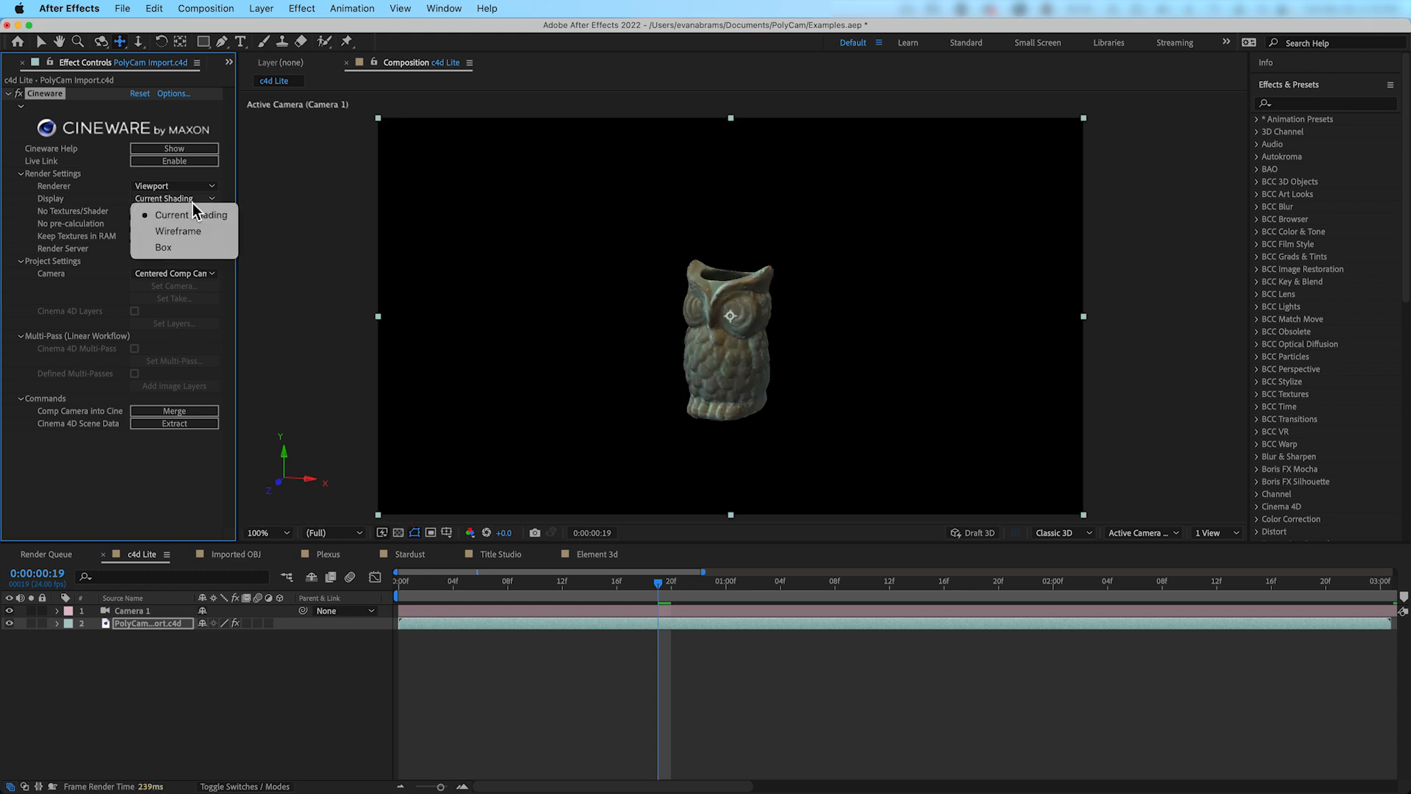
pyautogui.click(178, 231)
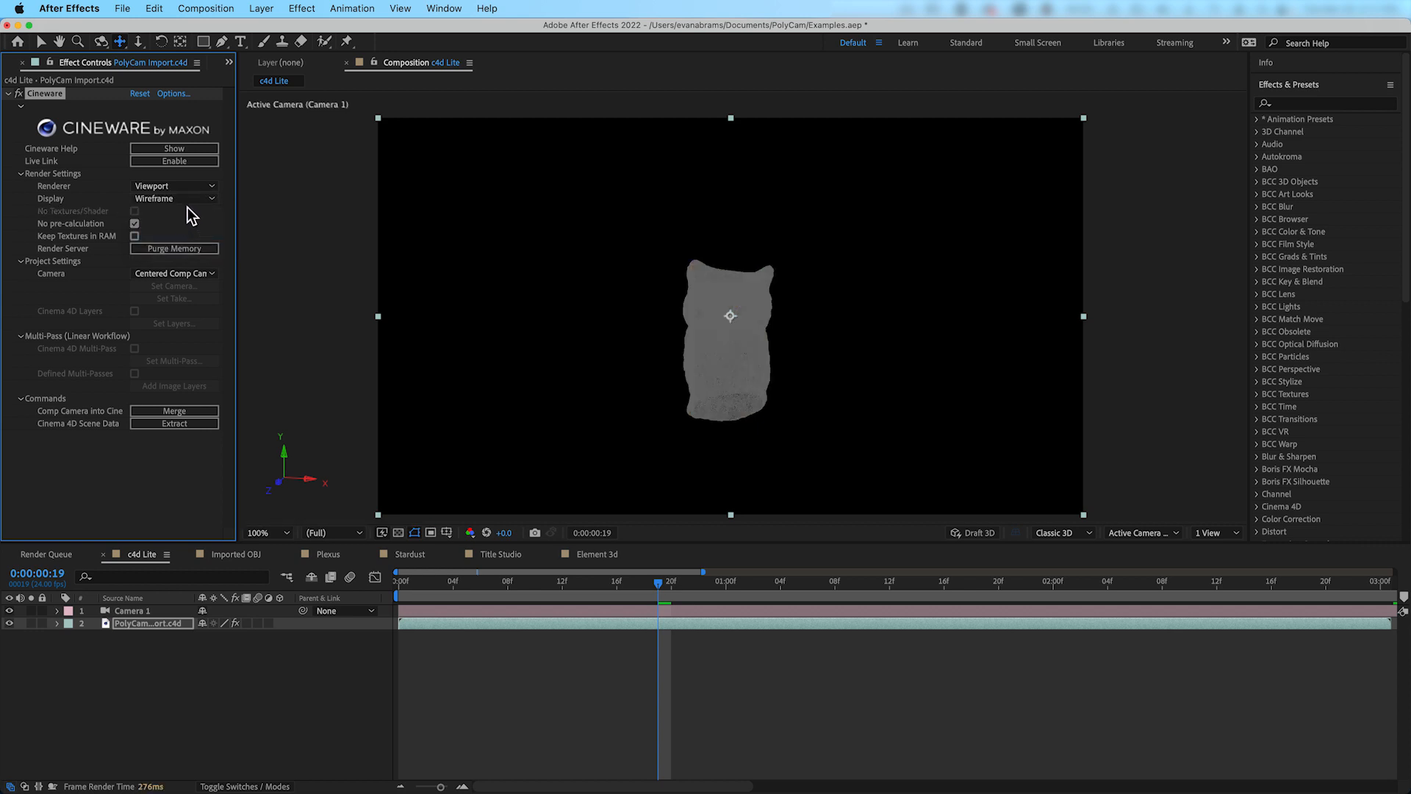
pyautogui.click(174, 199)
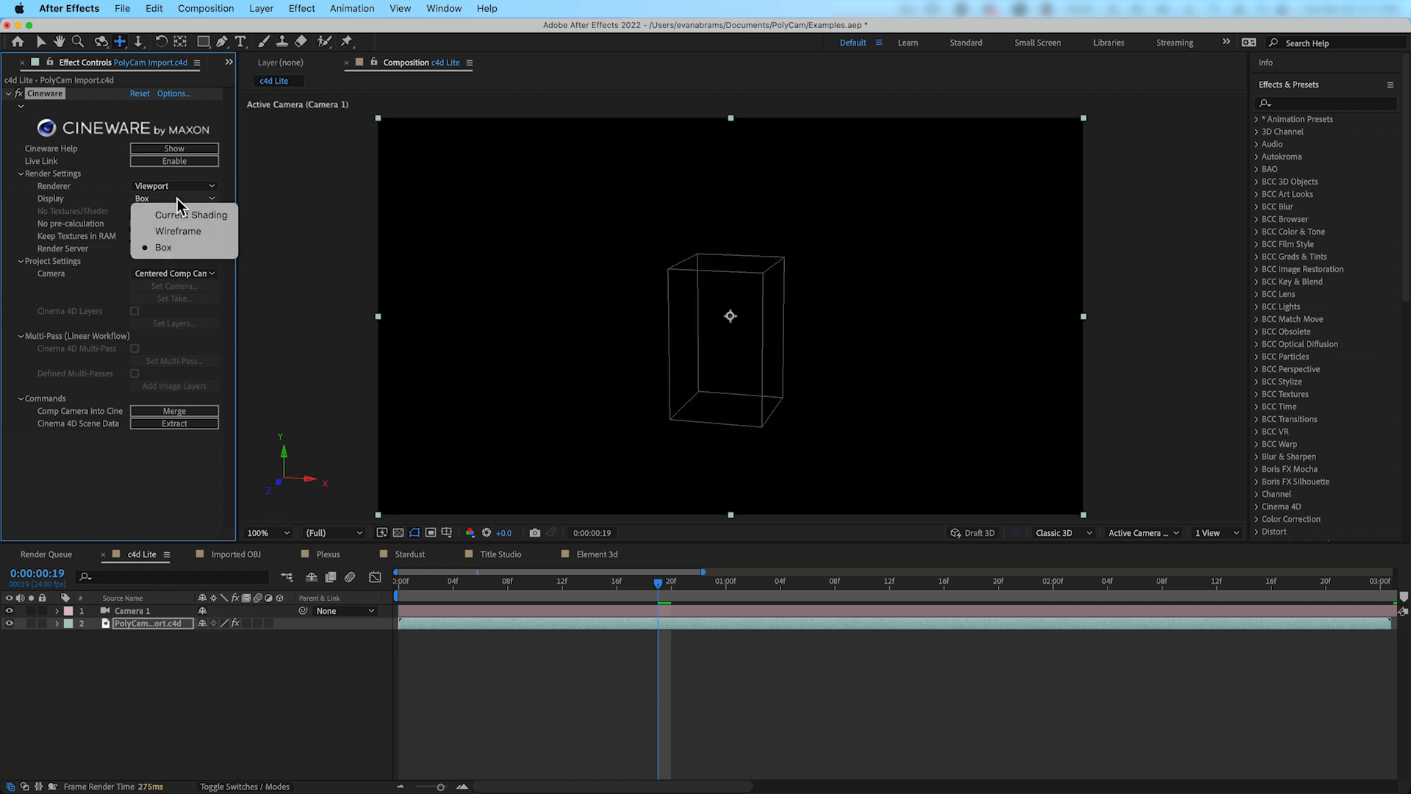
pyautogui.click(189, 215)
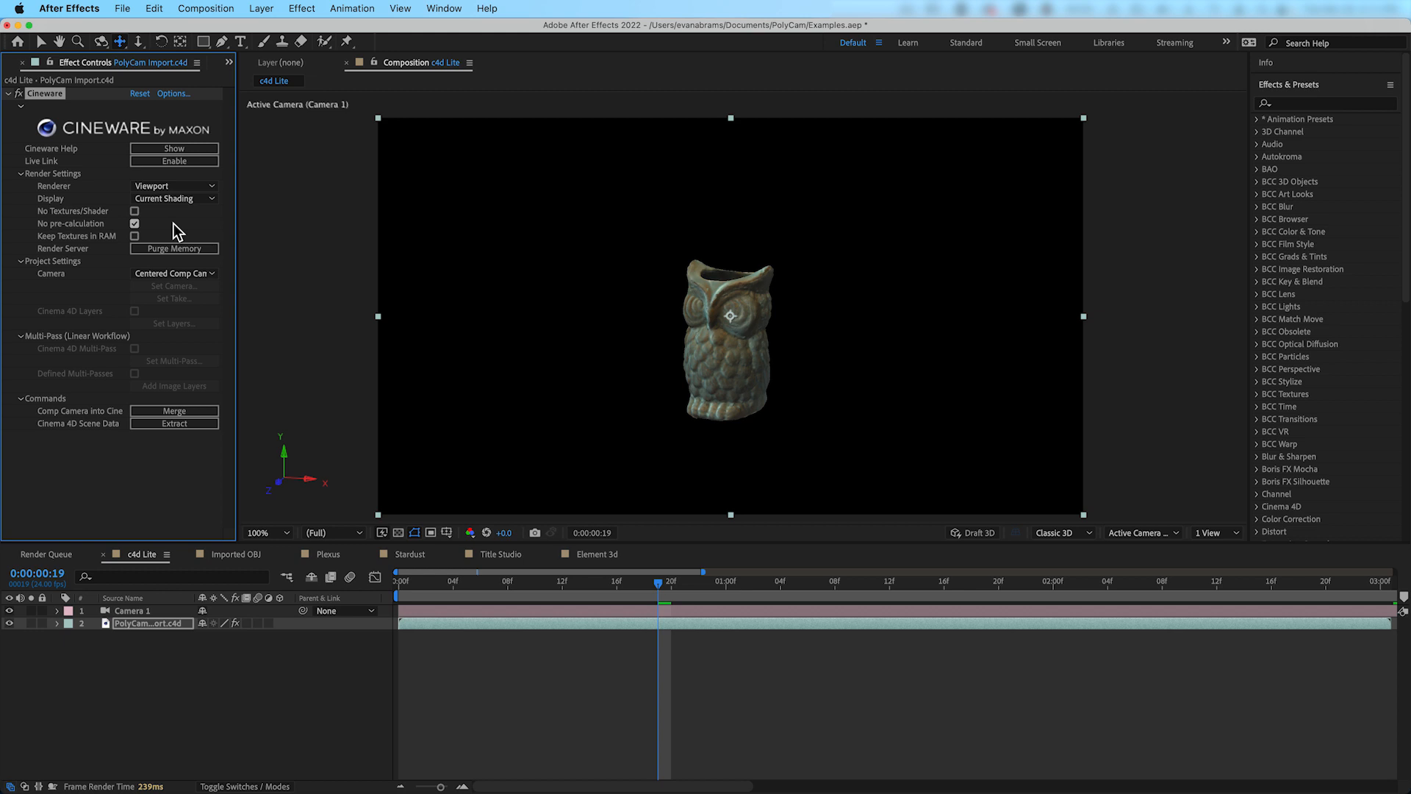
pyautogui.press('cmd+e')
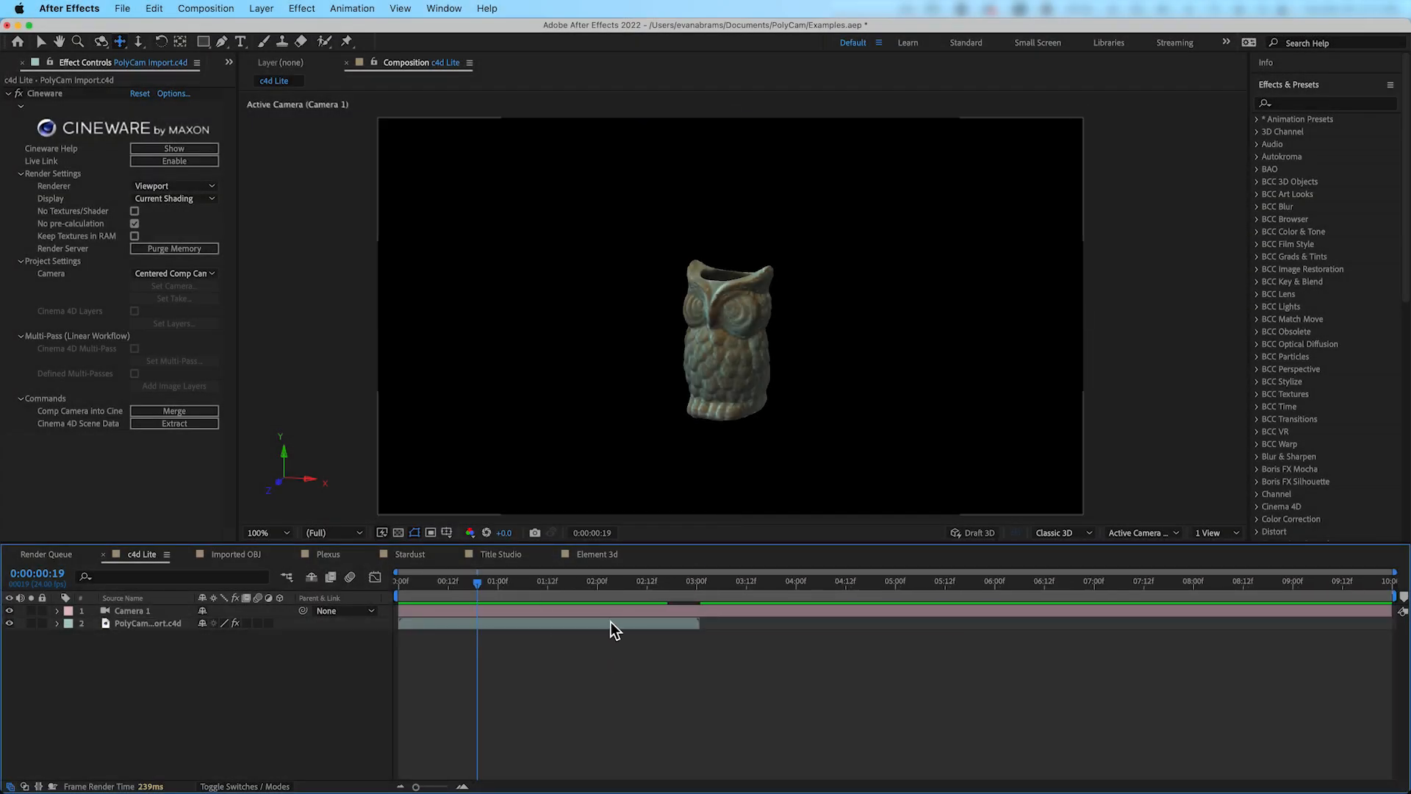
# Send the c4d owl layer to Cinema 4D via Edit Original
pyautogui.click(691, 580)
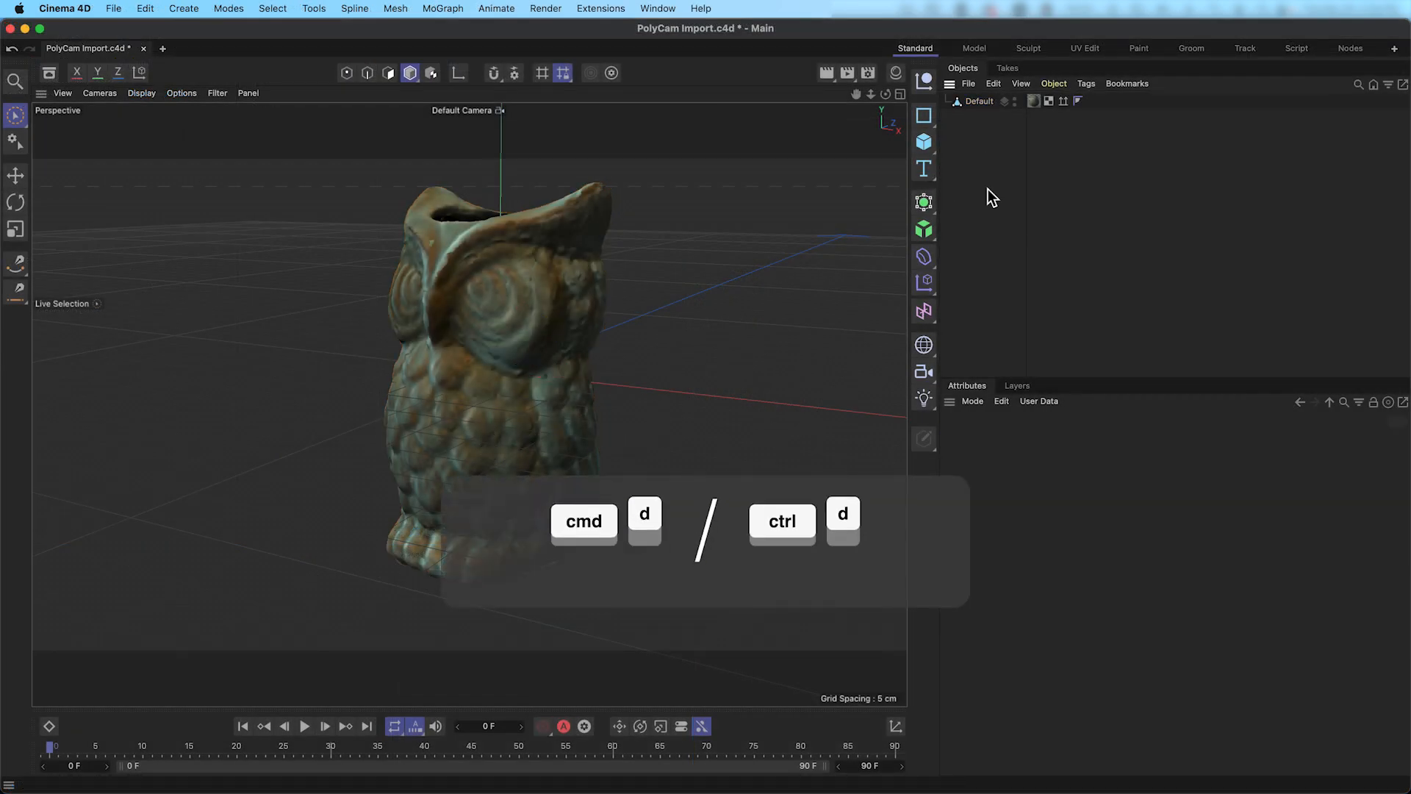
# Set the project to 24 fps with Max Time 240 F, then bring up Render Settings
pyautogui.press('cmd+d')
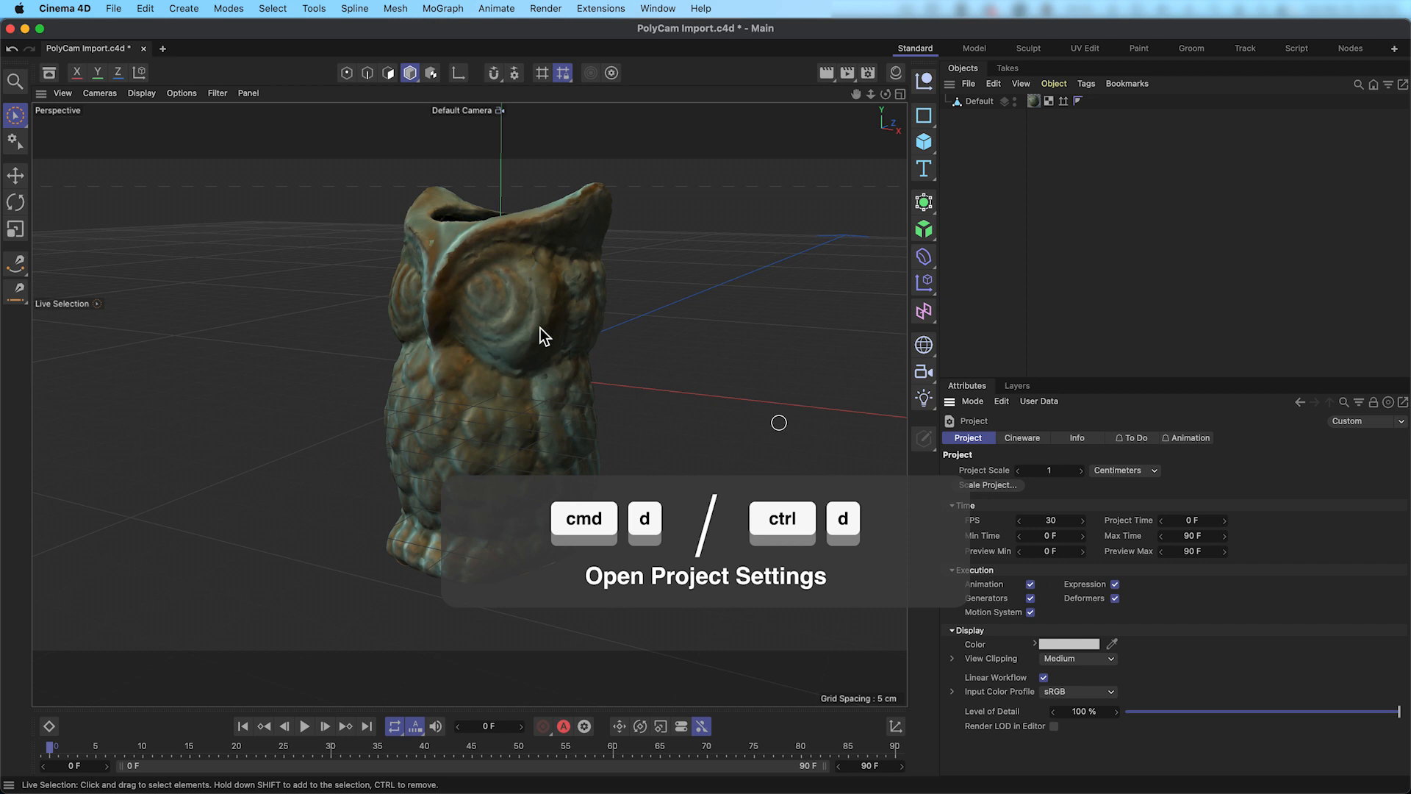
pyautogui.click(144, 9)
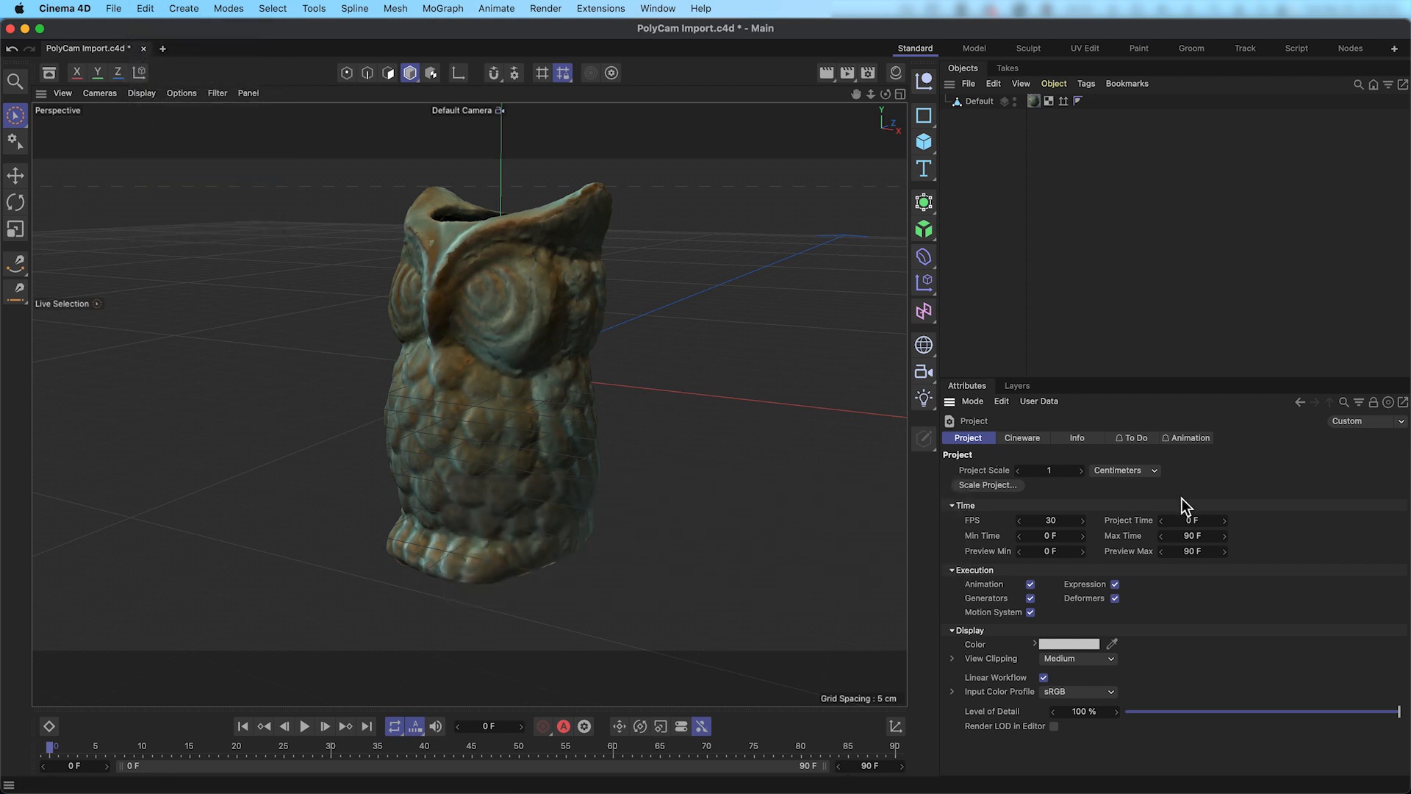
pyautogui.click(1049, 519)
pyautogui.write('24')
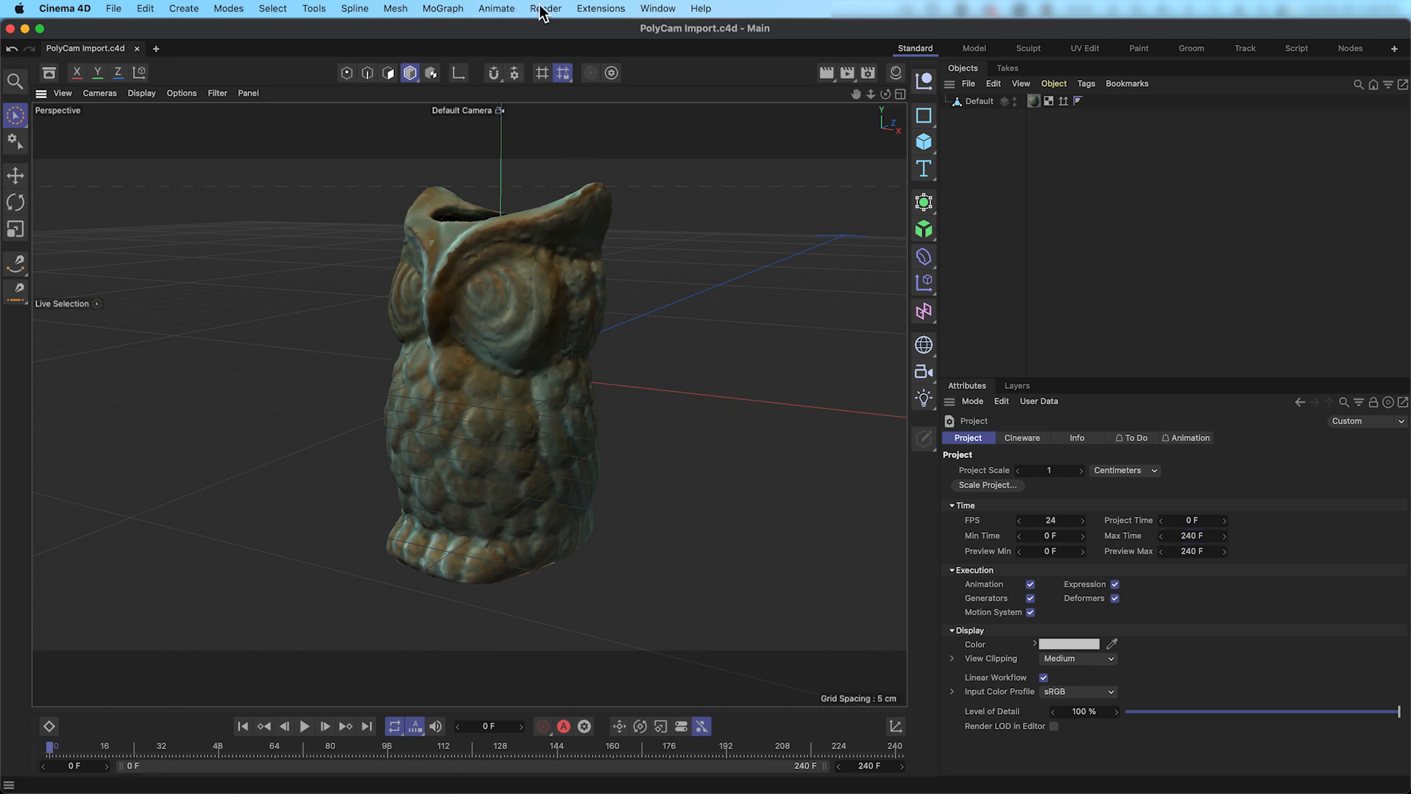
pyautogui.click(545, 9)
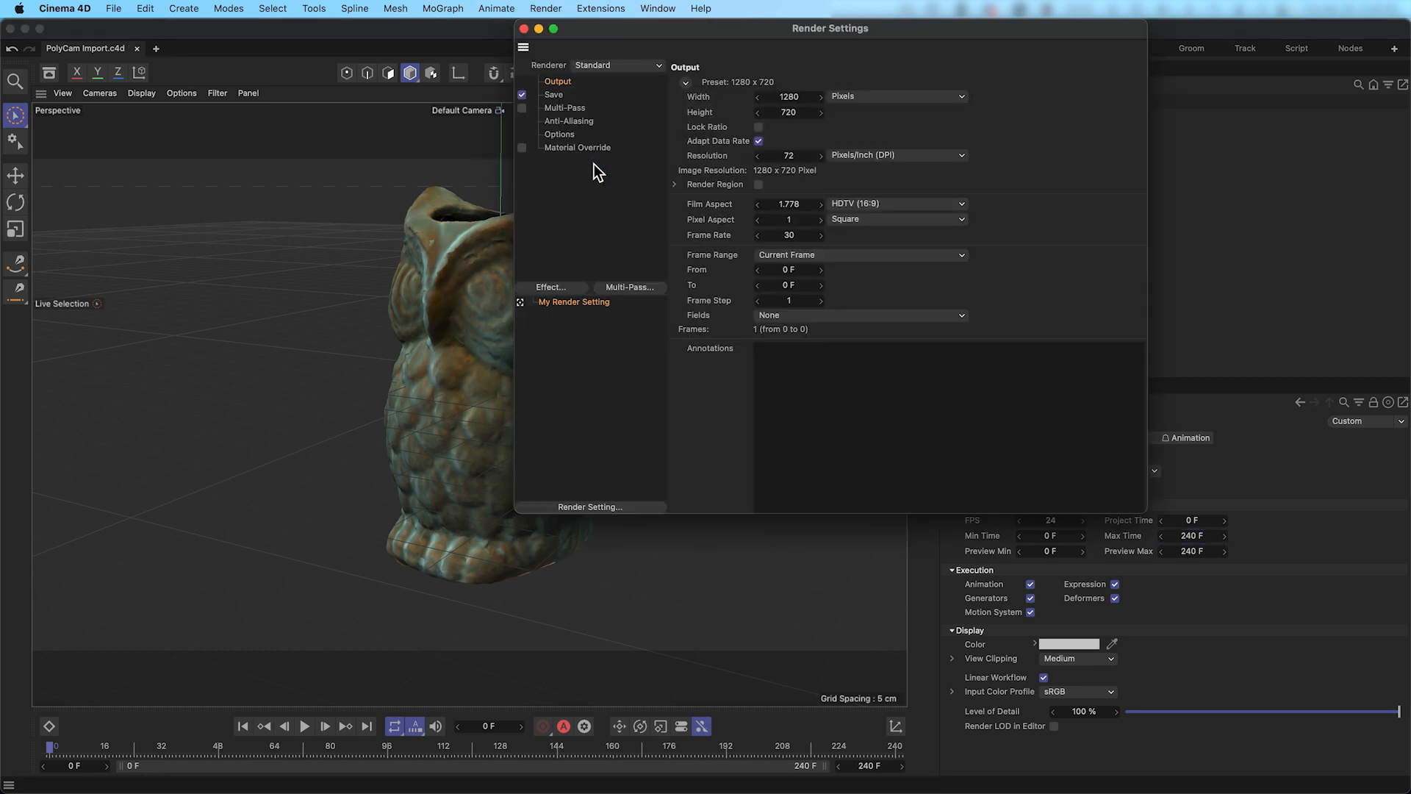
# Set the render output frame rate to 24 so the owl runs the full ten seconds
pyautogui.click(790, 235)
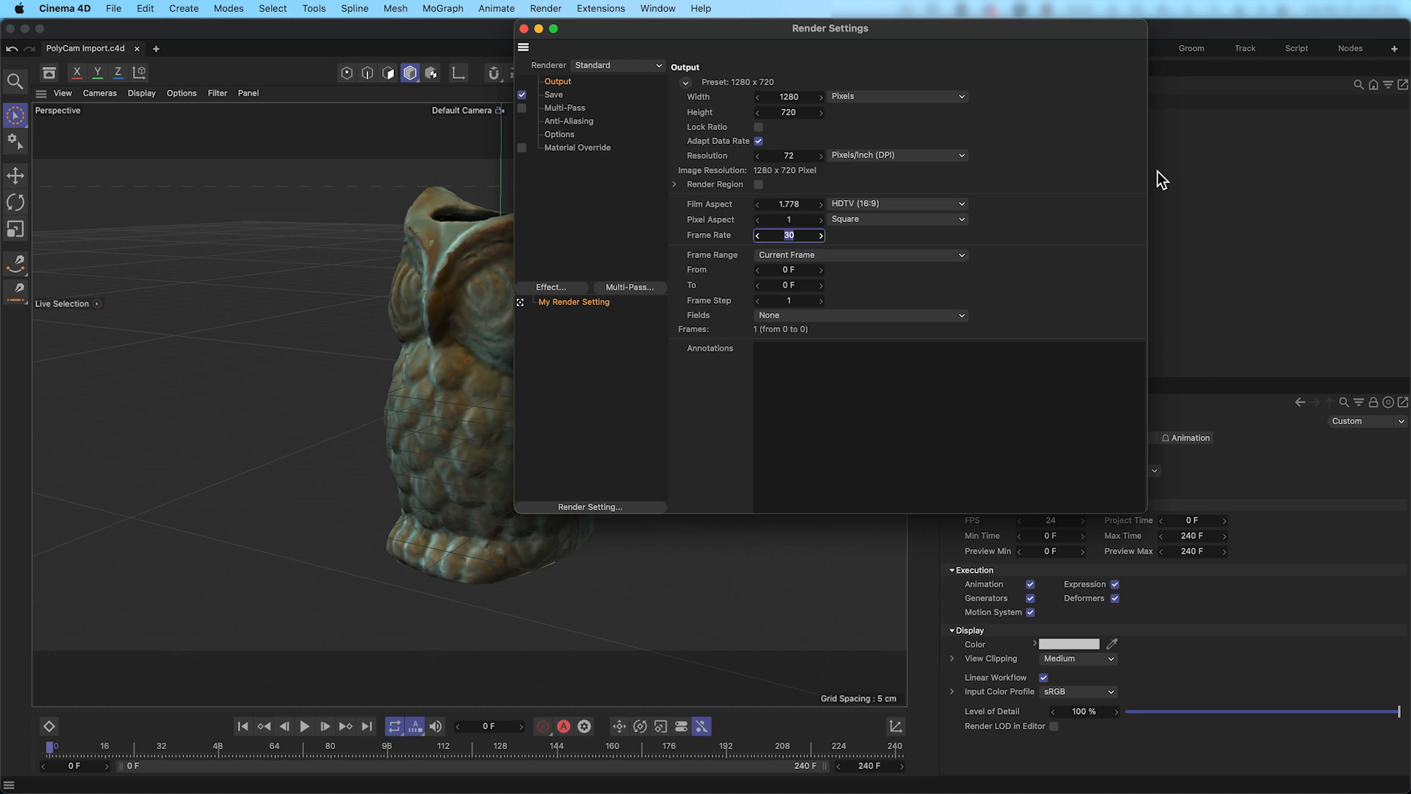
pyautogui.write('24')
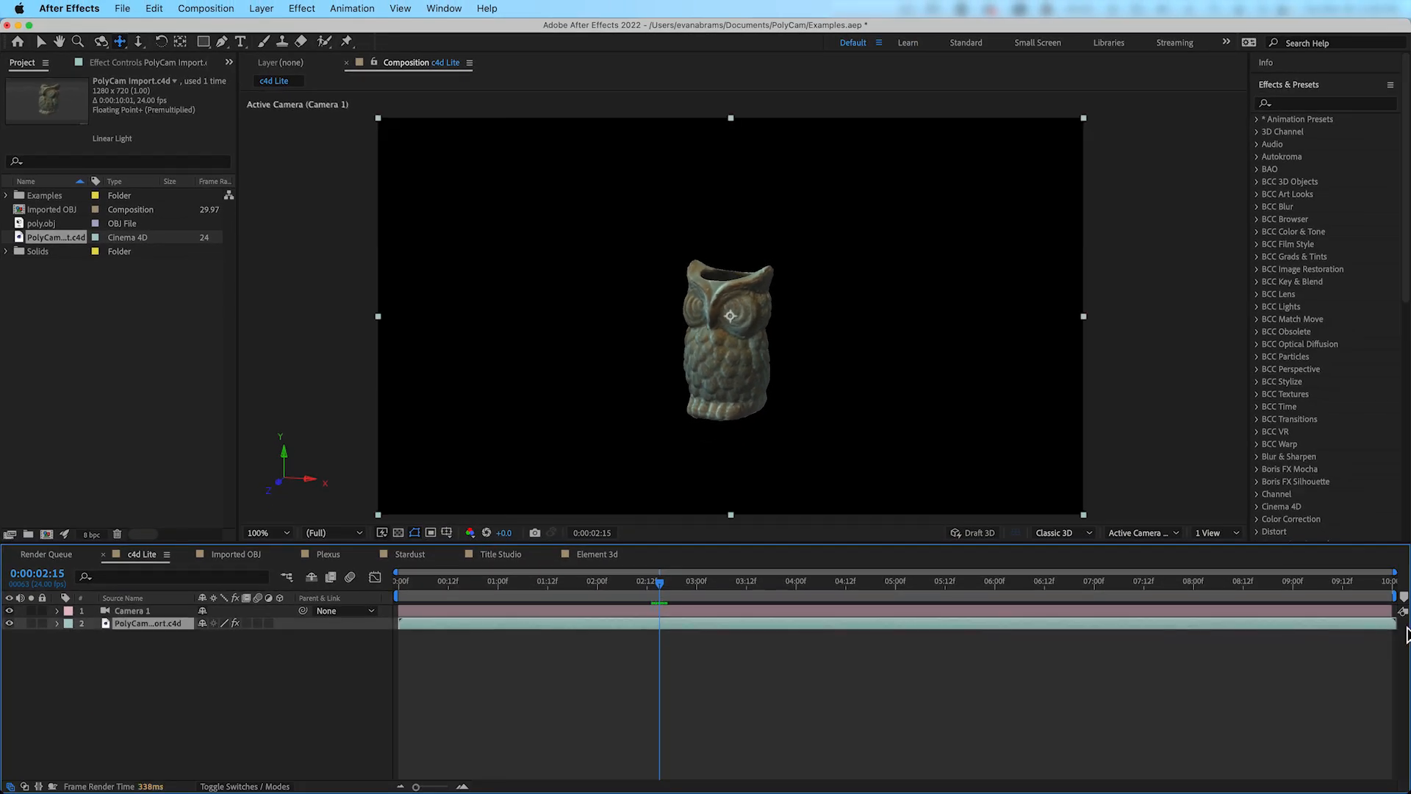
# Scrub the c4d Lite comp to preview the owl, settling around two seconds
pyautogui.moveTo(659, 580); pyautogui.dragTo(650, 580)
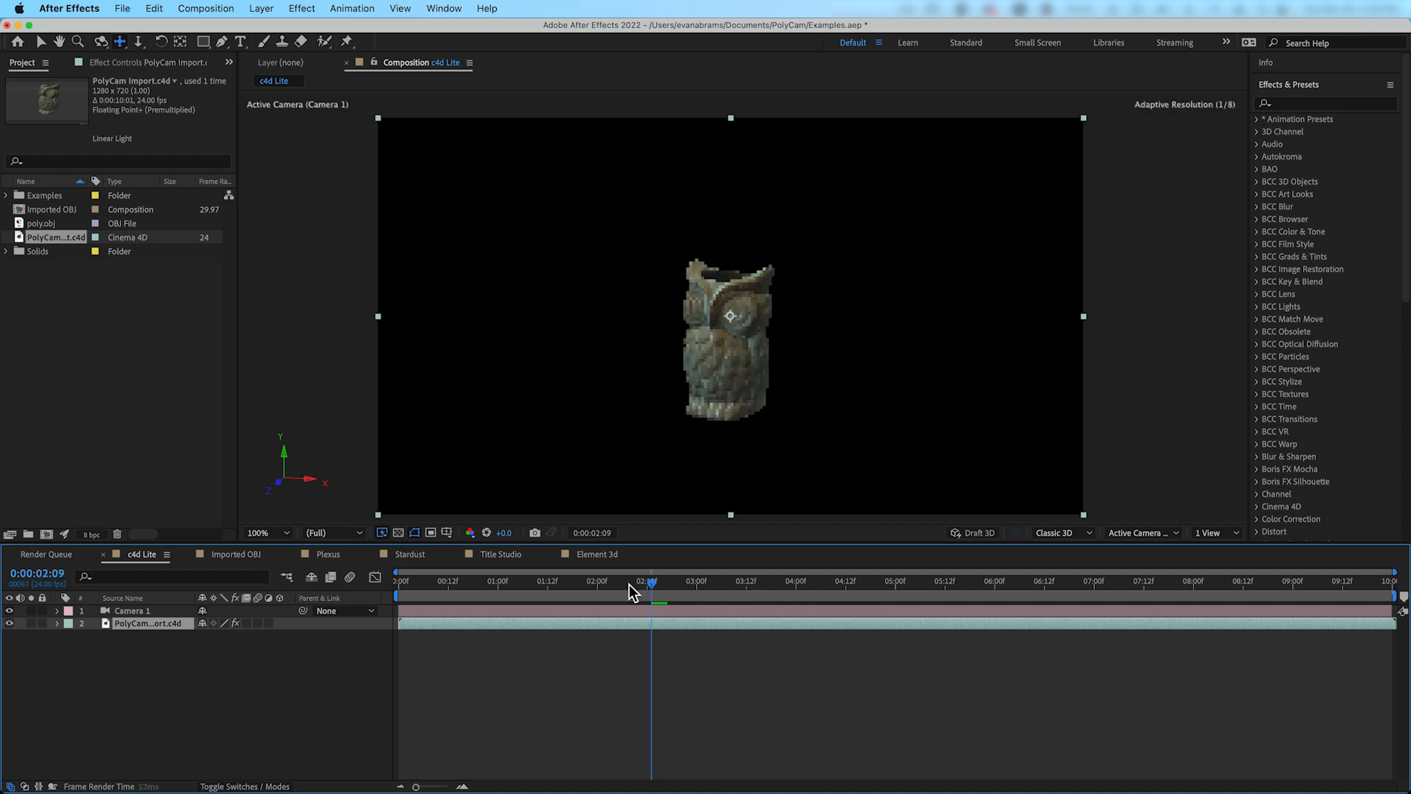
pyautogui.moveTo(648, 581); pyautogui.dragTo(614, 581)
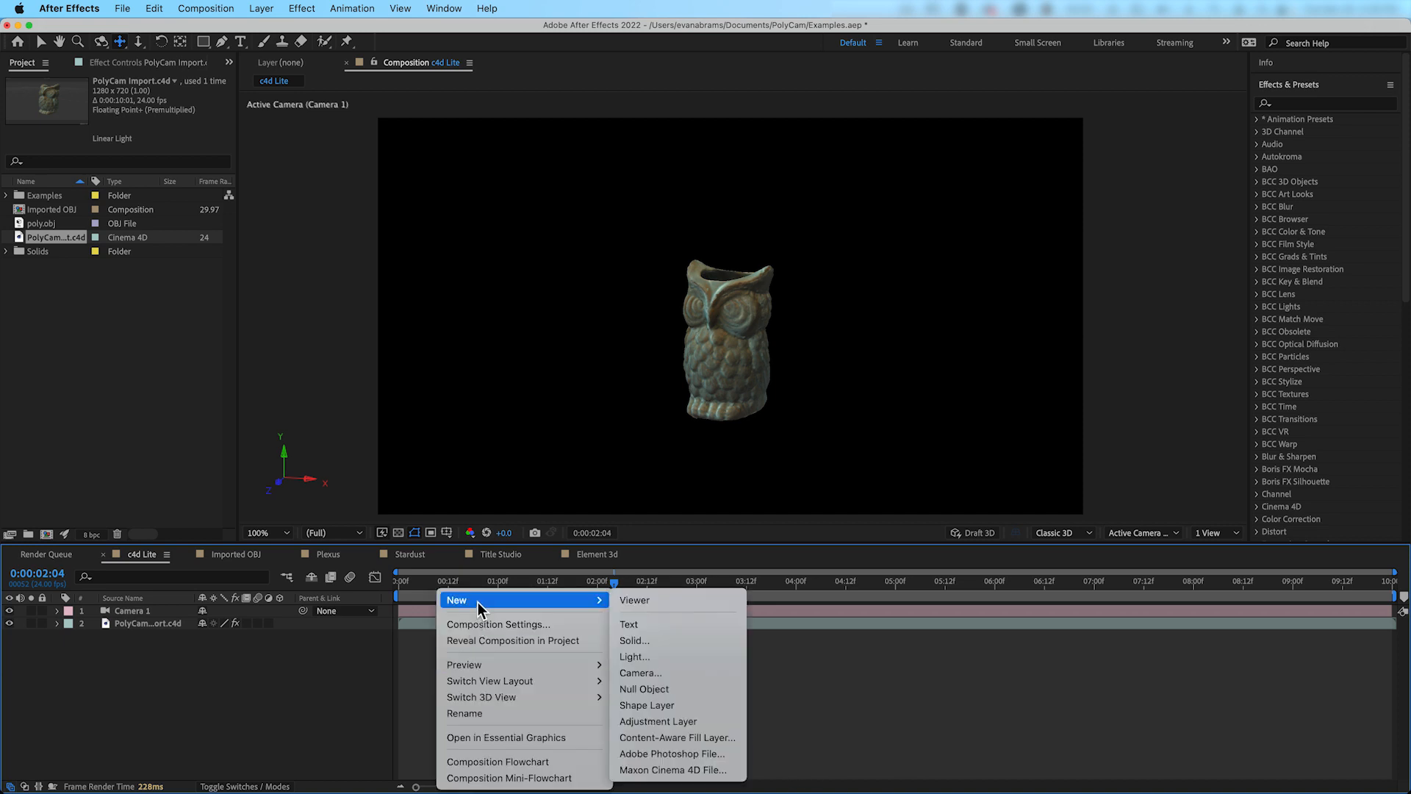
# Add a text layer reading 'Owl' and orbit the camera around it and the model
pyautogui.click(628, 624)
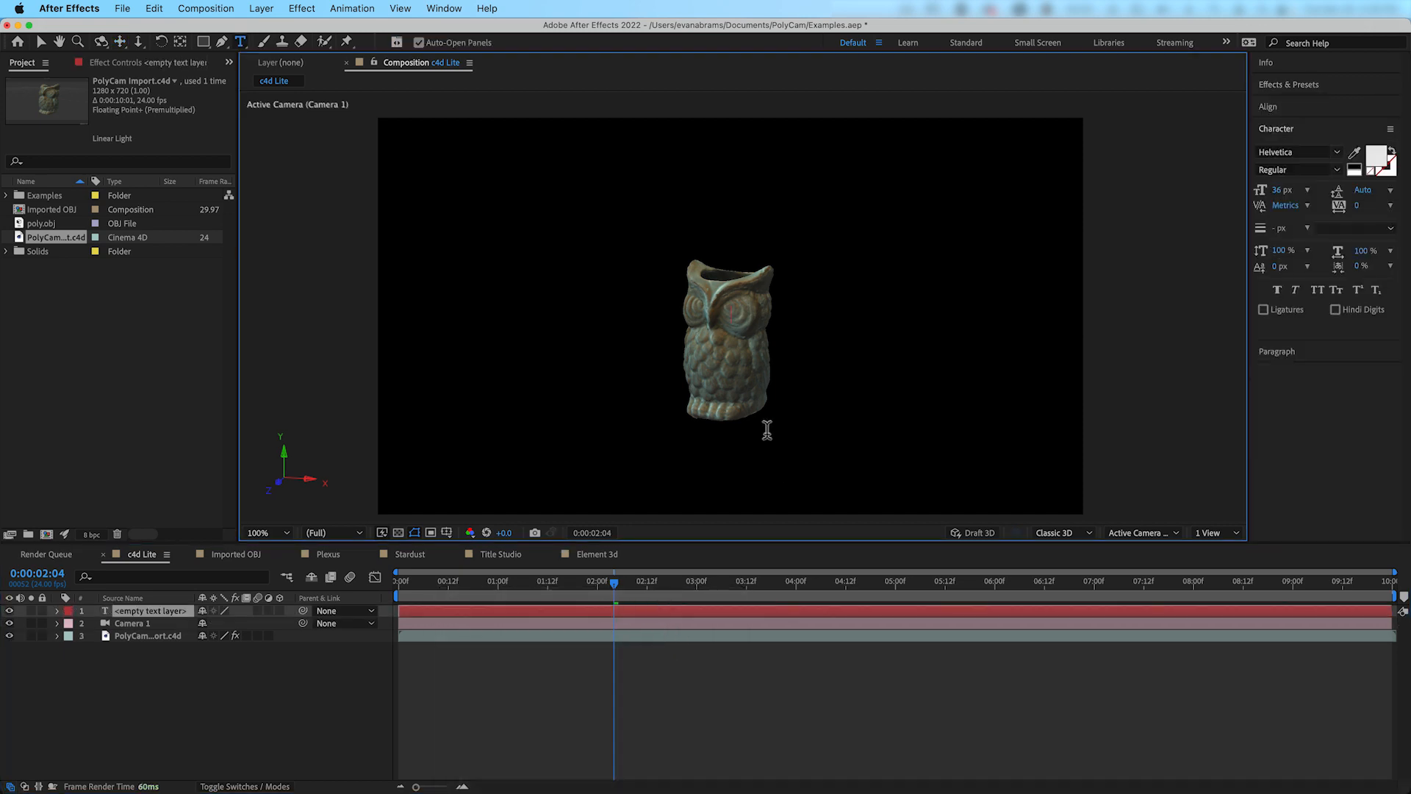
pyautogui.write('Owl')
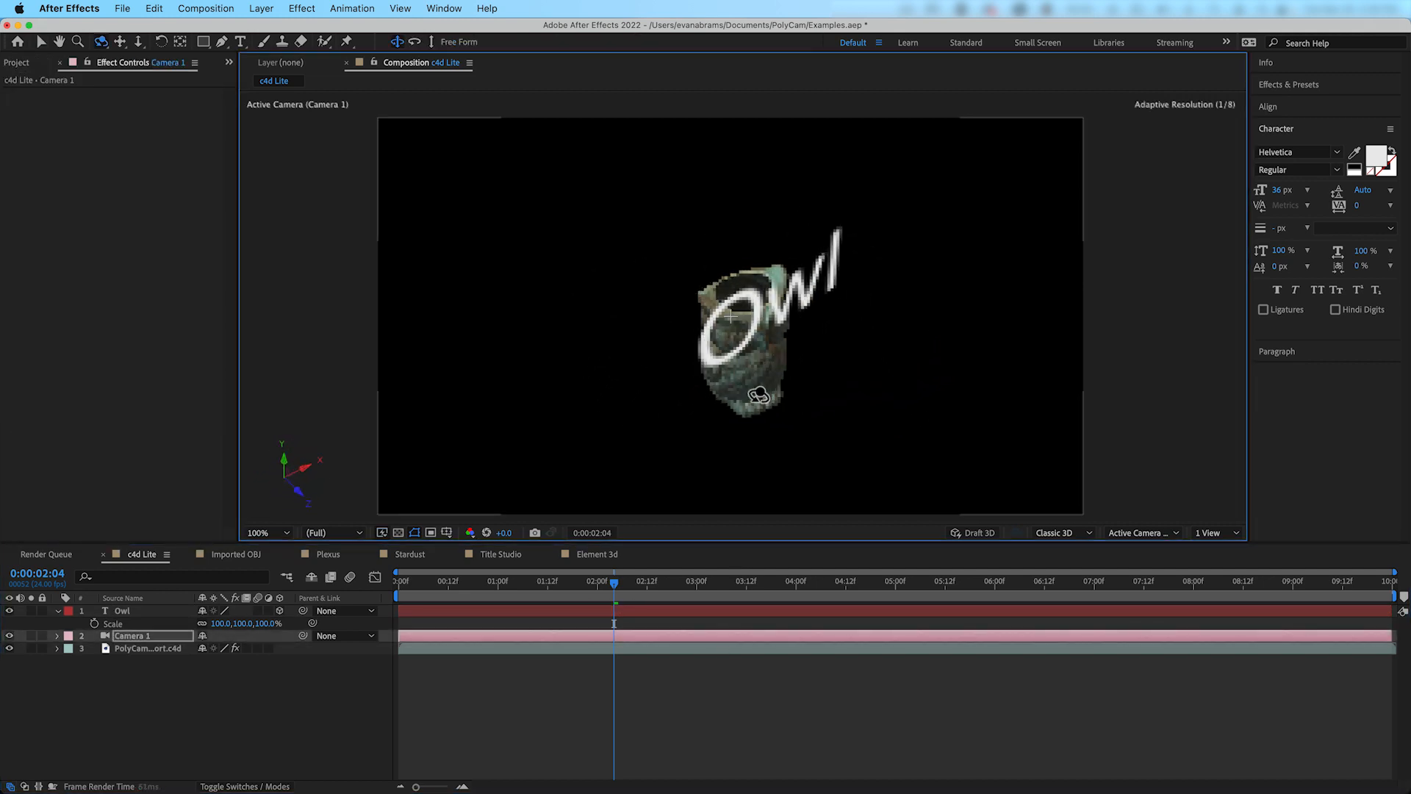
pyautogui.click(122, 610)
pyautogui.write('elemen')
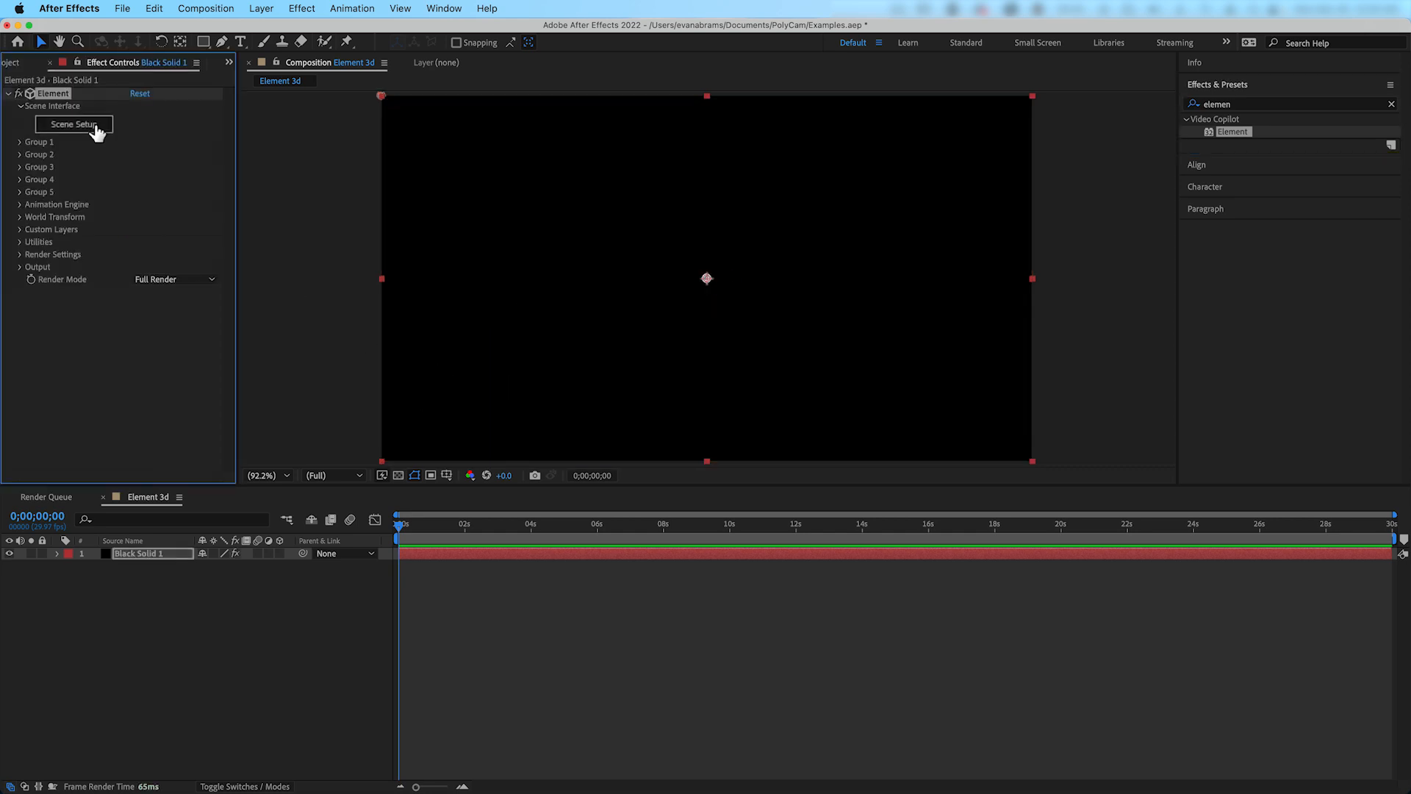
# Import poly.obj into Element's Scene Setup with default preferences and Normalize Size ticked
pyautogui.click(73, 123)
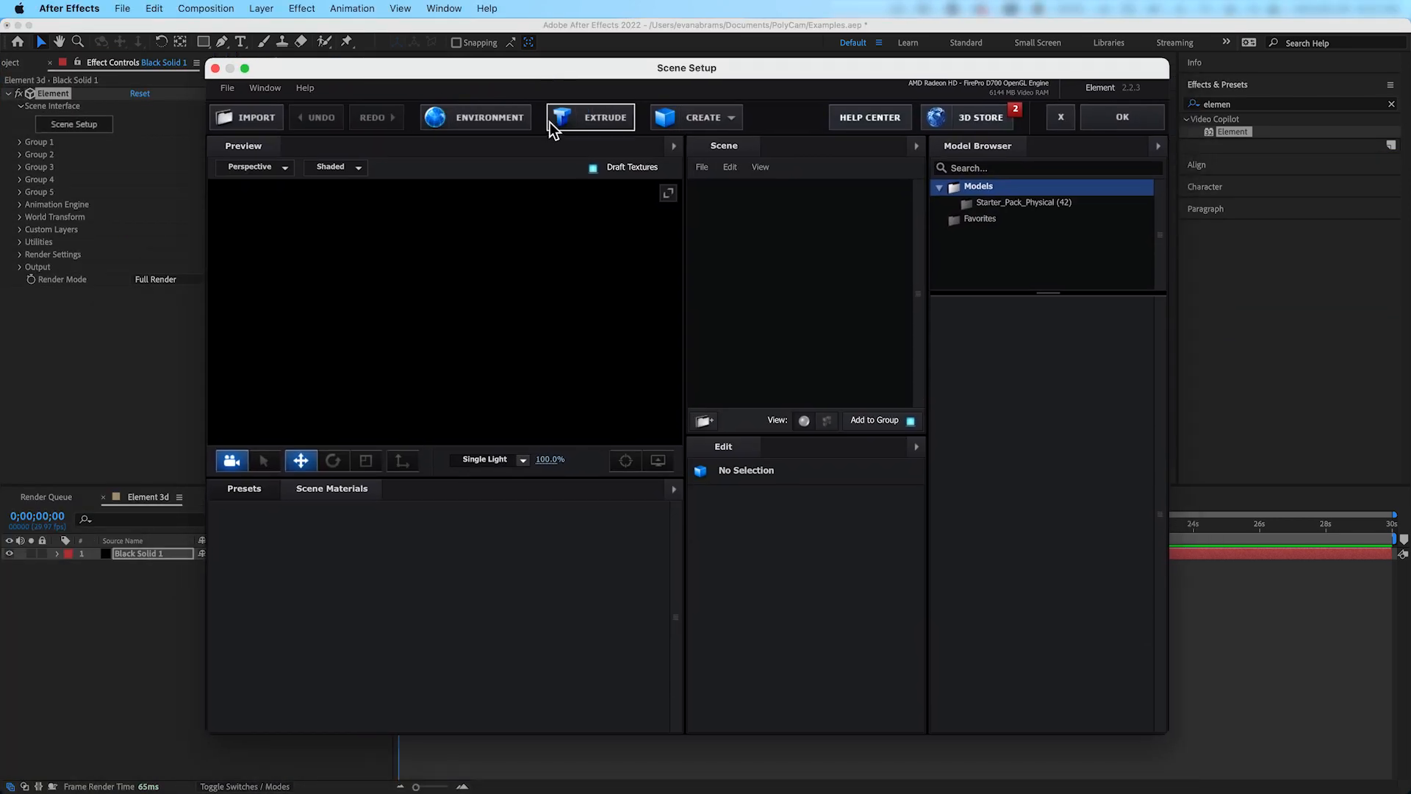
pyautogui.click(256, 117)
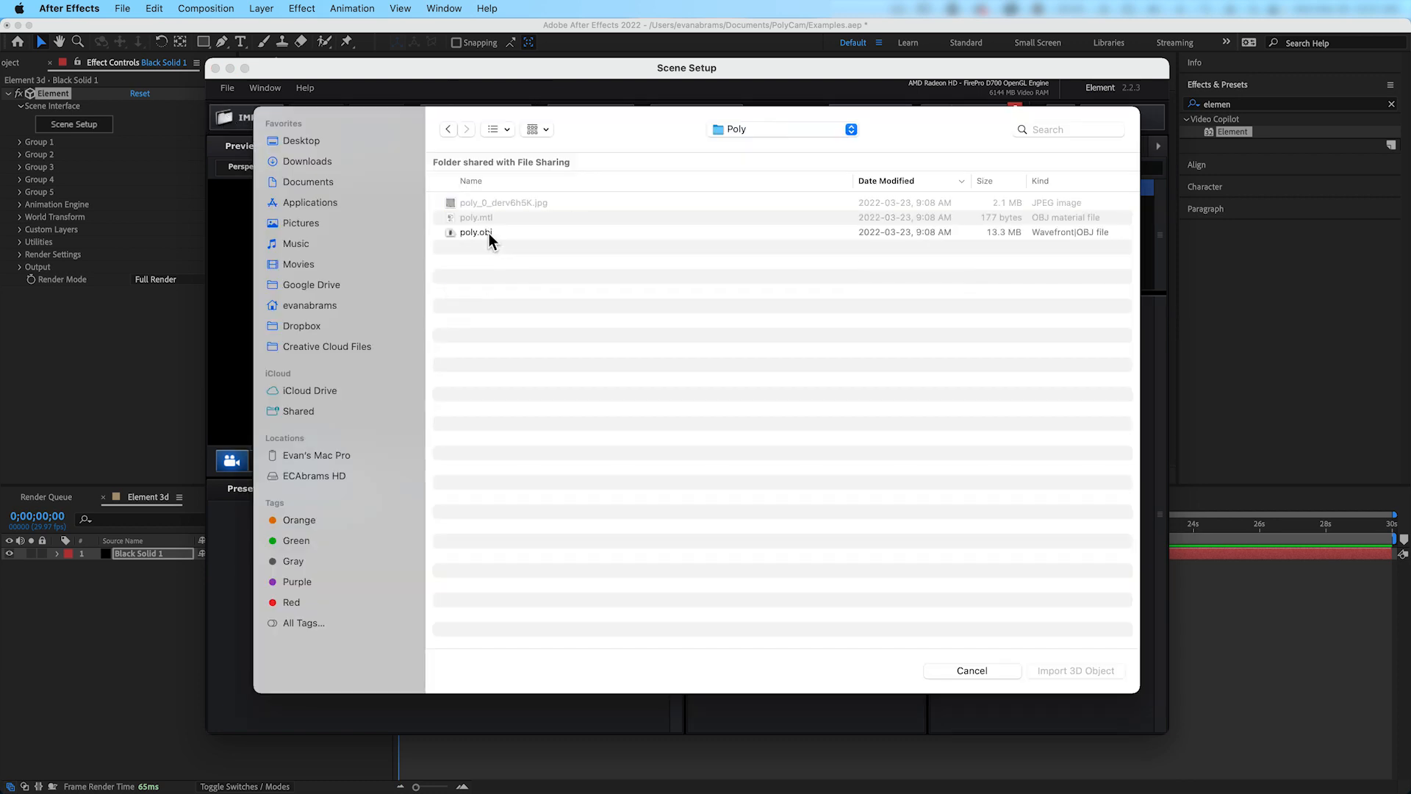
pyautogui.doubleClick(475, 232)
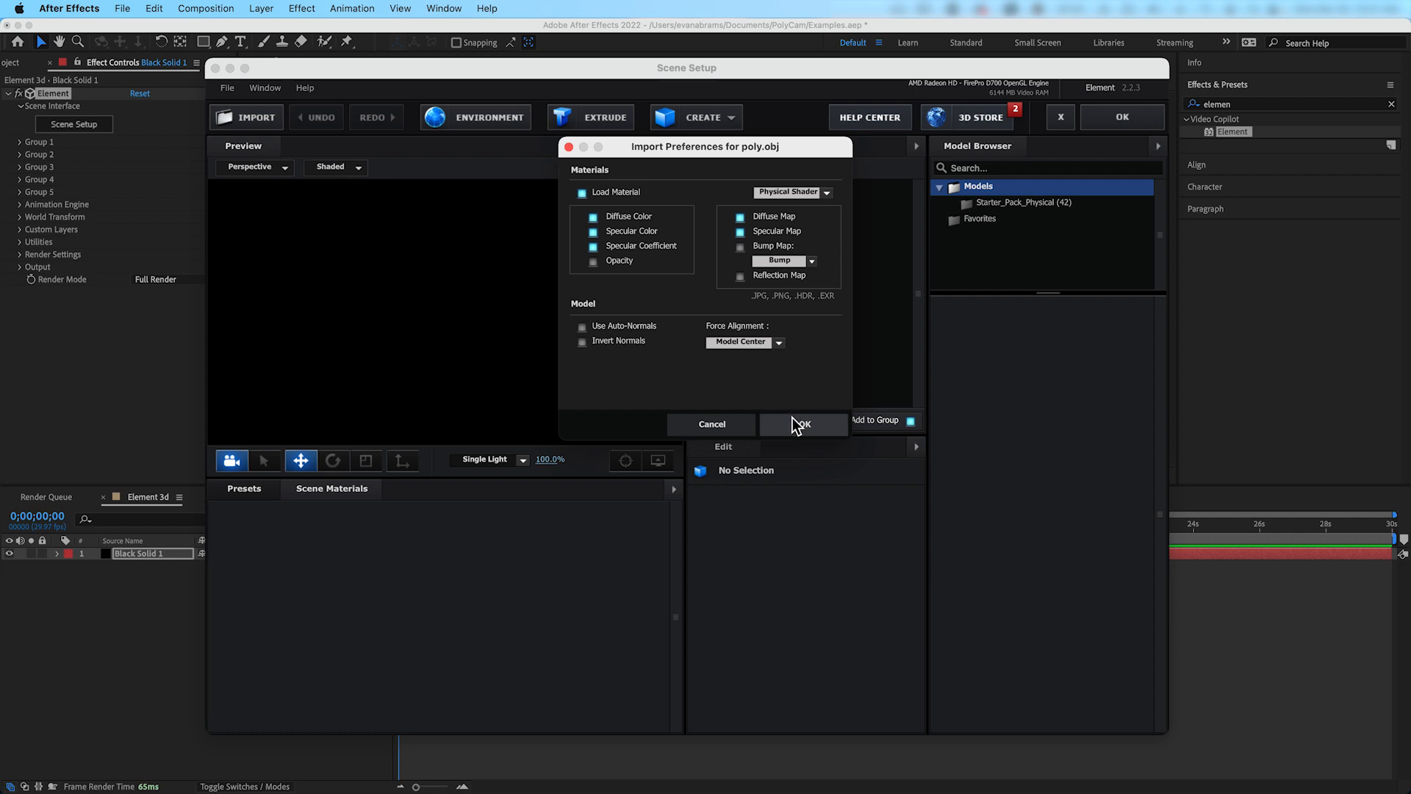
pyautogui.click(802, 423)
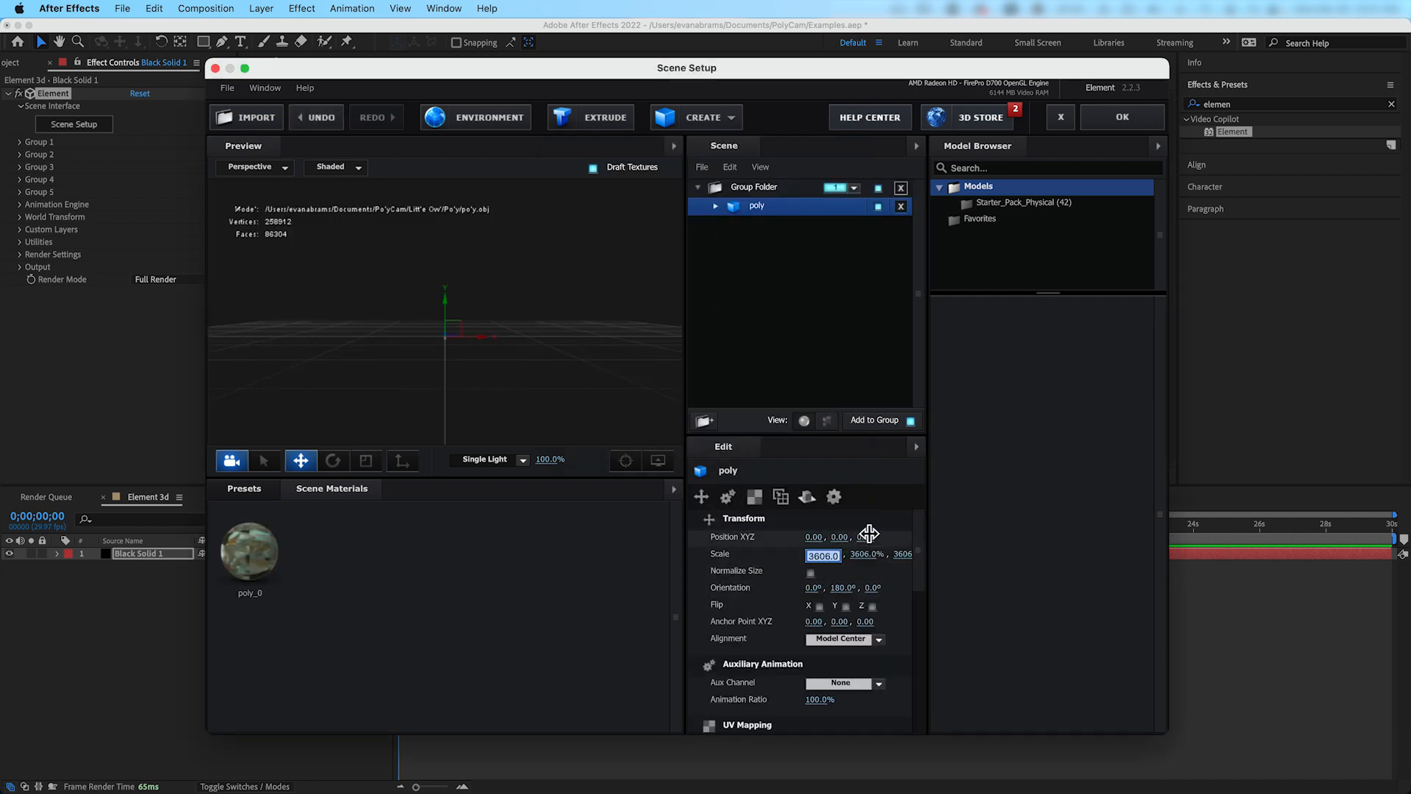
pyautogui.click(810, 572)
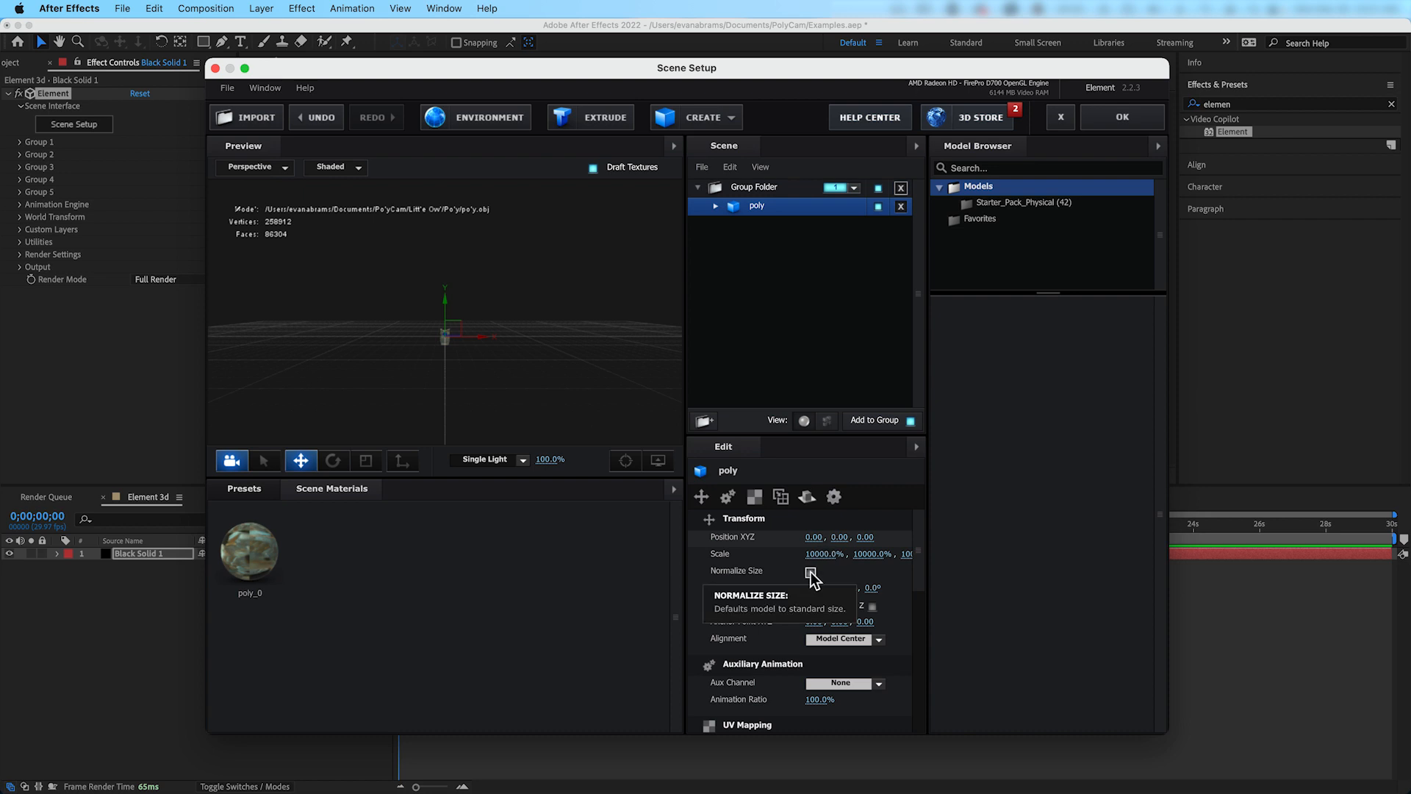
pyautogui.click(809, 571)
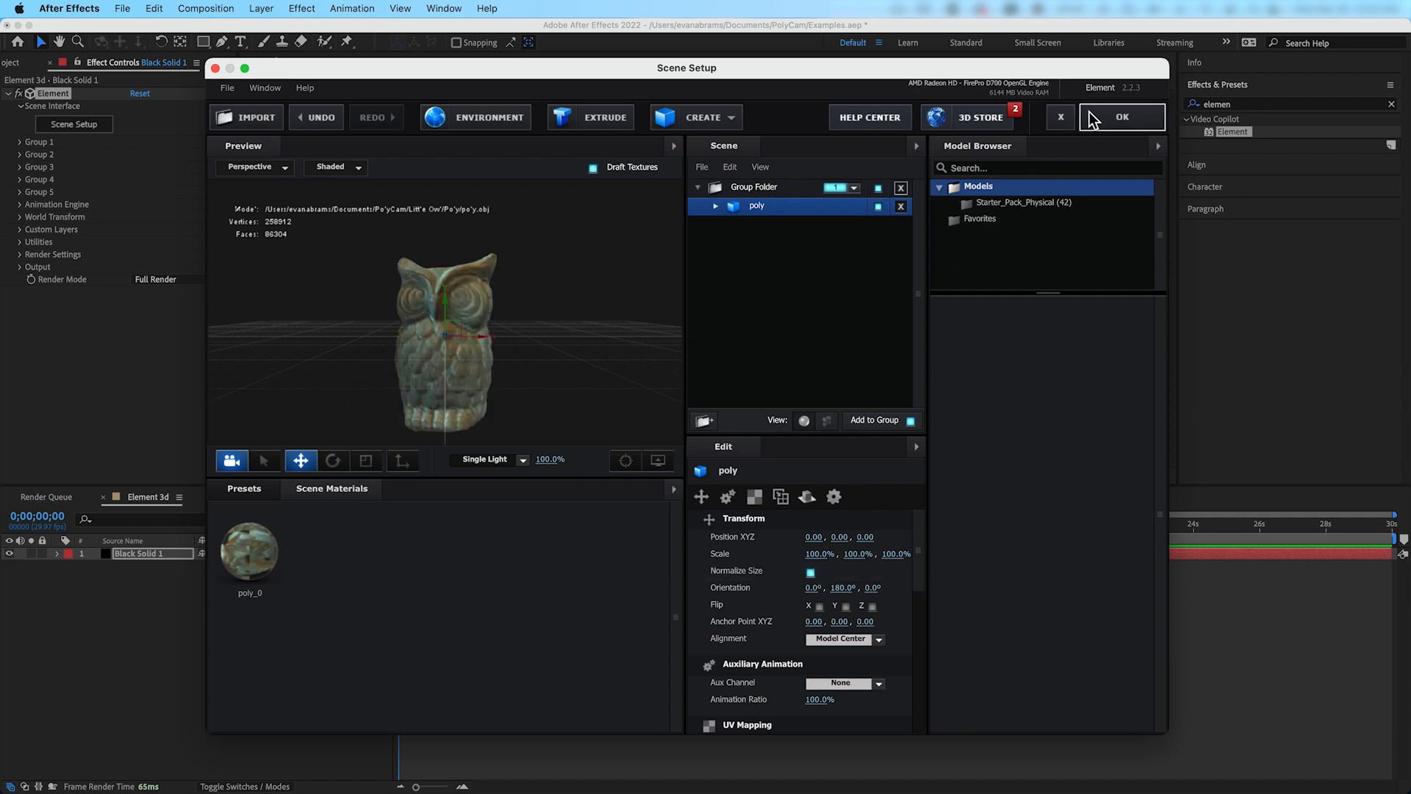
# Apply the Element scene, add a camera, and expand Group 1 in Effect Controls
pyautogui.click(1120, 118)
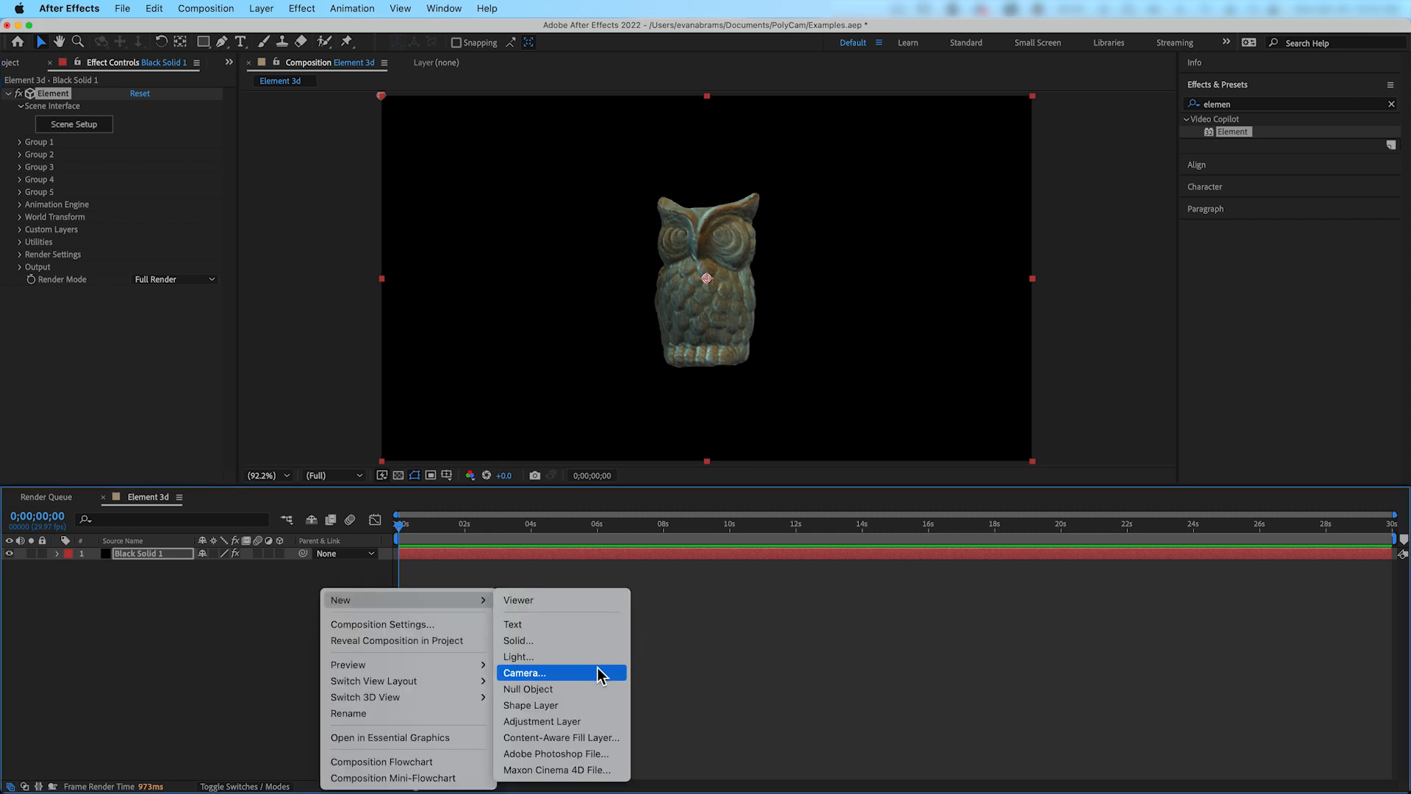
pyautogui.click(525, 672)
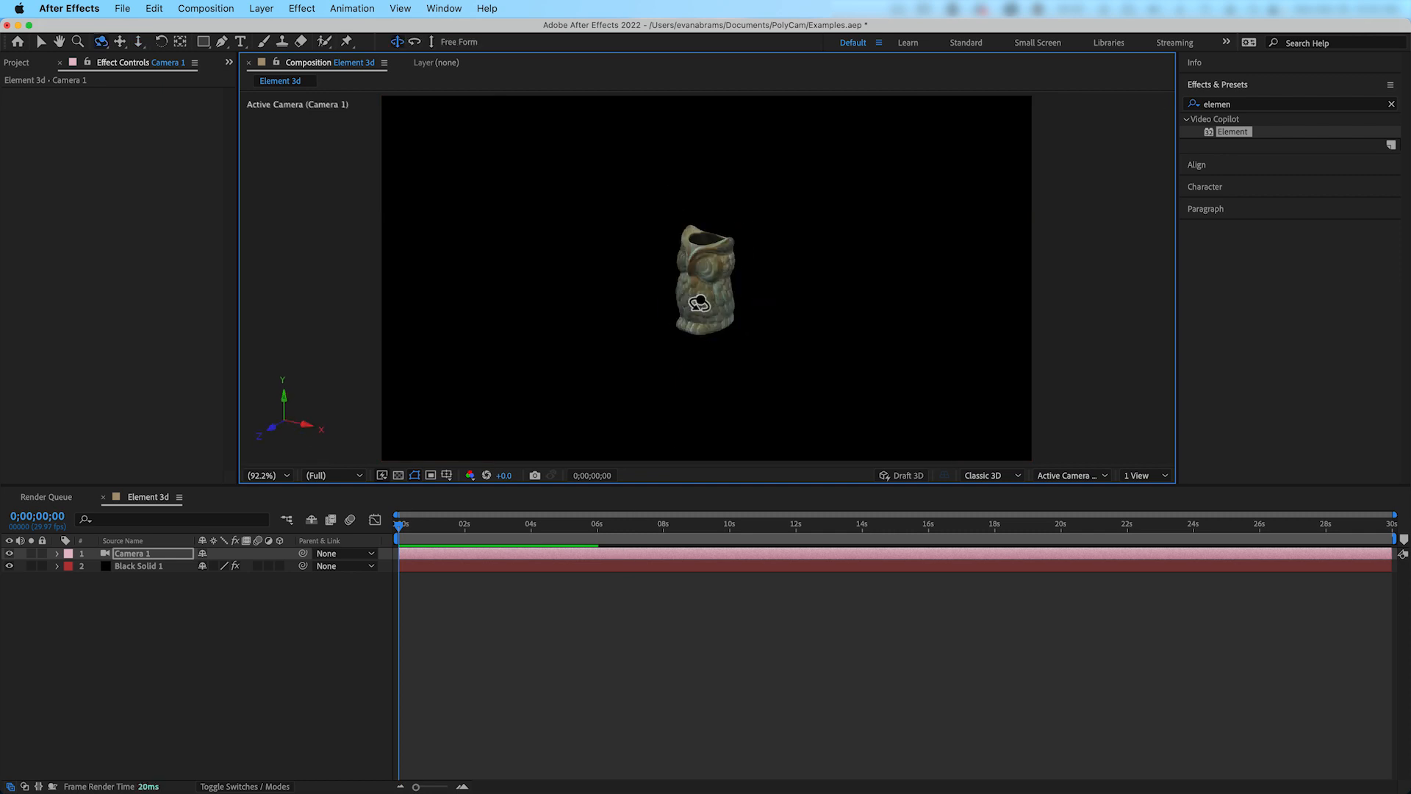
pyautogui.click(139, 565)
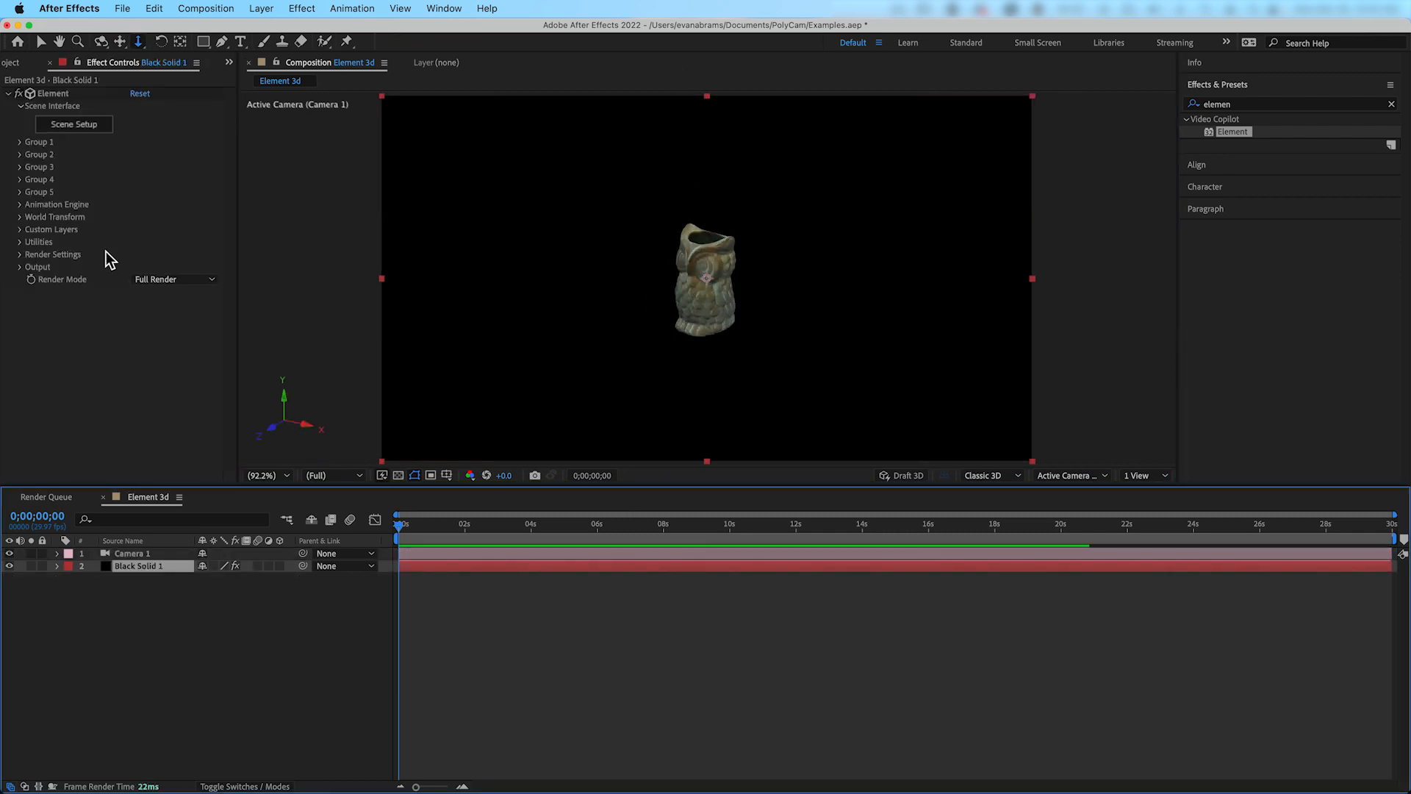
pyautogui.click(19, 141)
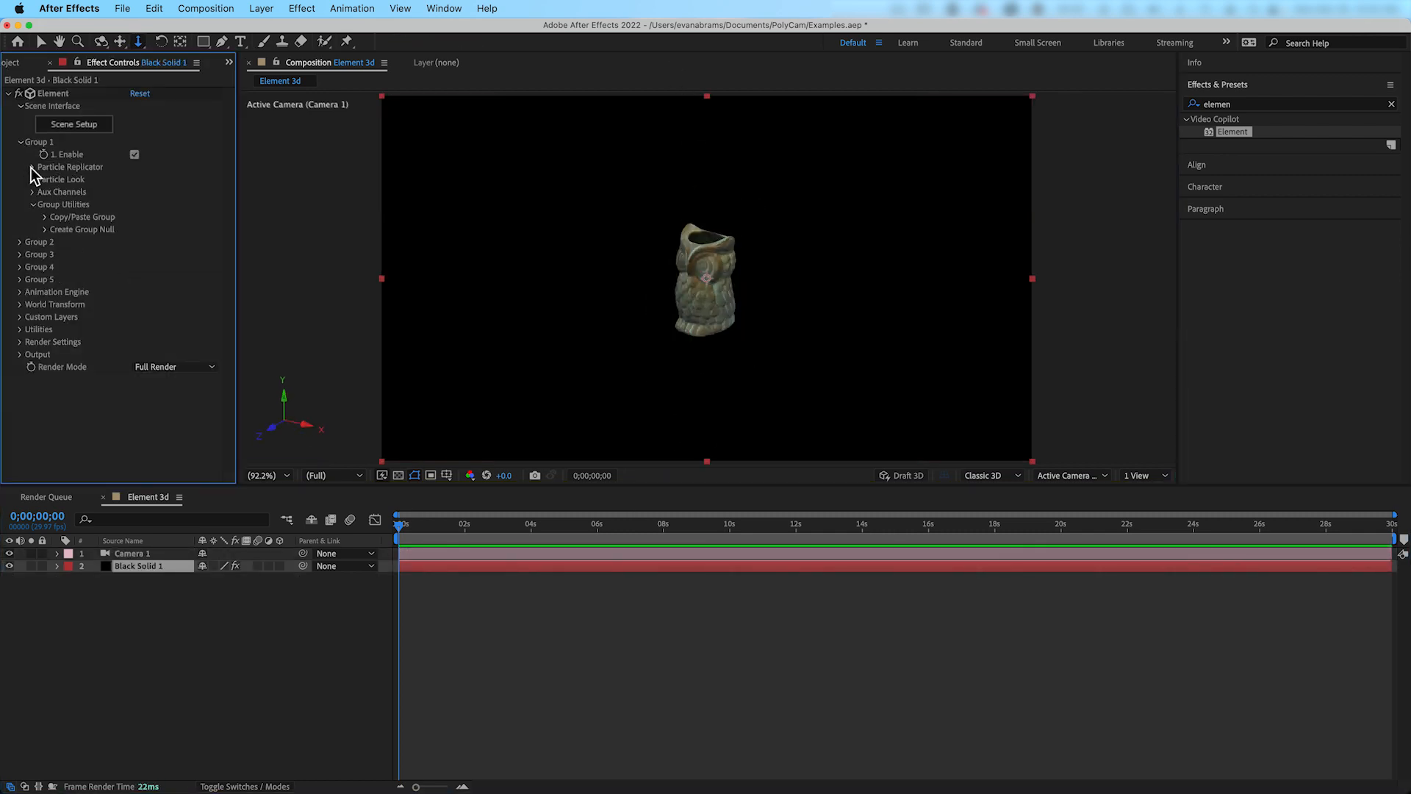
pyautogui.click(32, 167)
pyautogui.write('title')
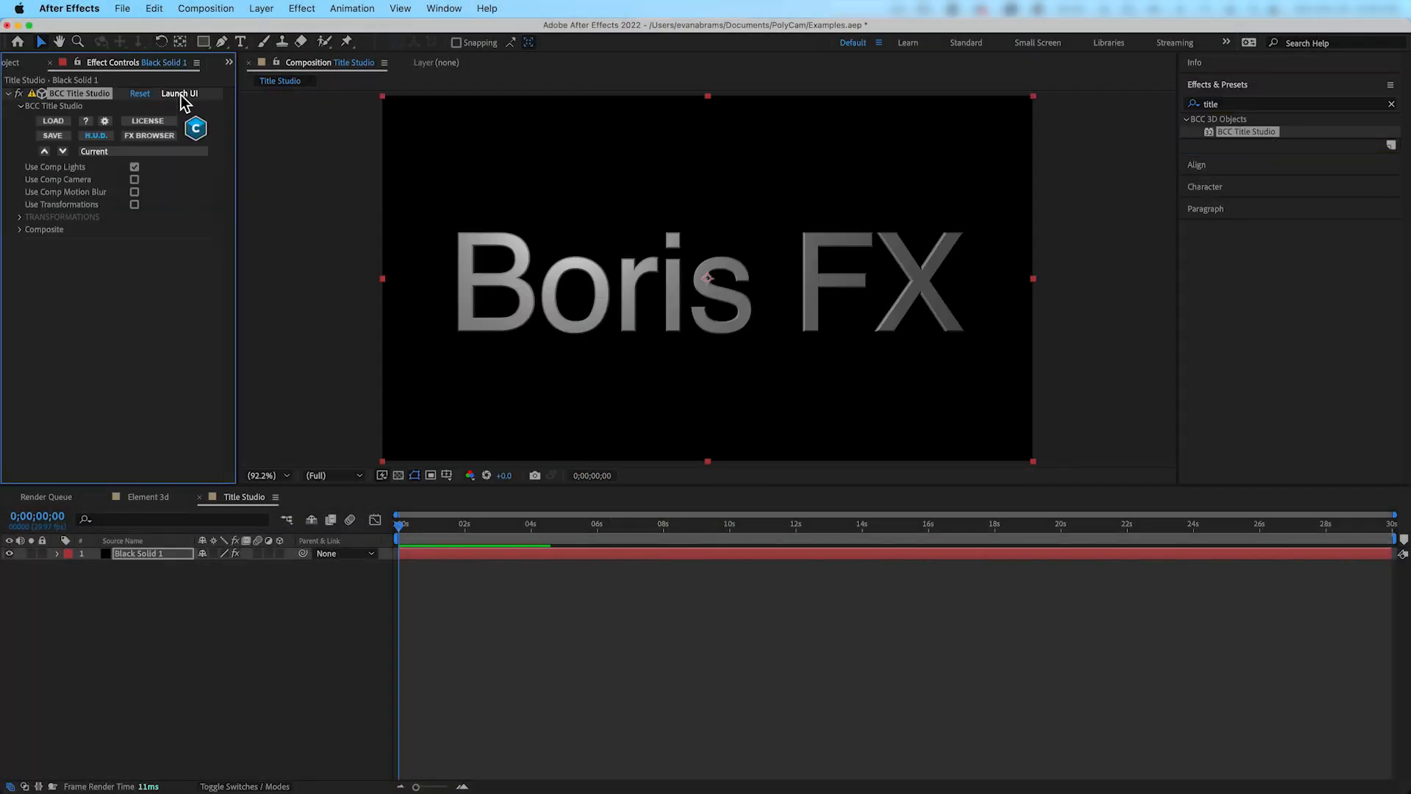
# In the Title Studio editor, swap the text for an Imported Model using poly.obj
pyautogui.click(179, 94)
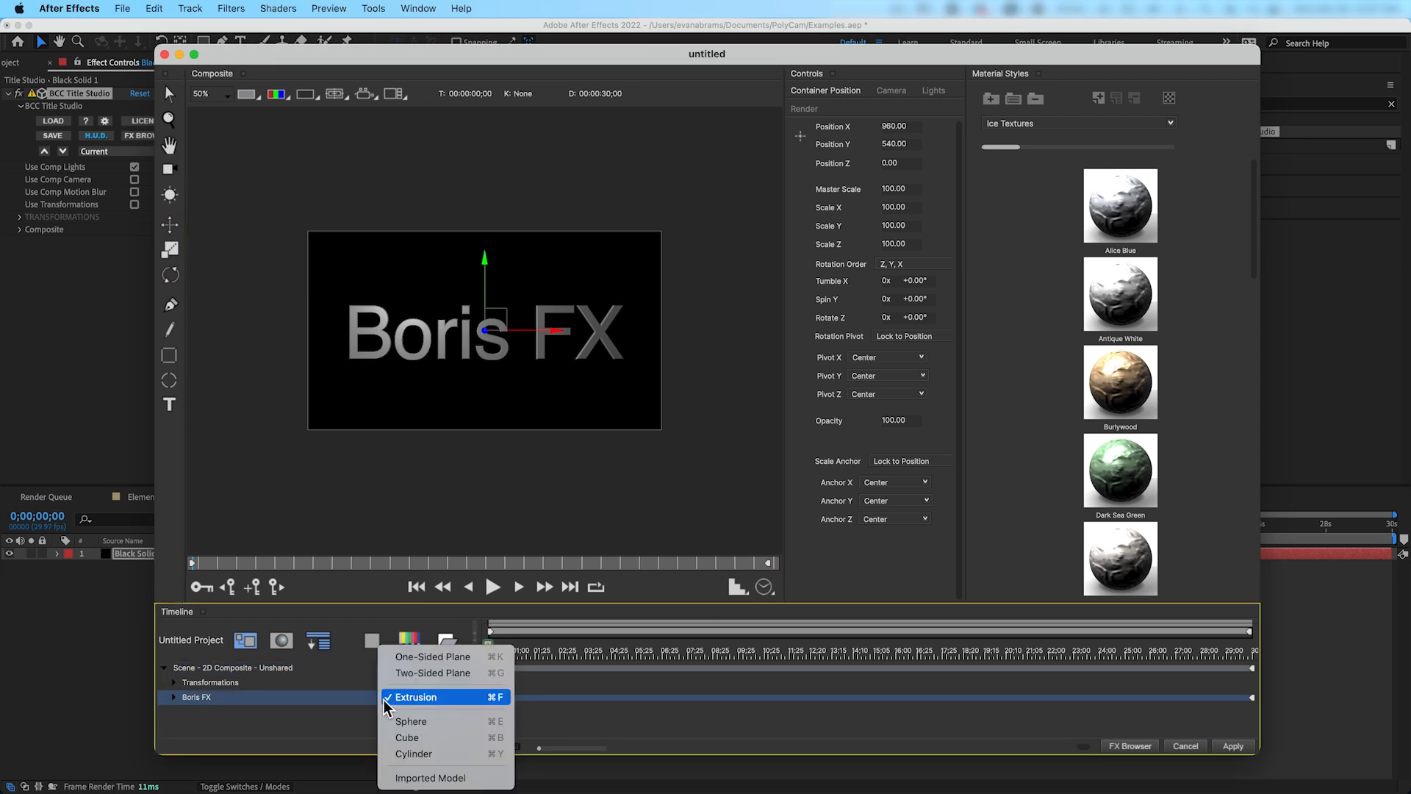
pyautogui.moveTo(432, 778)
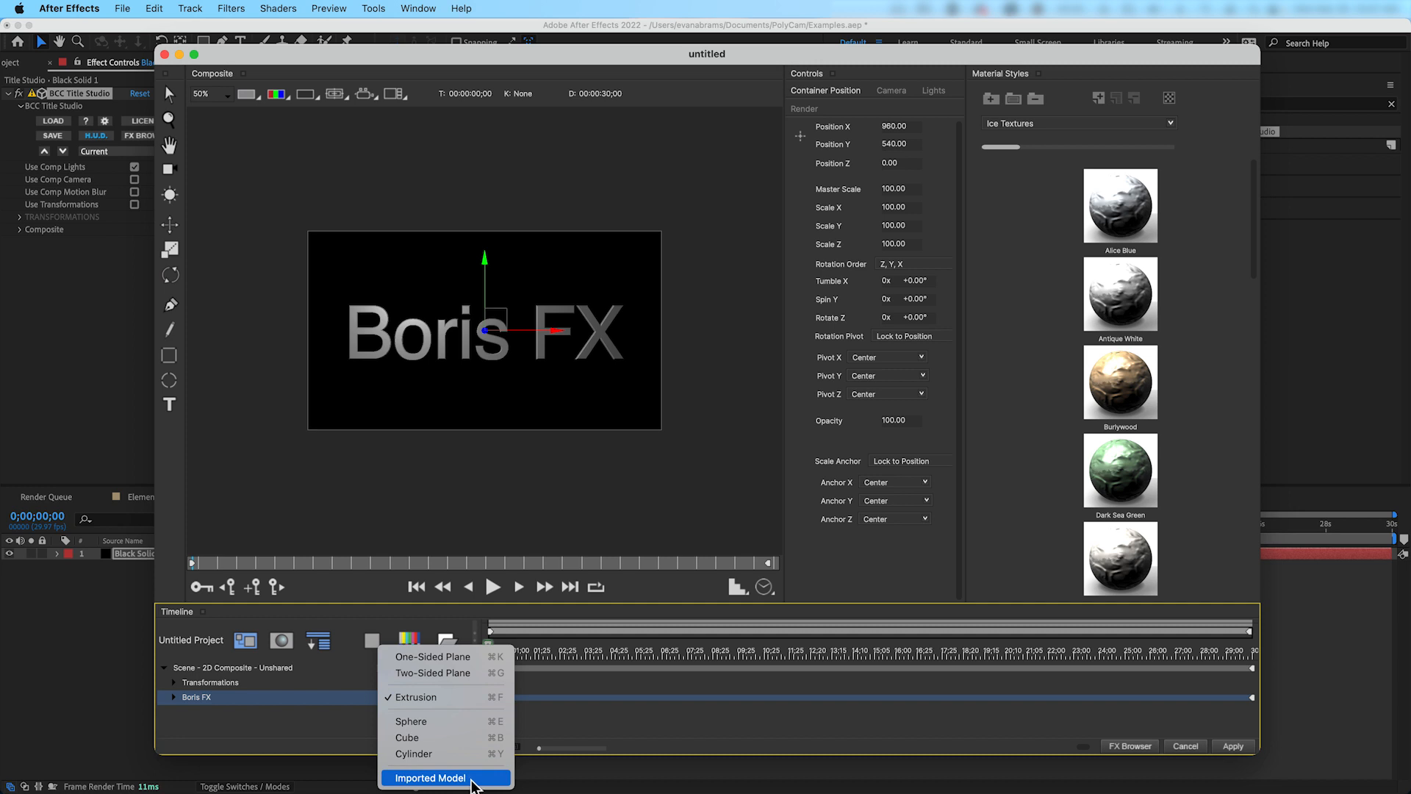
pyautogui.click(432, 777)
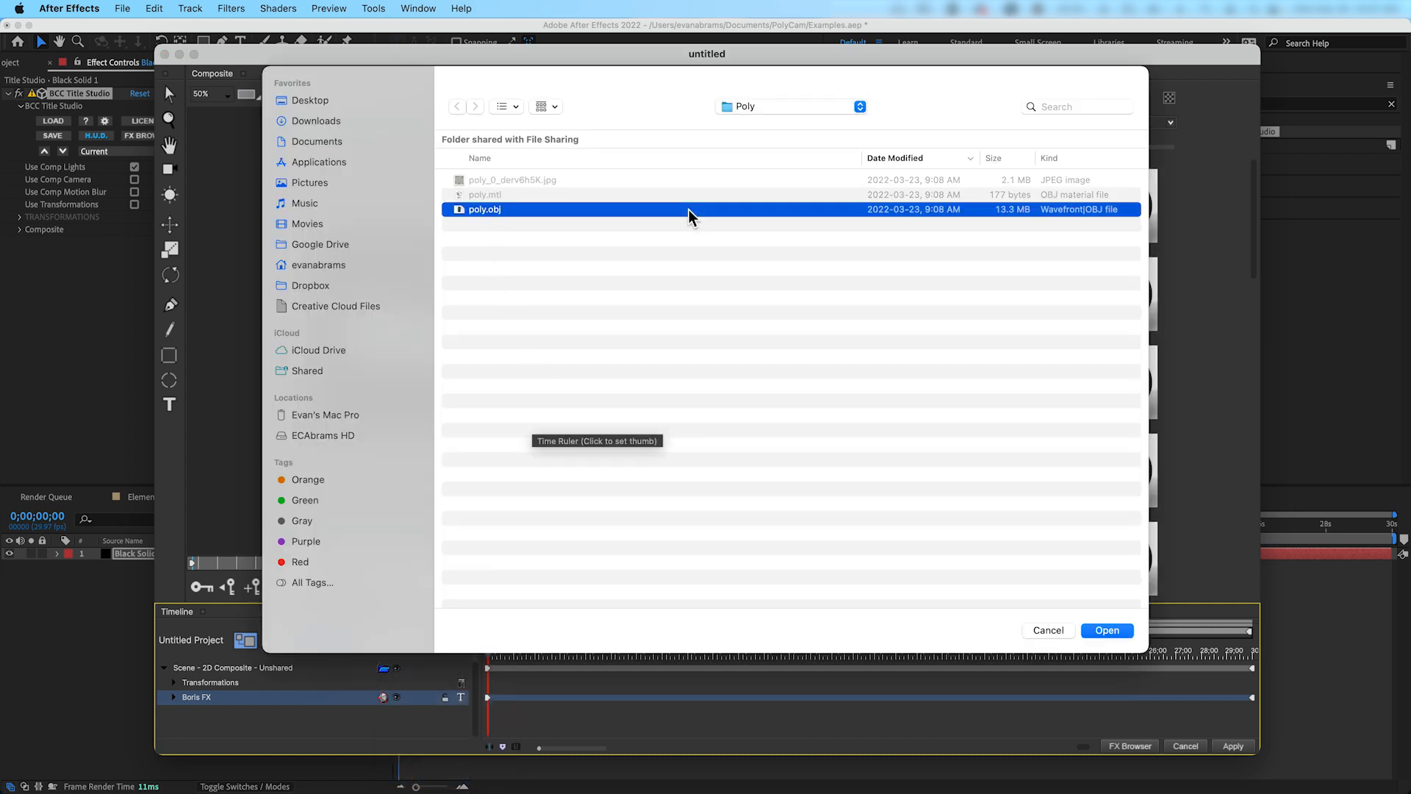
pyautogui.click(1106, 630)
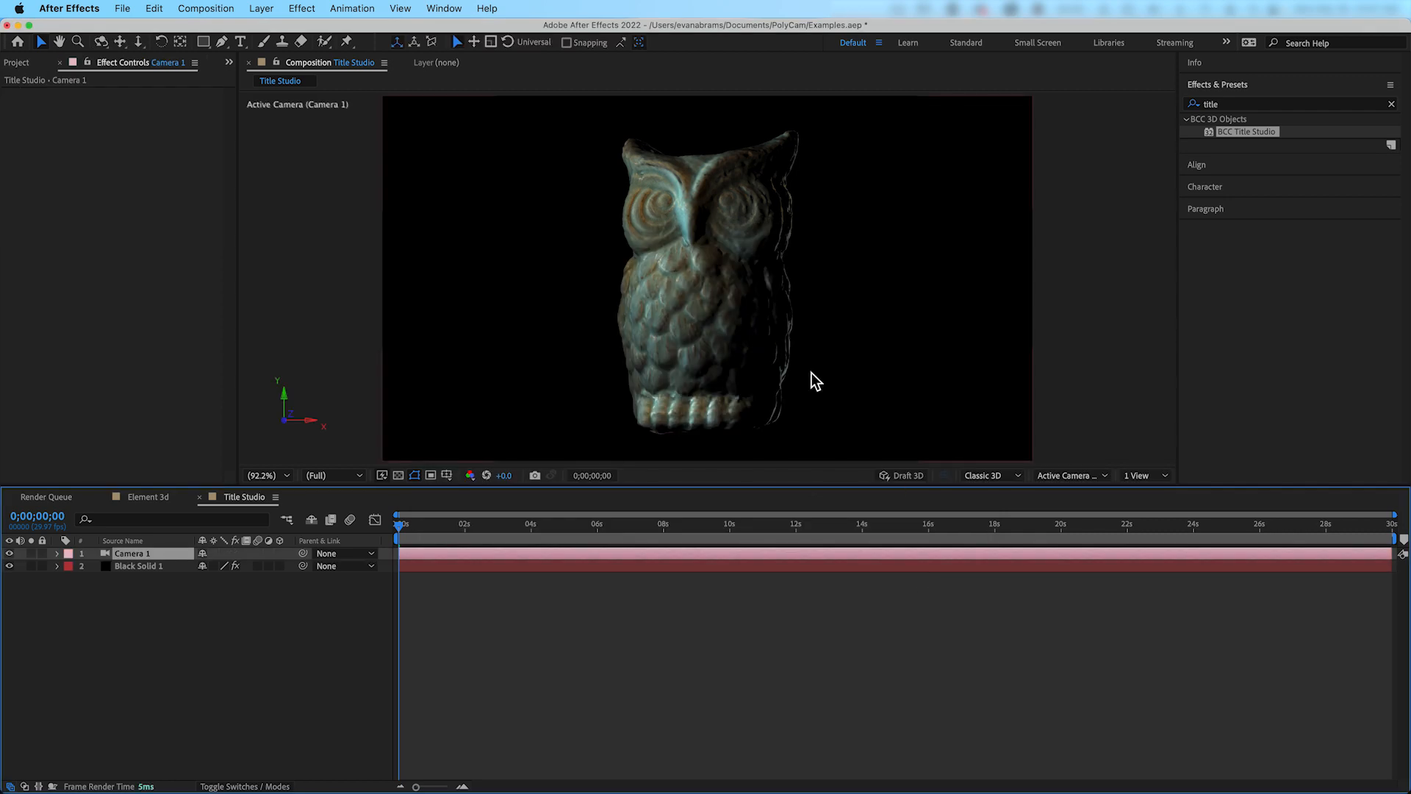
# Add a point light layer to the Title Studio comp and return to its editor
pyautogui.click(139, 564)
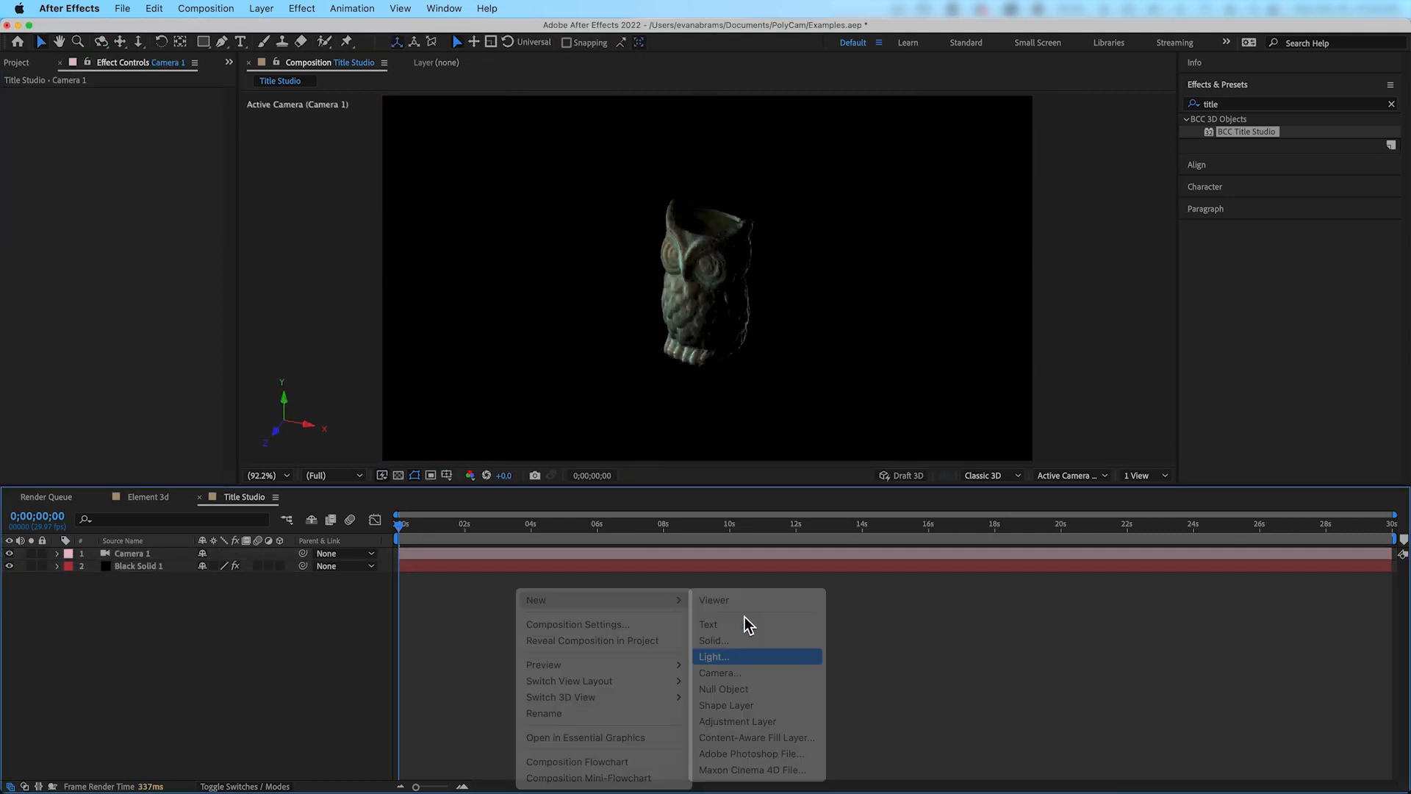
pyautogui.click(712, 656)
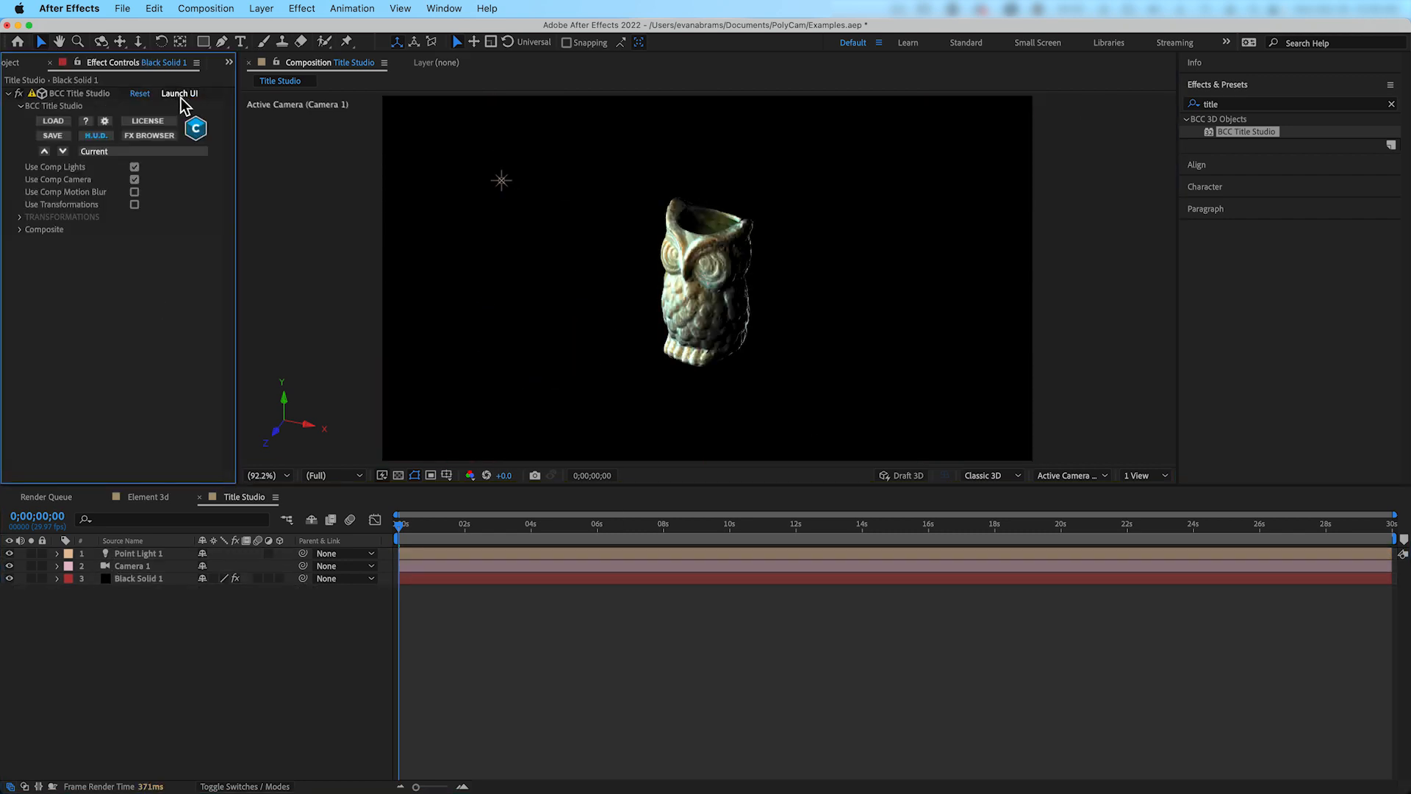
pyautogui.click(179, 94)
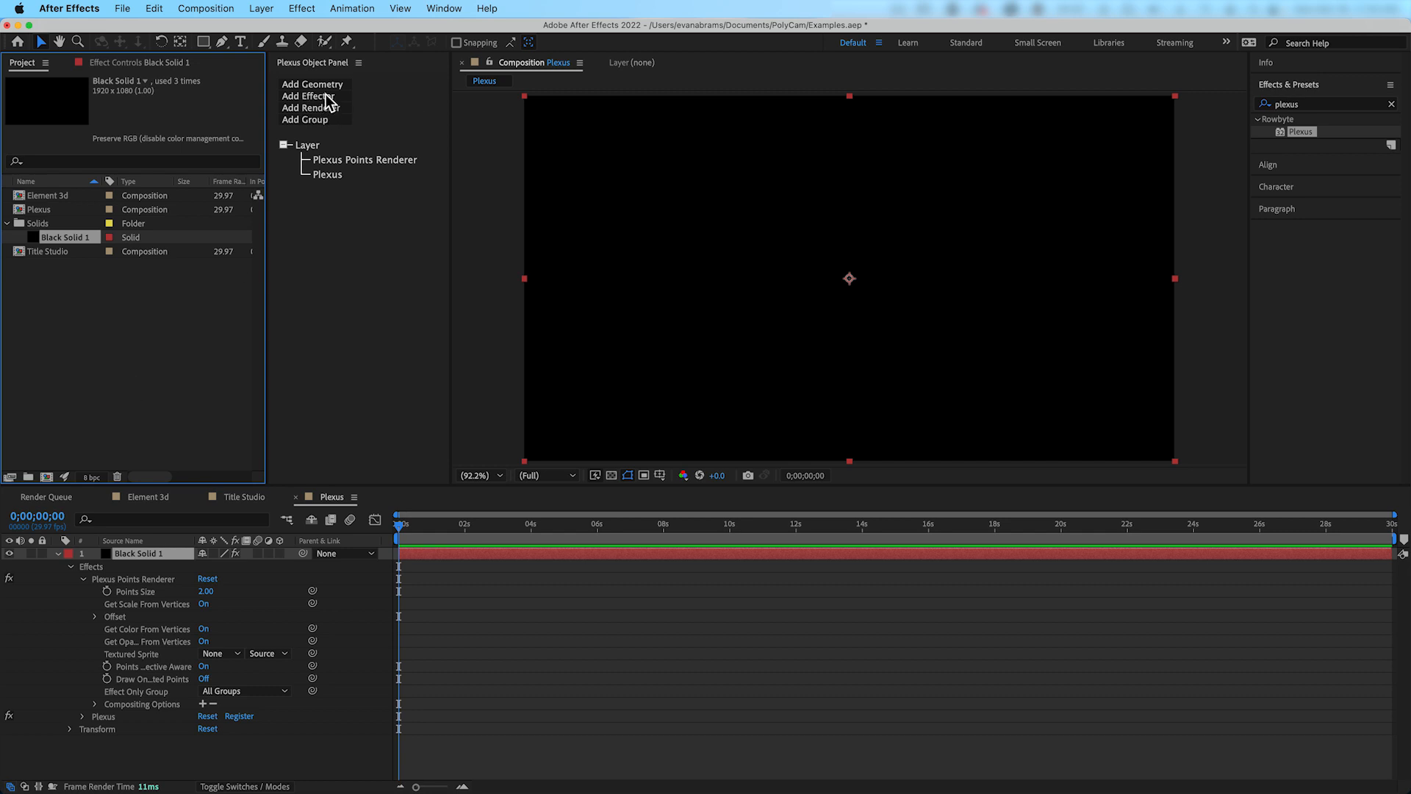
# Add an OBJ Object to Plexus and import poly.obj into the project for it
pyautogui.click(312, 84)
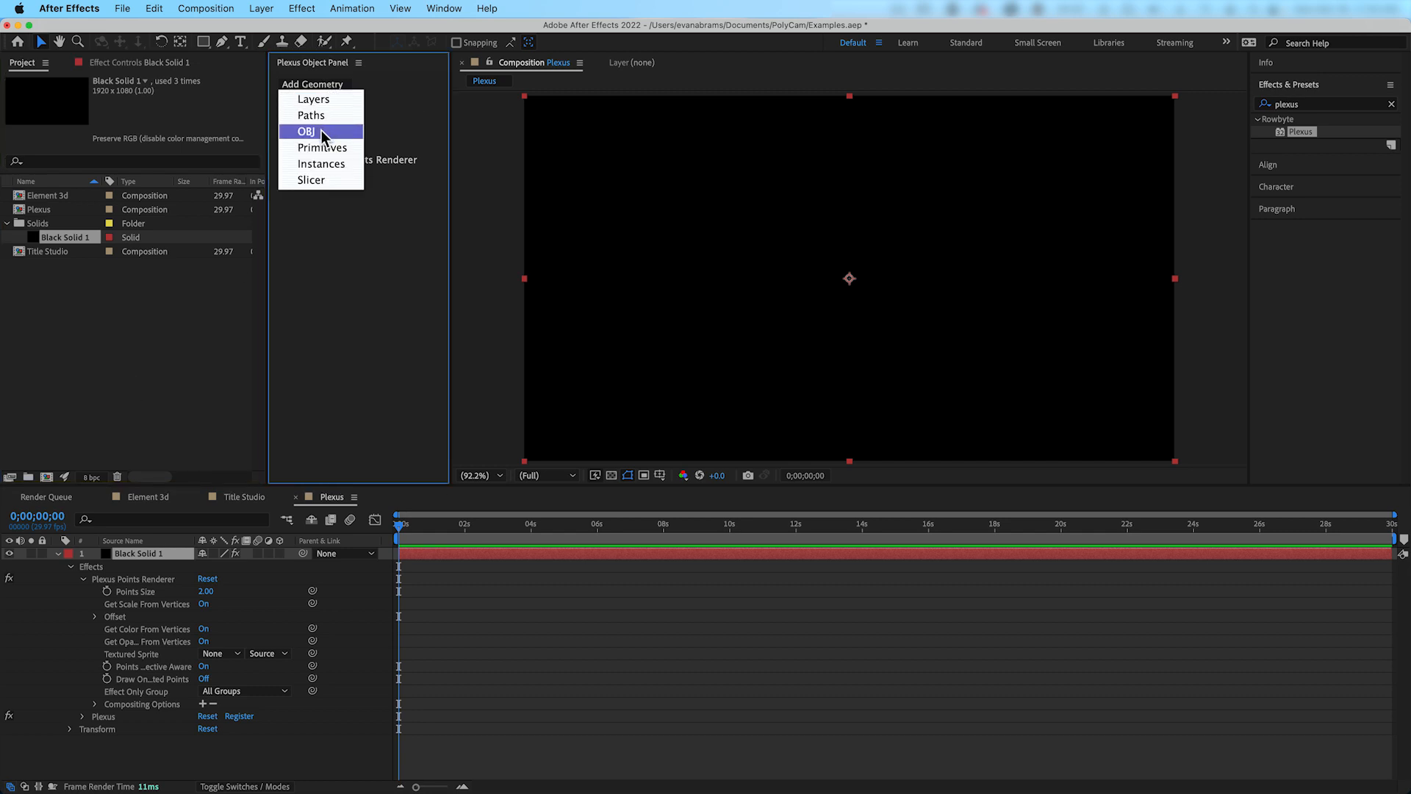
pyautogui.click(306, 130)
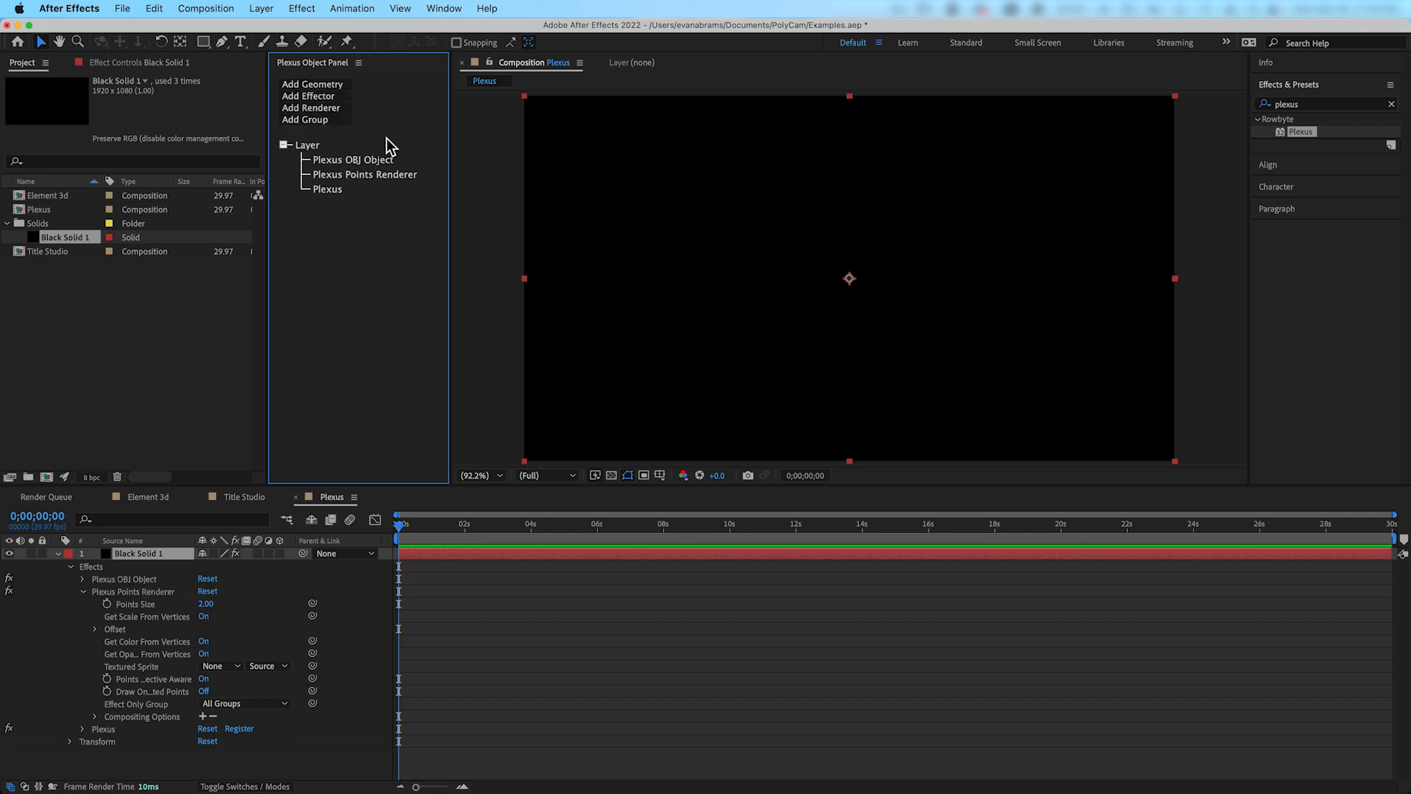
pyautogui.rightClick(135, 378)
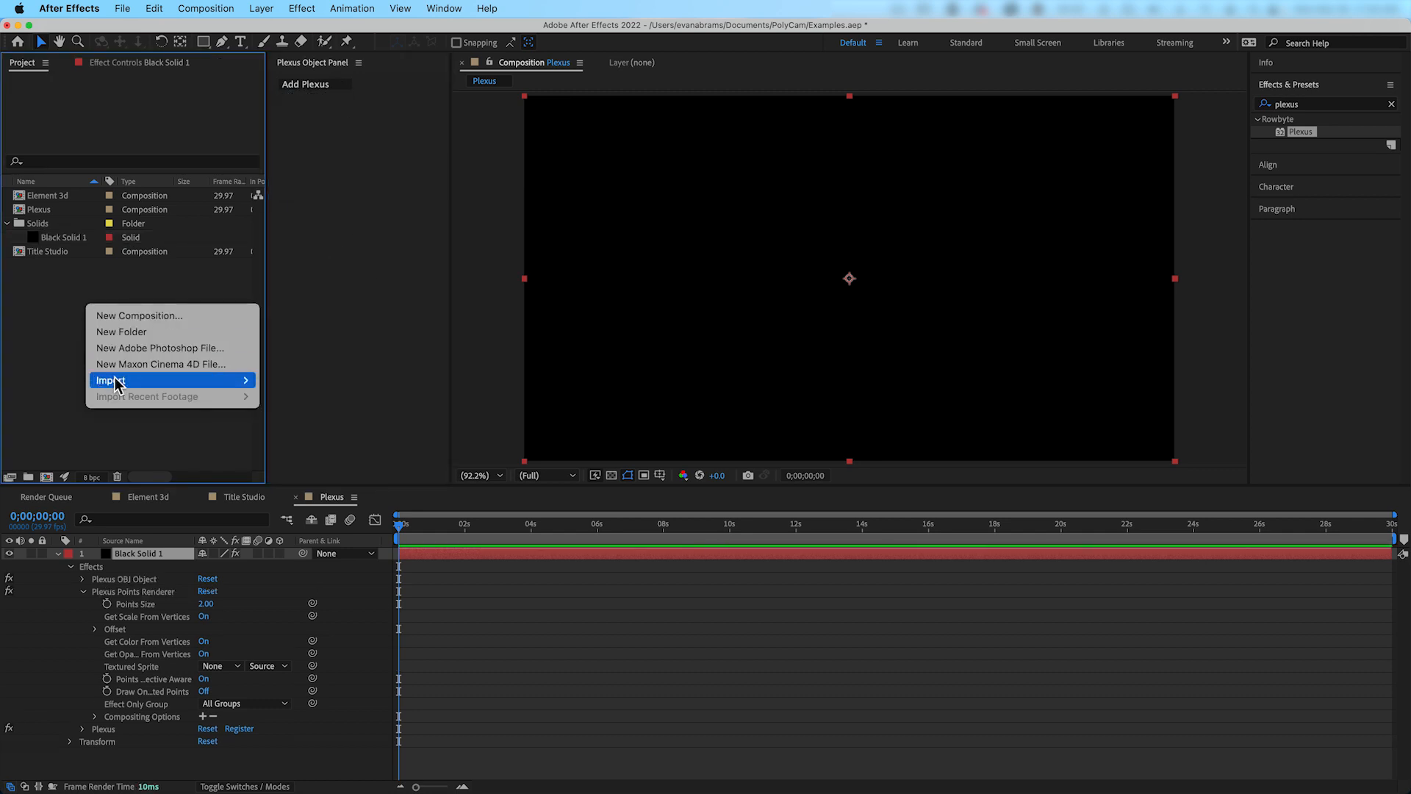
pyautogui.click(110, 379)
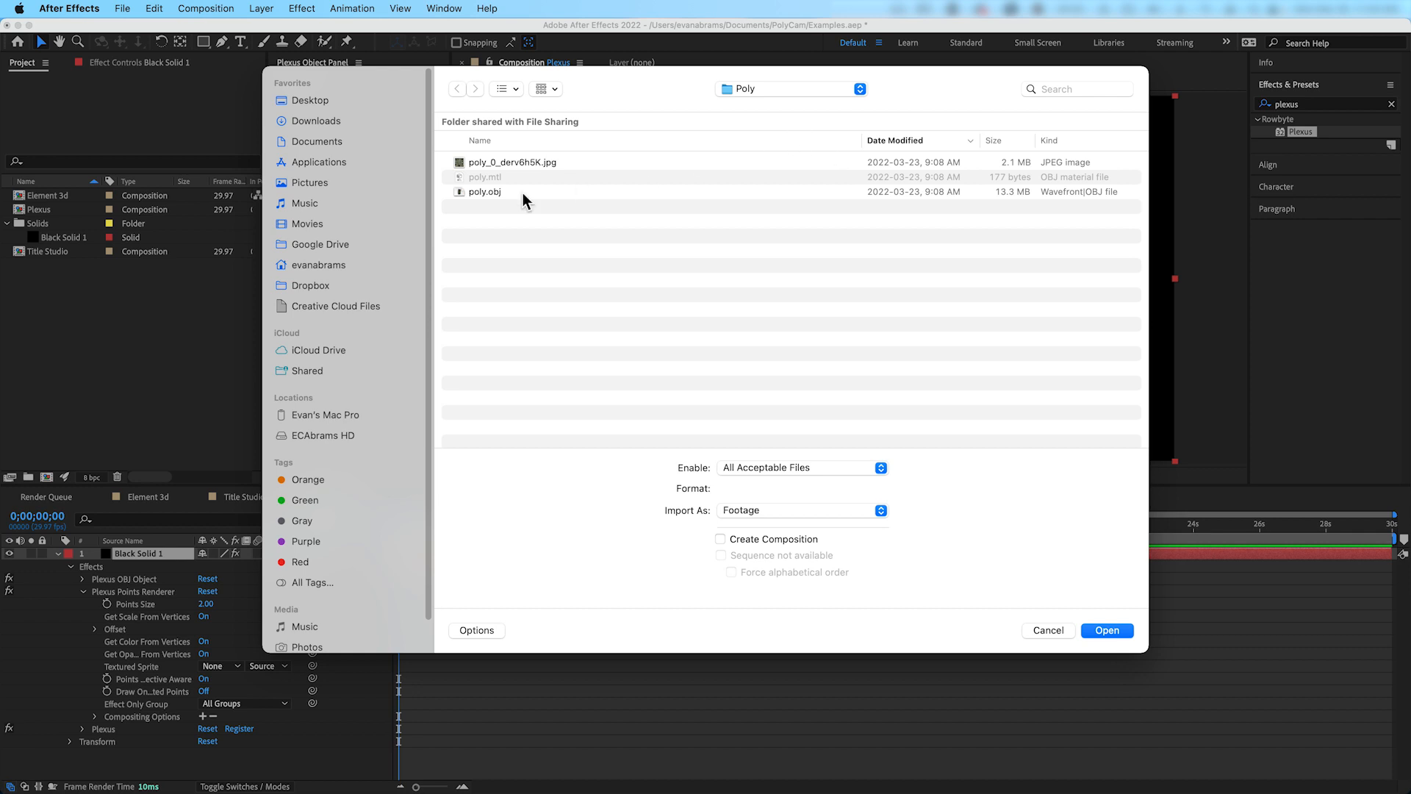
pyautogui.click(1107, 630)
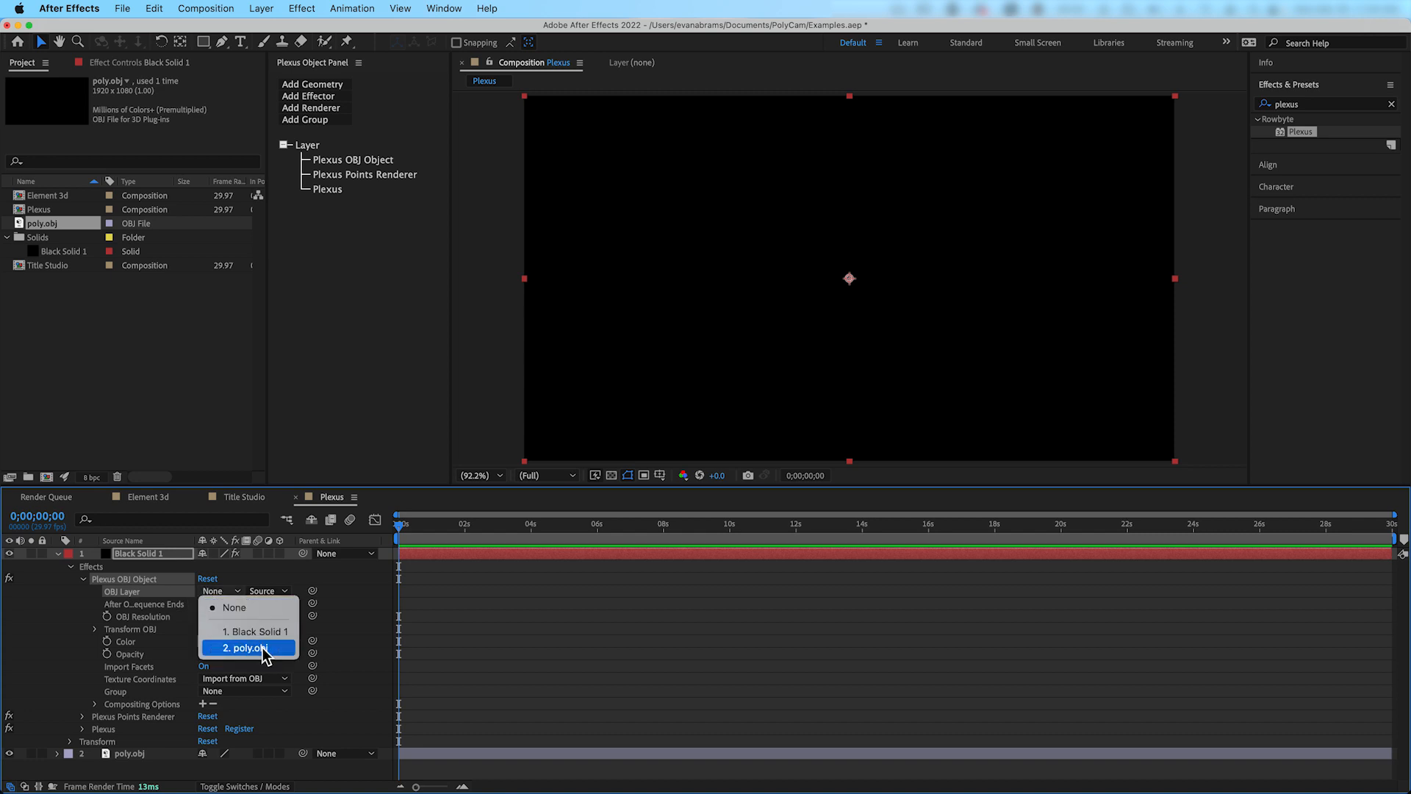
# Set Plexus OBJ Layer to poly.obj, OBJ Scale 250000, Invert Y on and a lower OBJ Resolution
pyautogui.click(246, 647)
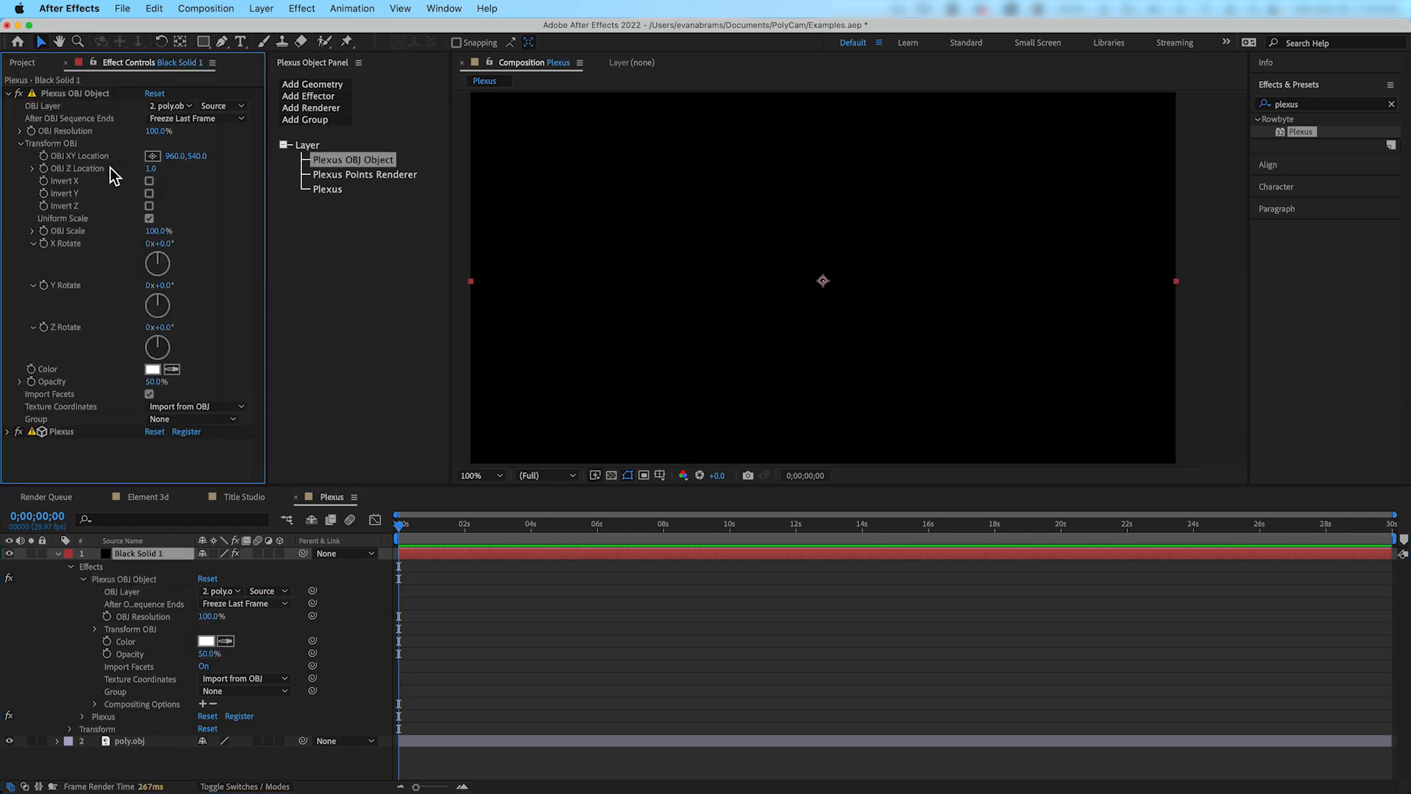
pyautogui.click(158, 230)
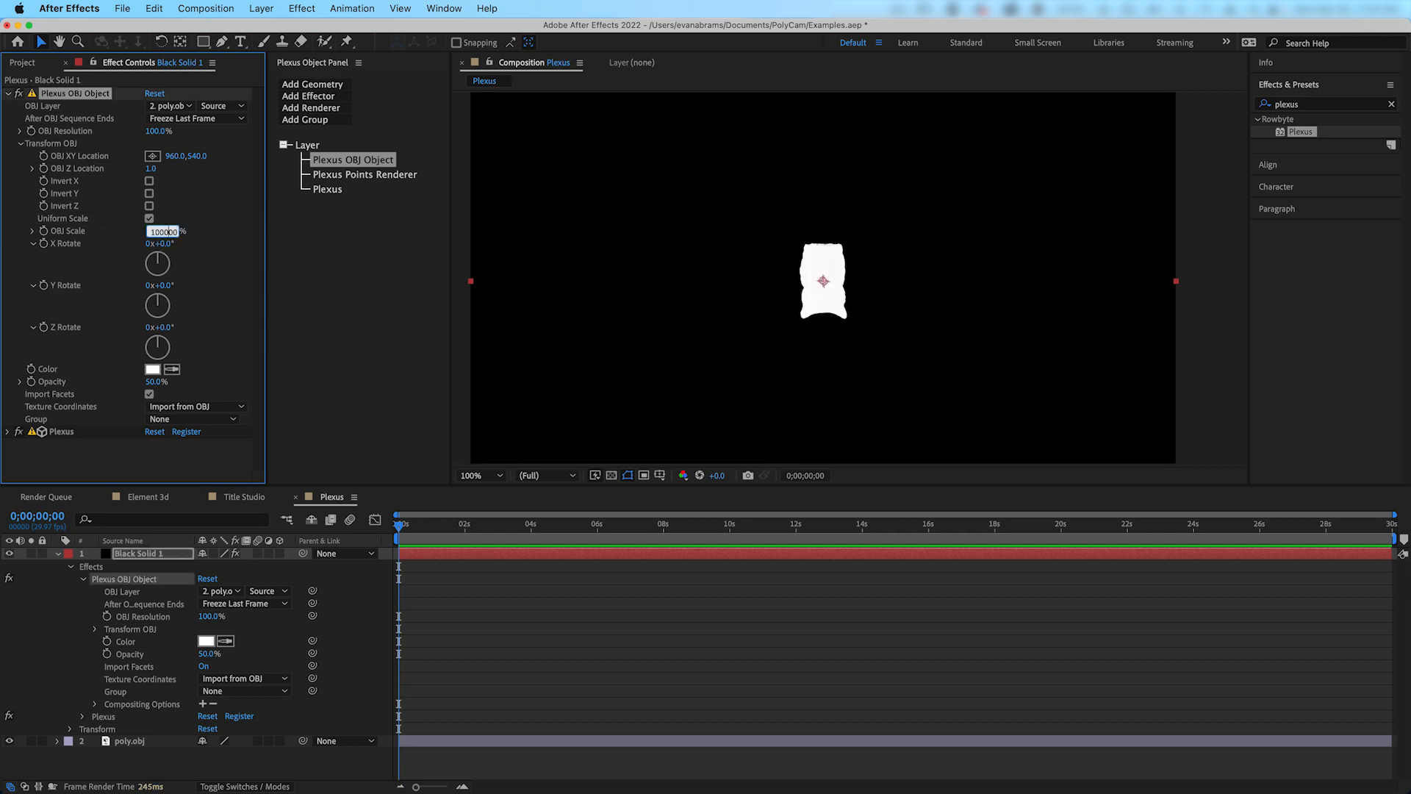
pyautogui.write('250000')
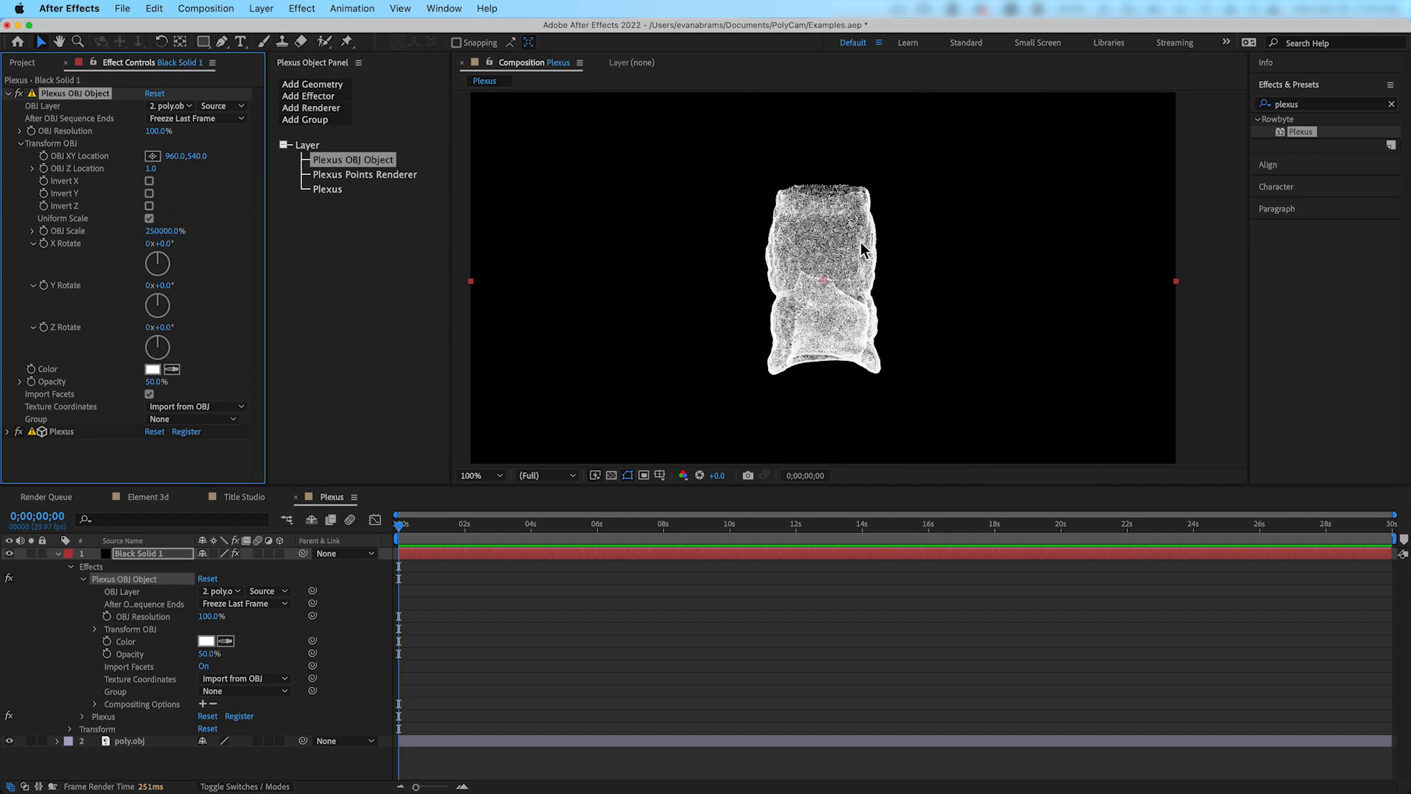
pyautogui.click(148, 194)
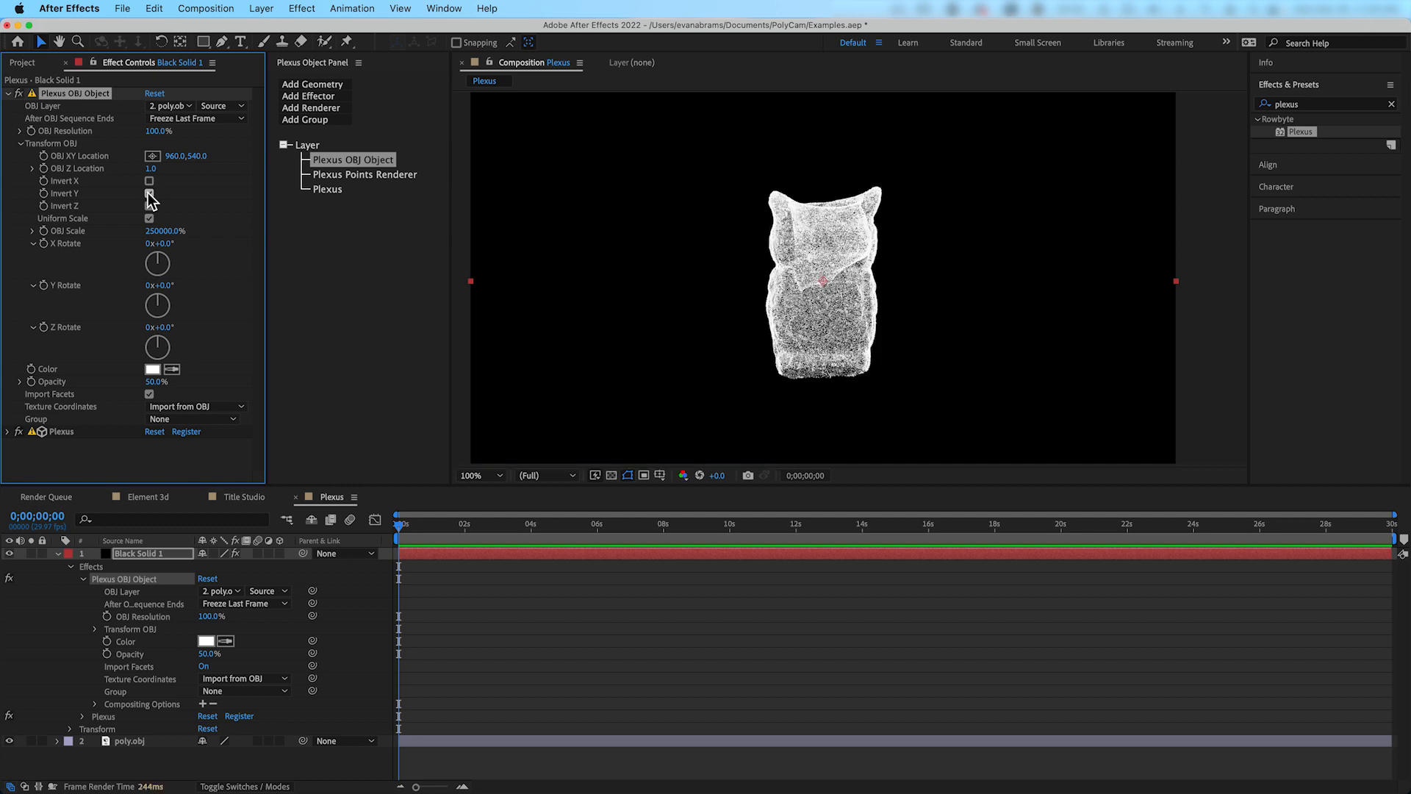
pyautogui.click(150, 194)
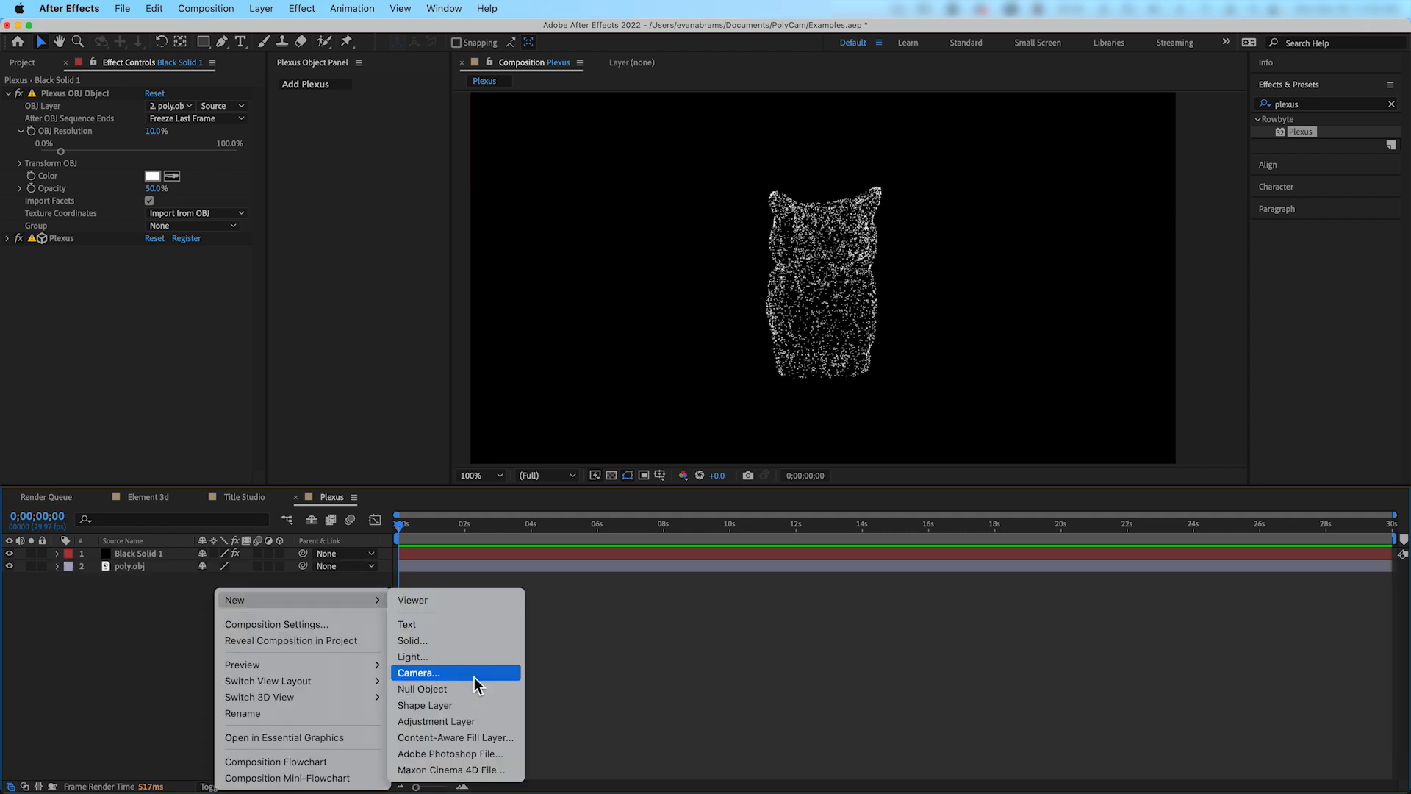
# Add a new Camera to the Plexus comp
pyautogui.click(419, 672)
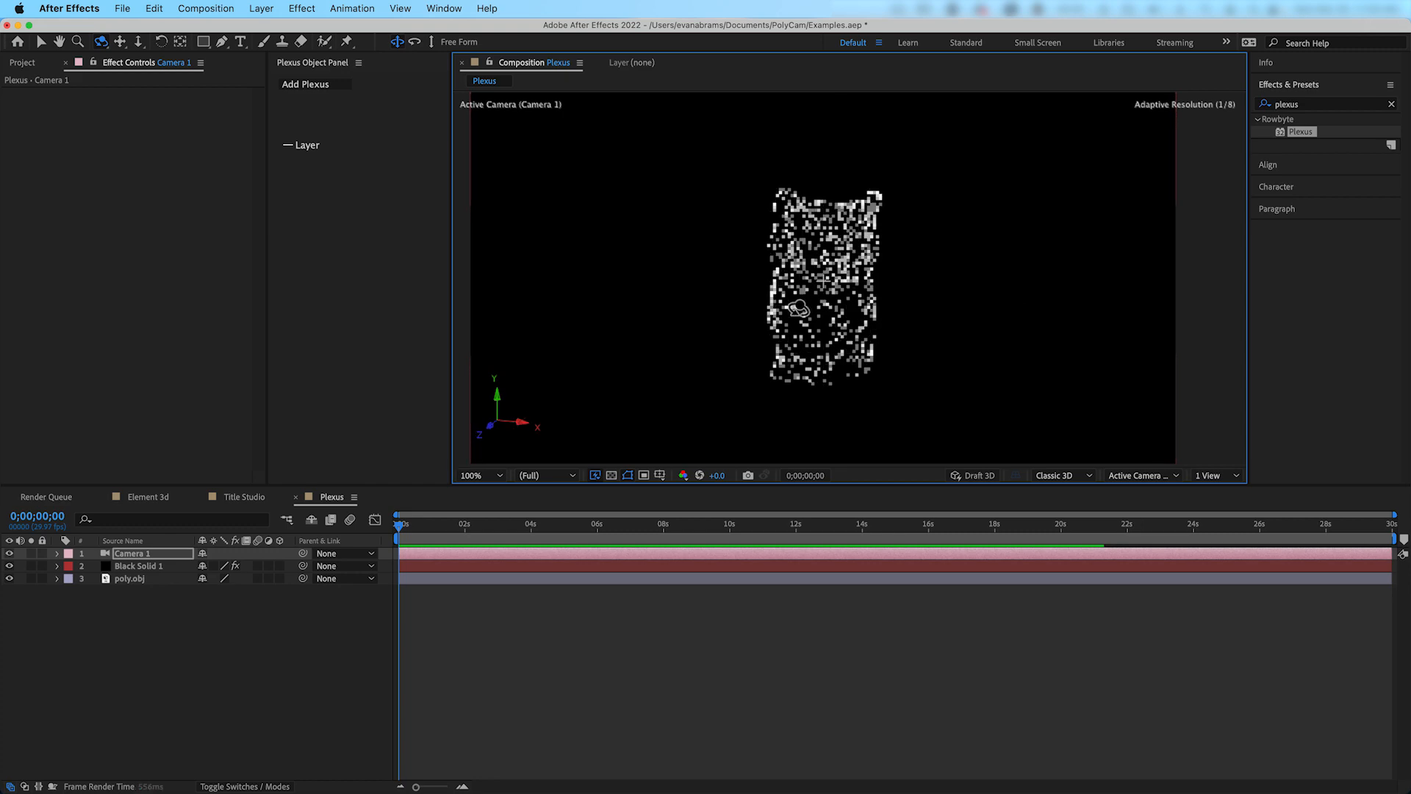
pyautogui.click(139, 565)
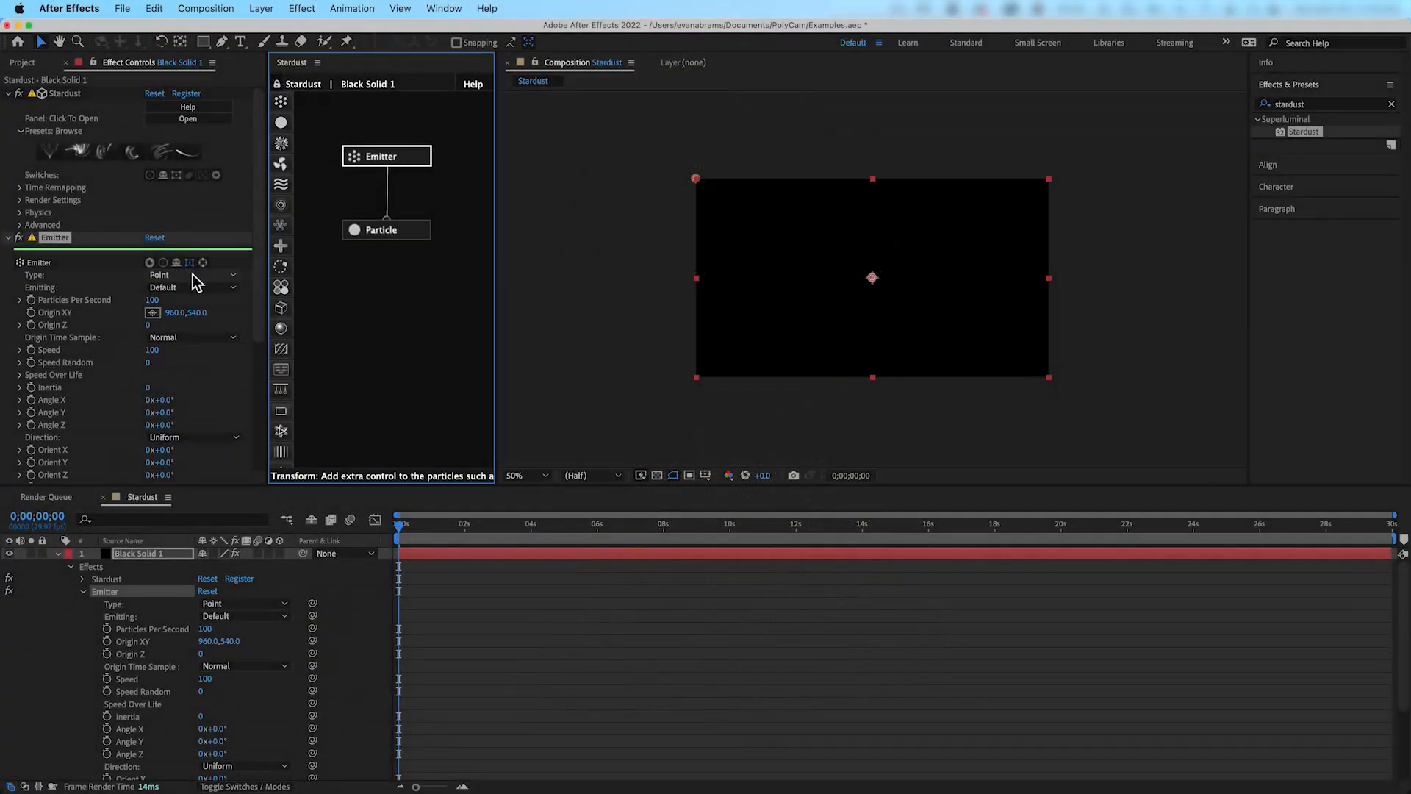
# Set the Stardust Emitter Type to Object and load poly.obj as the emitter object
pyautogui.click(193, 275)
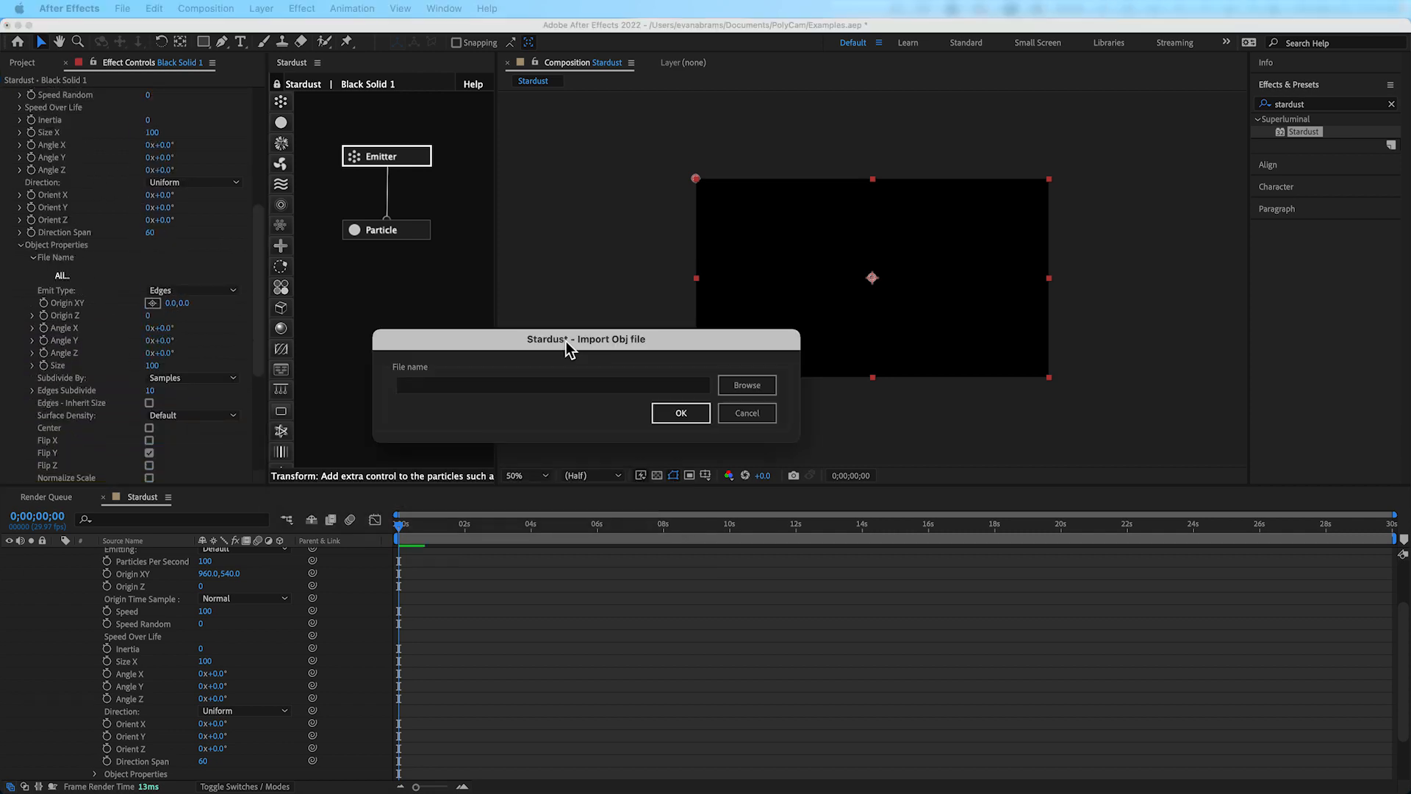
pyautogui.click(745, 383)
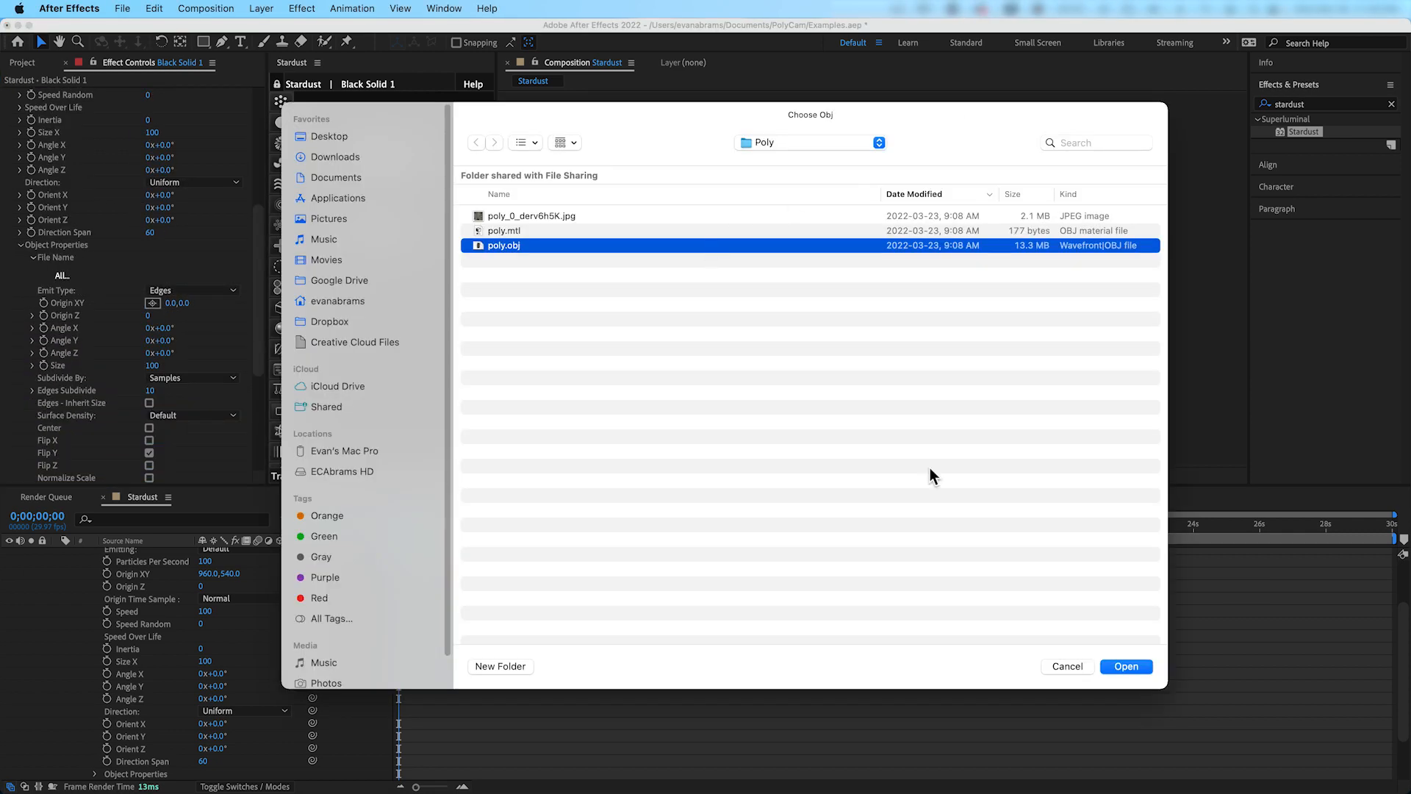
pyautogui.click(1124, 666)
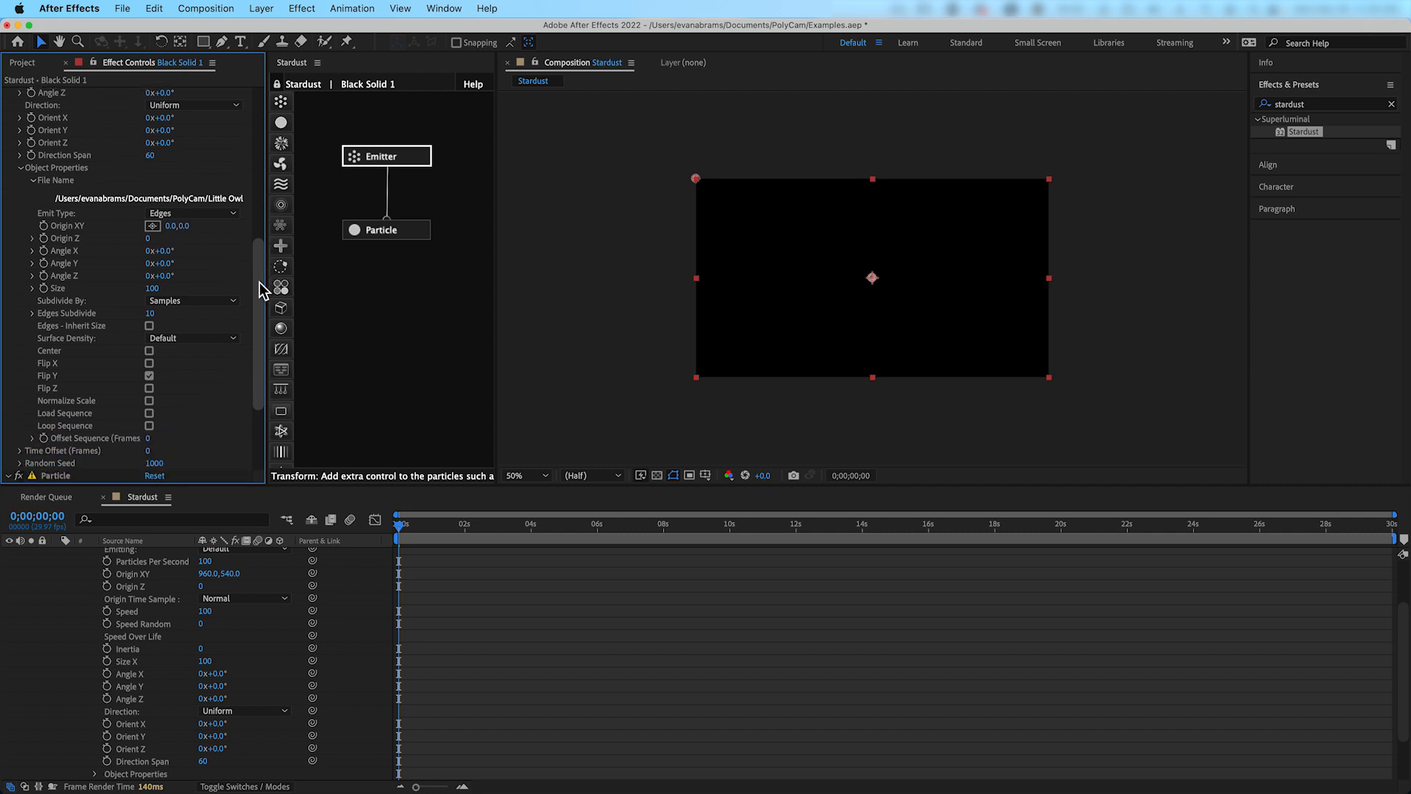
# Adjust Normalize Scale and raise Particles Per Second to 1000 so the owl fills with particles
pyautogui.scroll(-3)
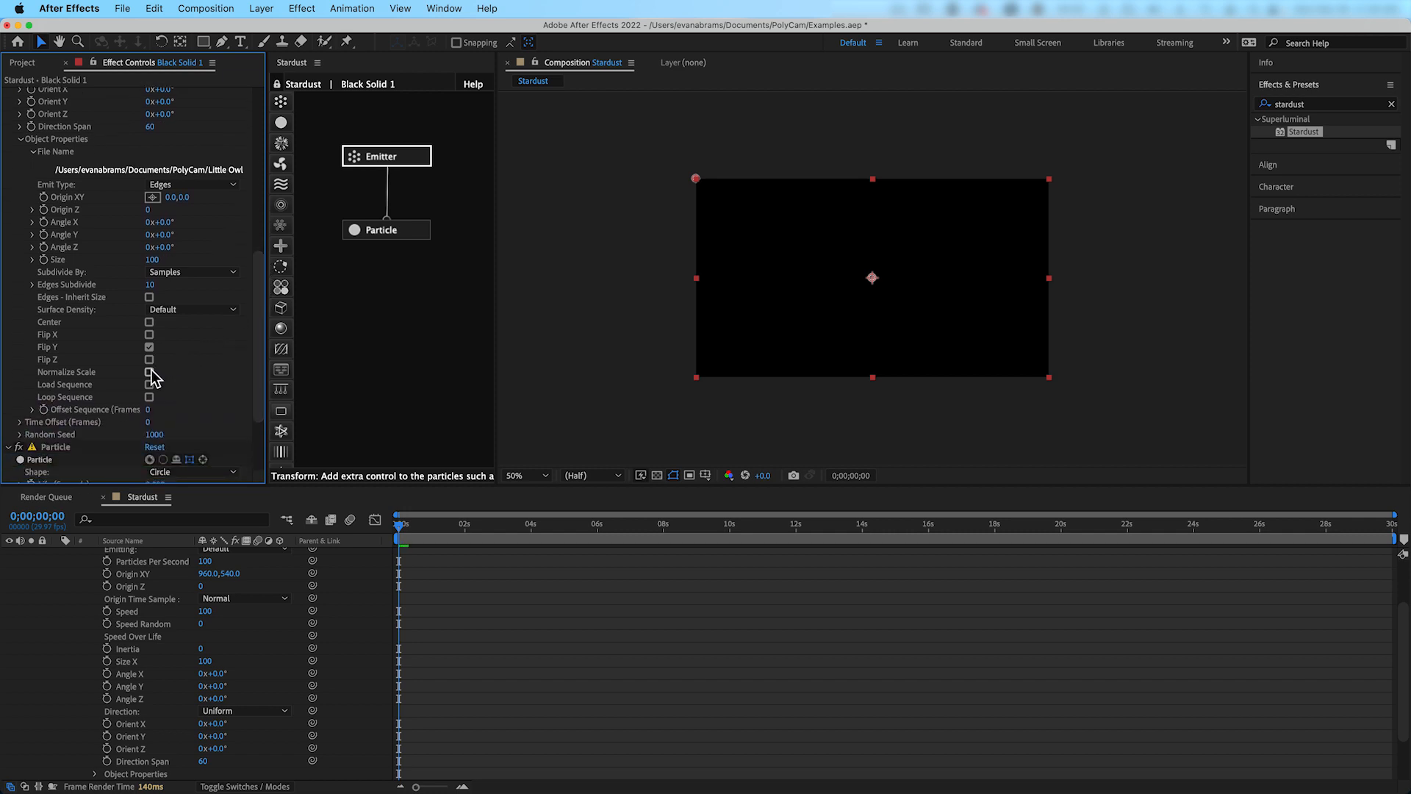
pyautogui.click(150, 372)
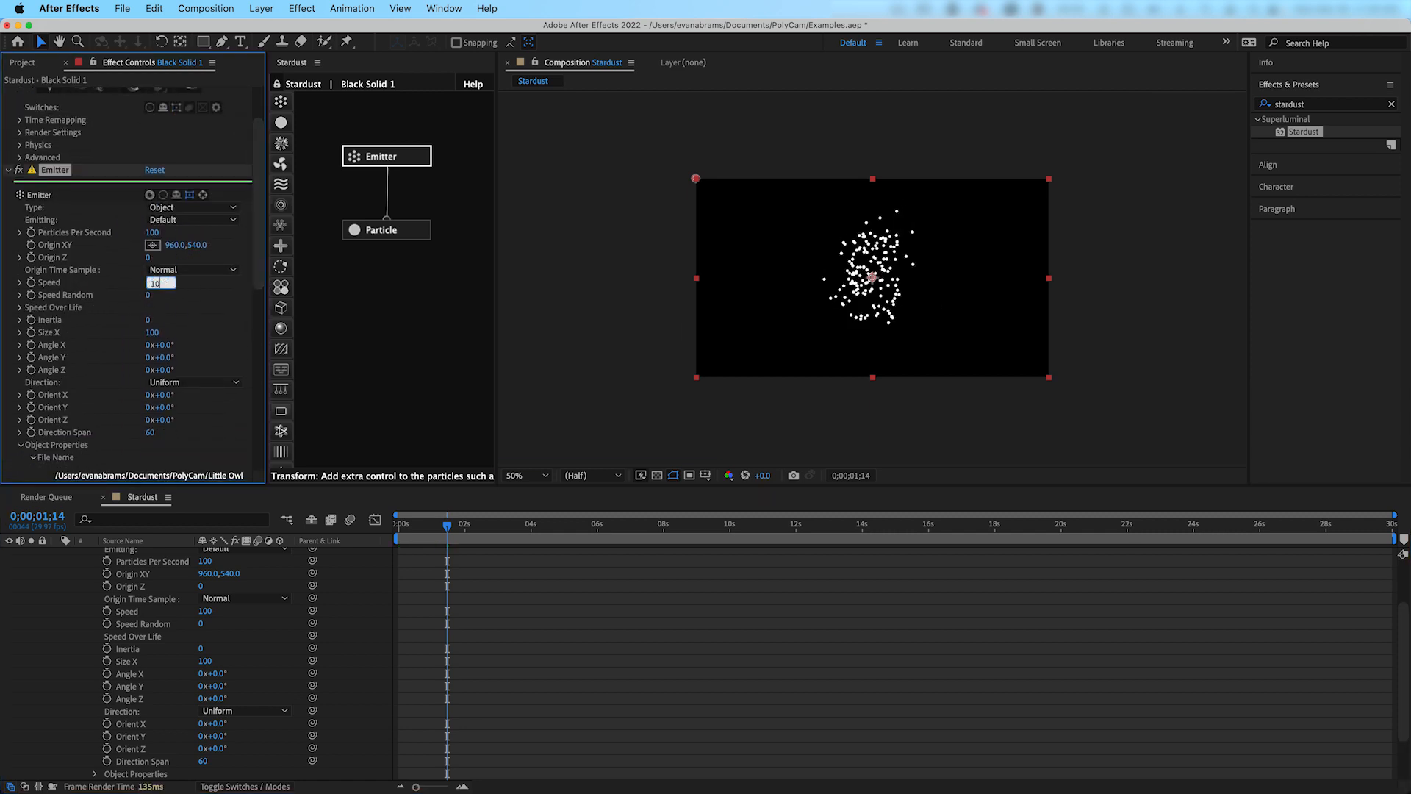
pyautogui.write('1000')
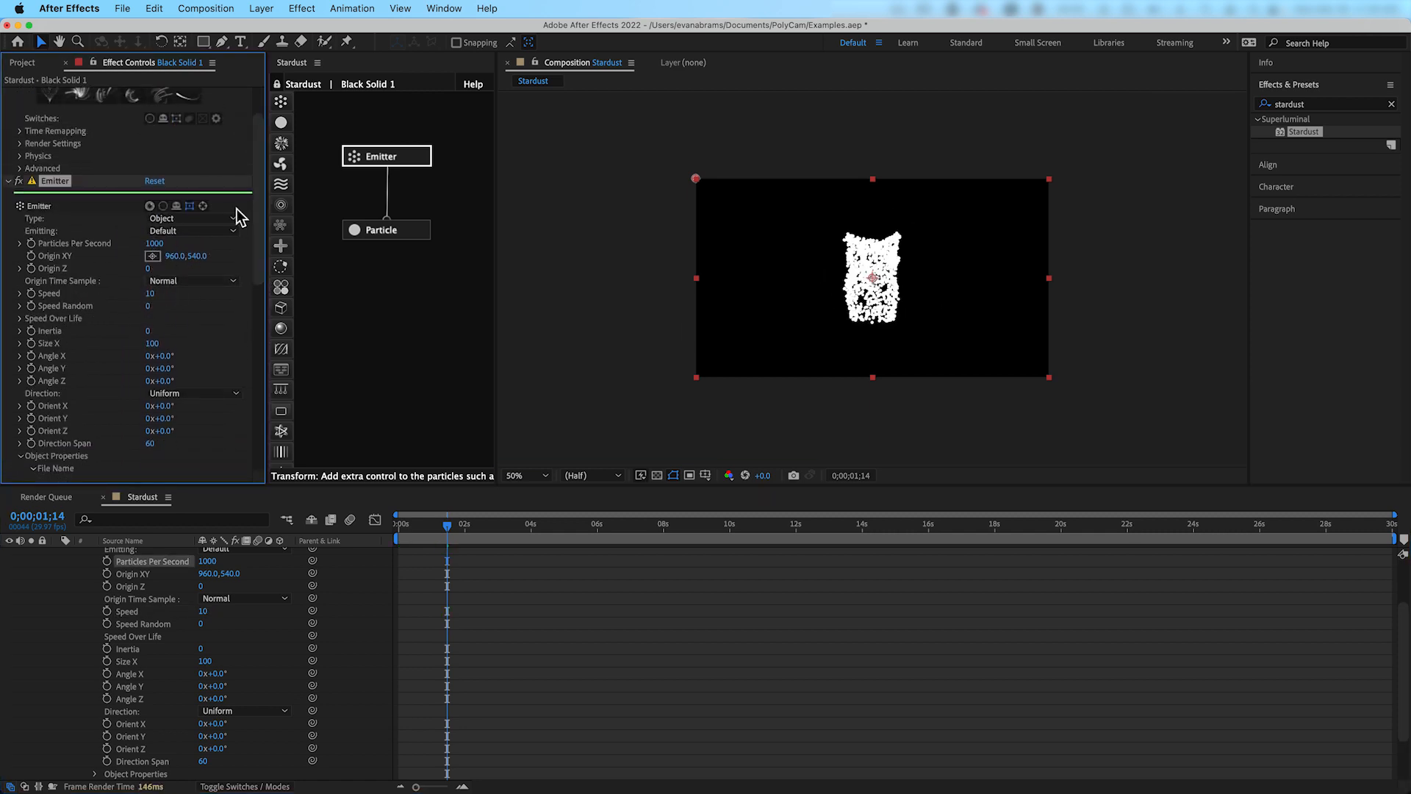